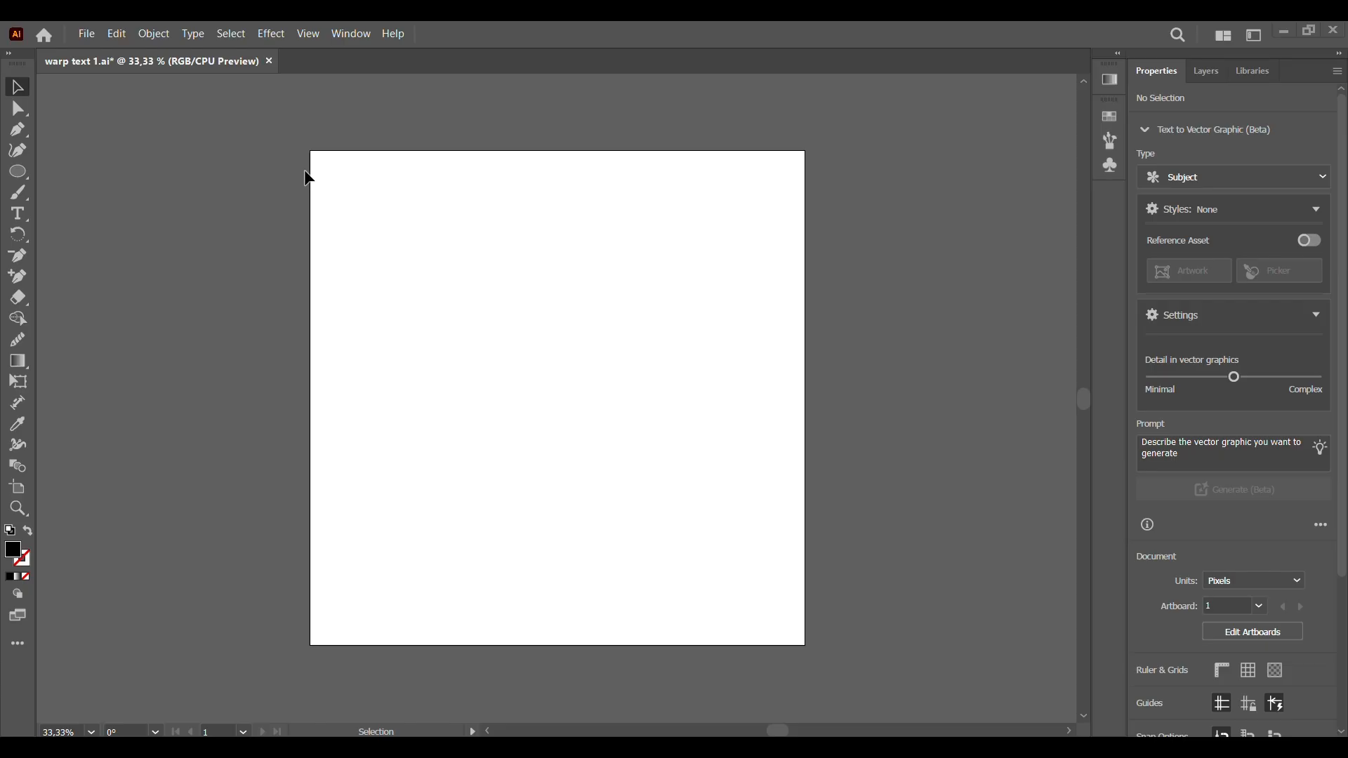
# Place Lorem ipsum point text on the artboard, nudge it up, and set it in American Captain Regular
pyautogui.click(17, 214)
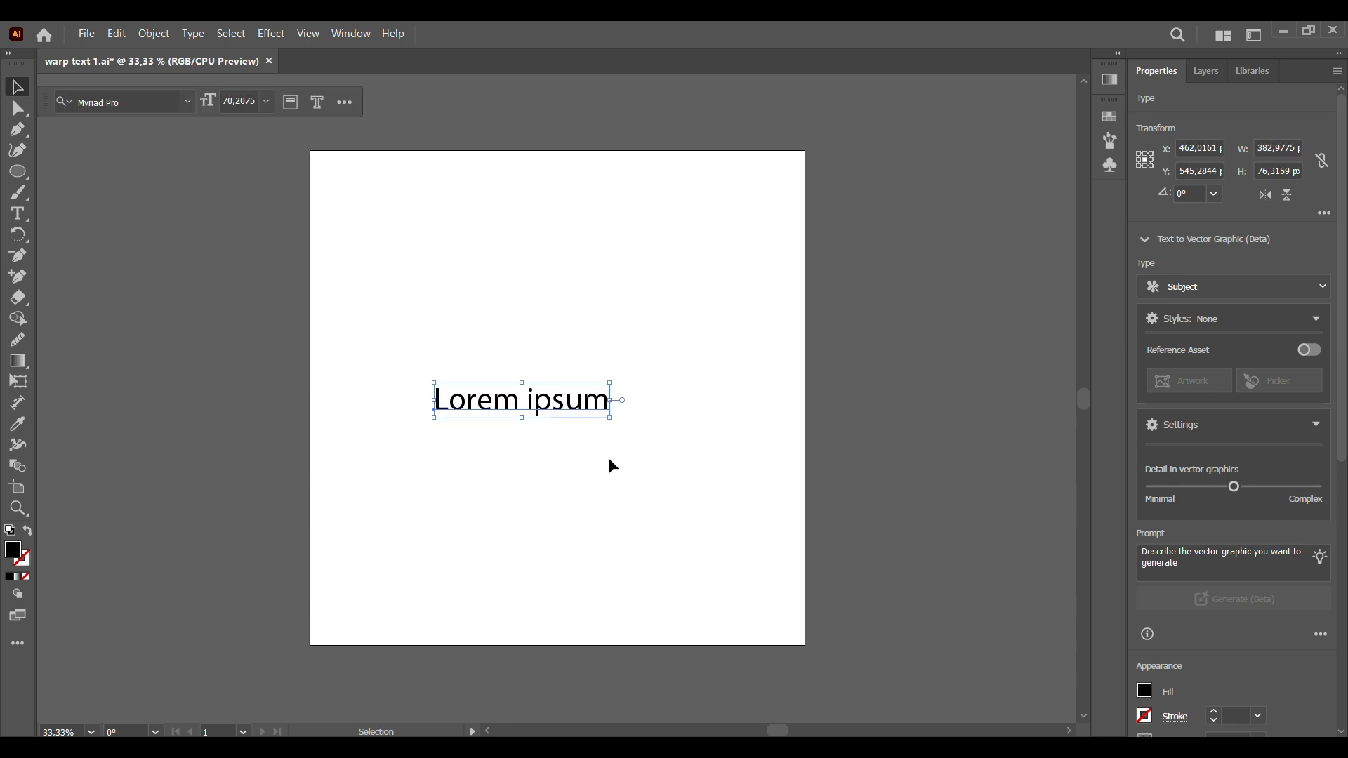
pyautogui.moveTo(520, 399); pyautogui.dragTo(559, 352)
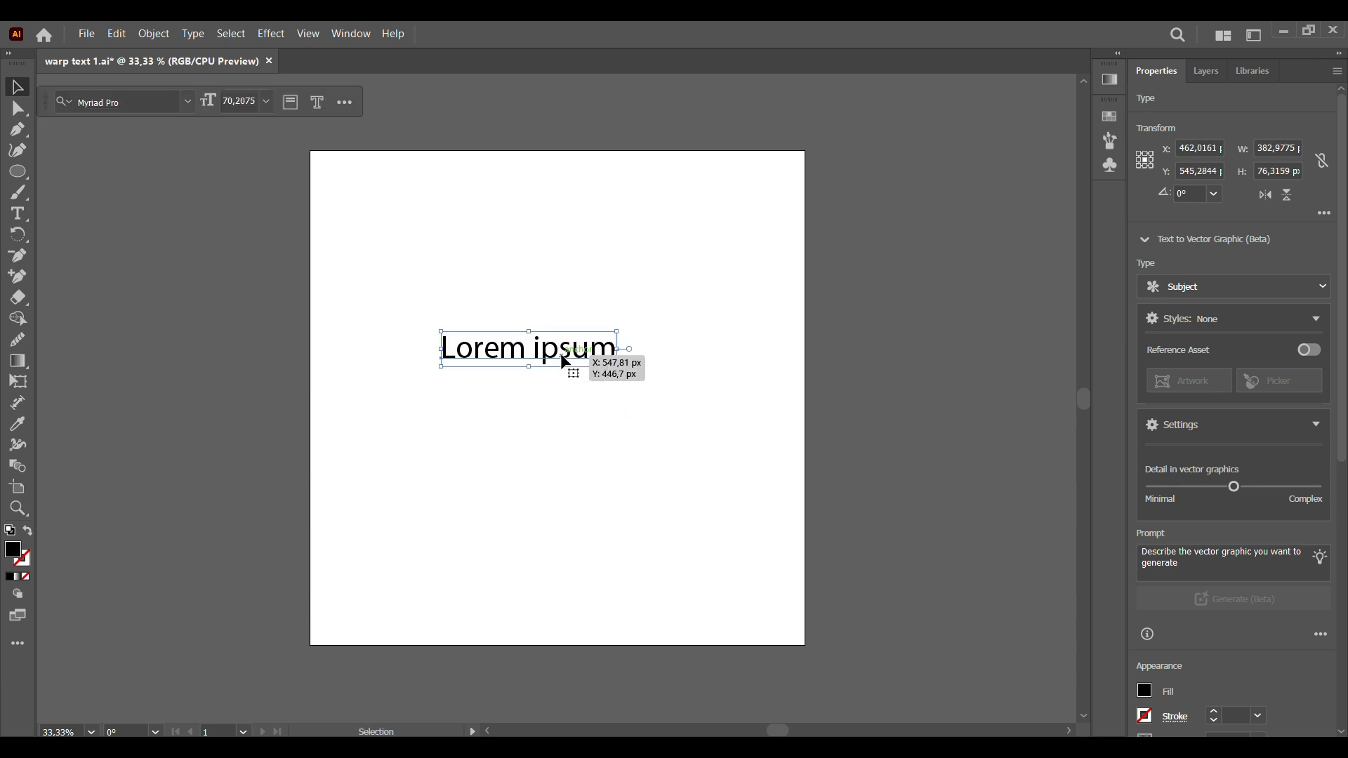
pyautogui.click(129, 101)
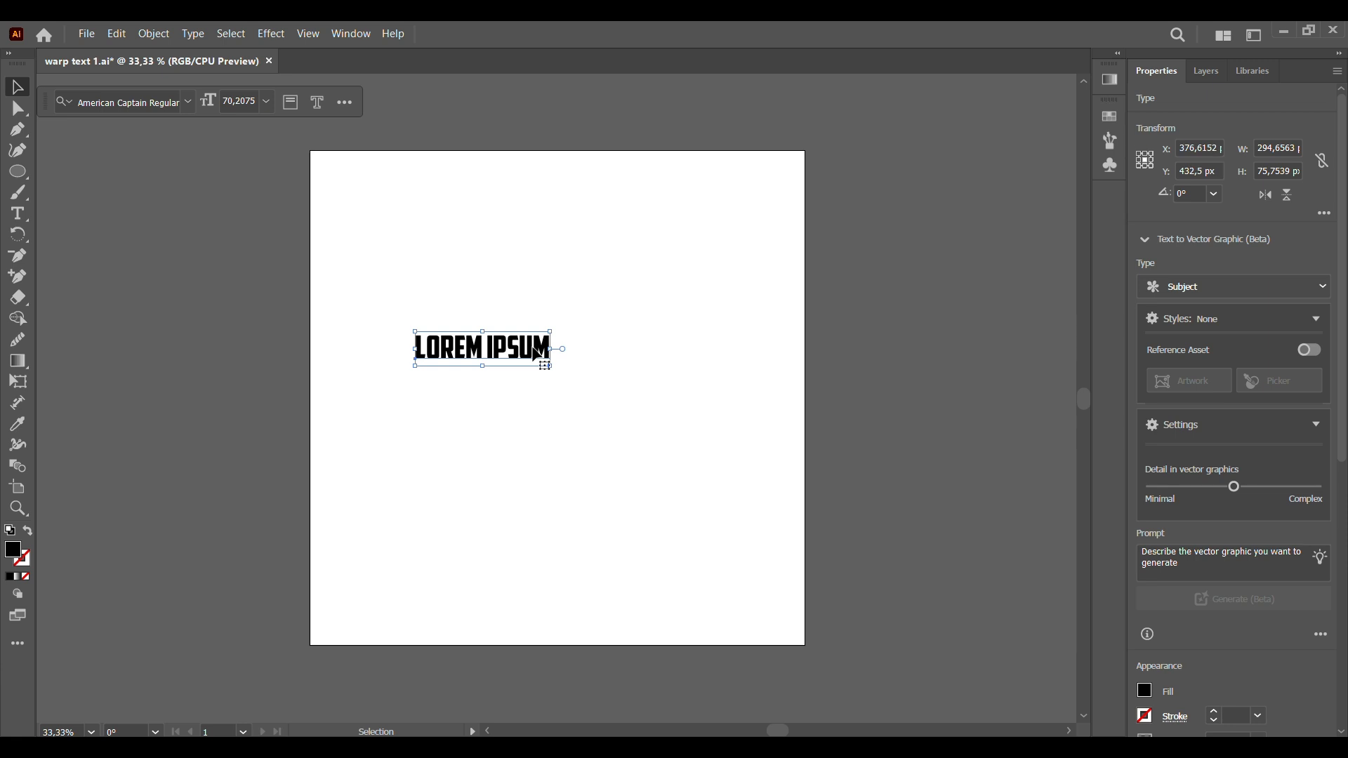
# Overwrite the placeholder with 'ABRAH DESIGNS ABRAH DESIGNS' and reselect the whole text object
pyautogui.click(17, 214)
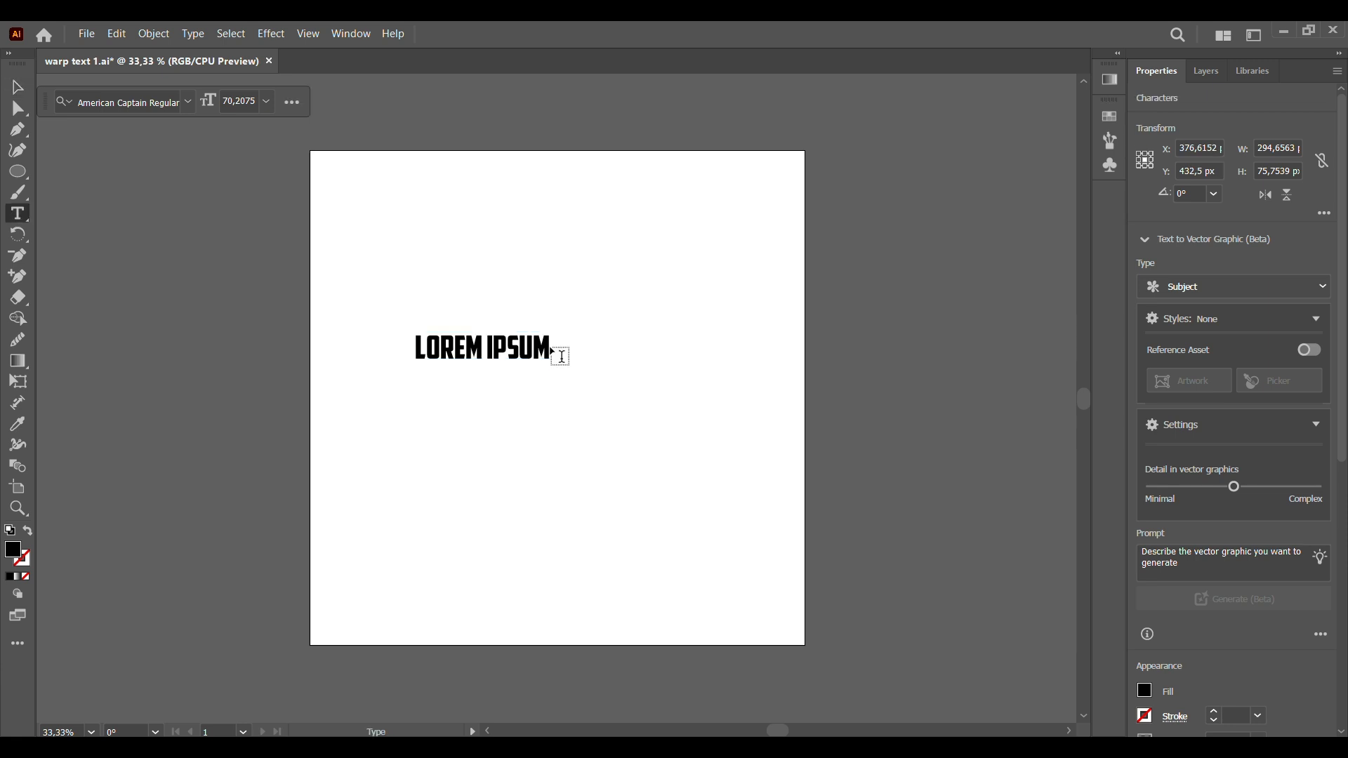
pyautogui.moveTo(444, 348); pyautogui.dragTo(552, 348)
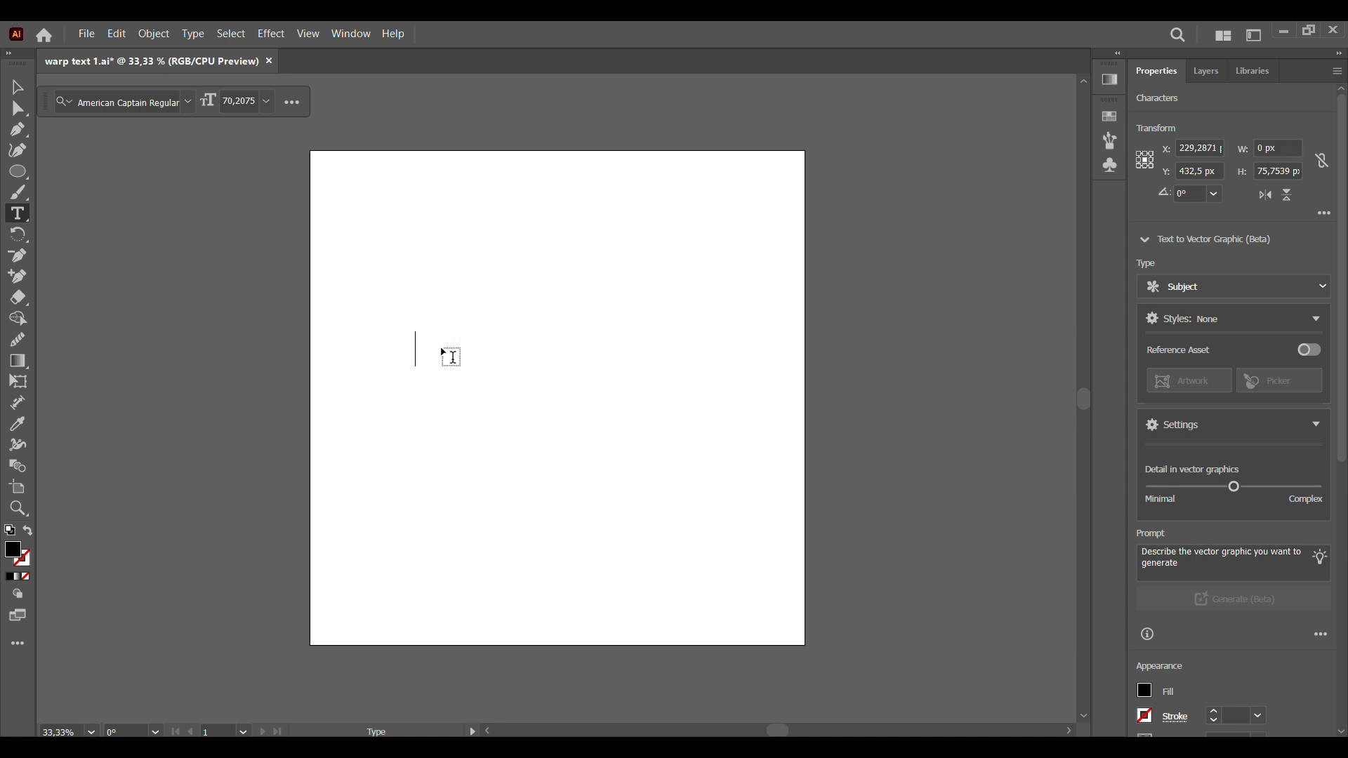
pyautogui.write('ABRAH D')
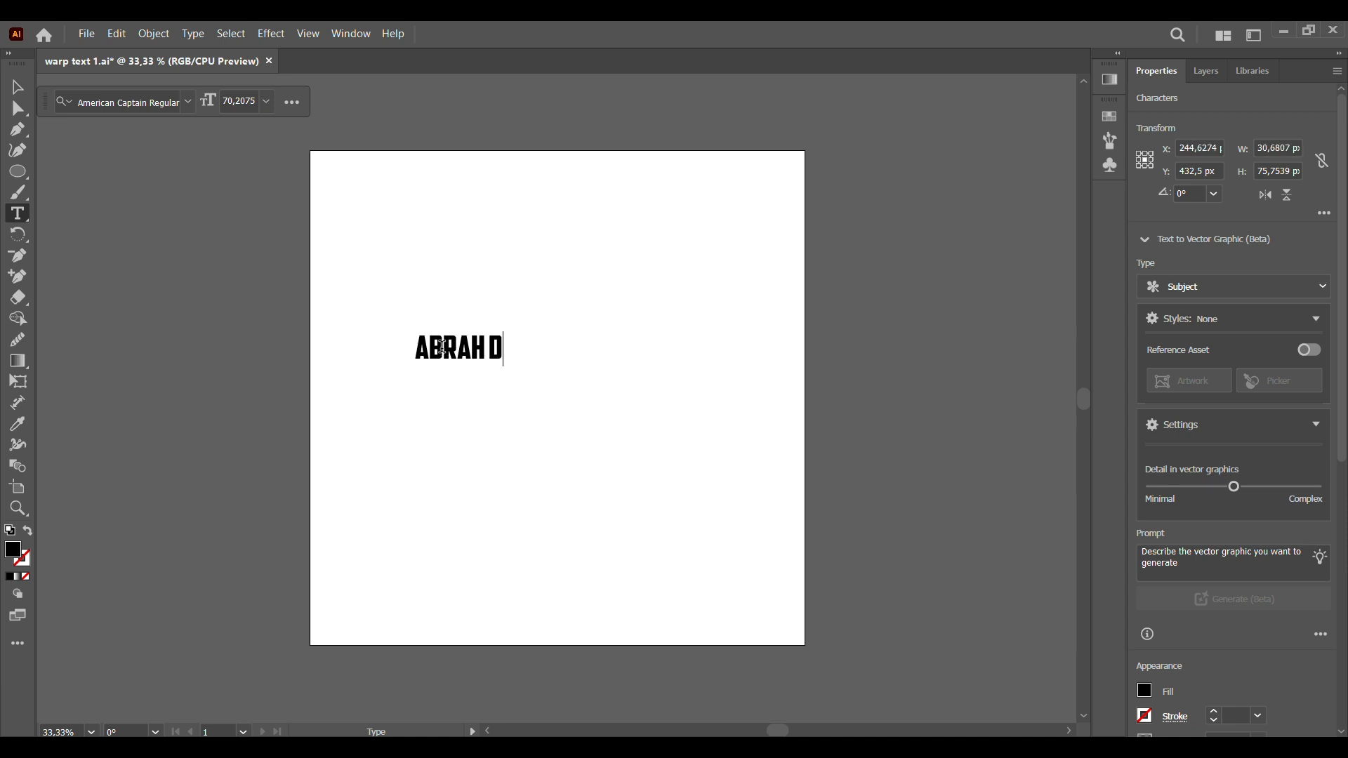
pyautogui.write('ESIGNS')
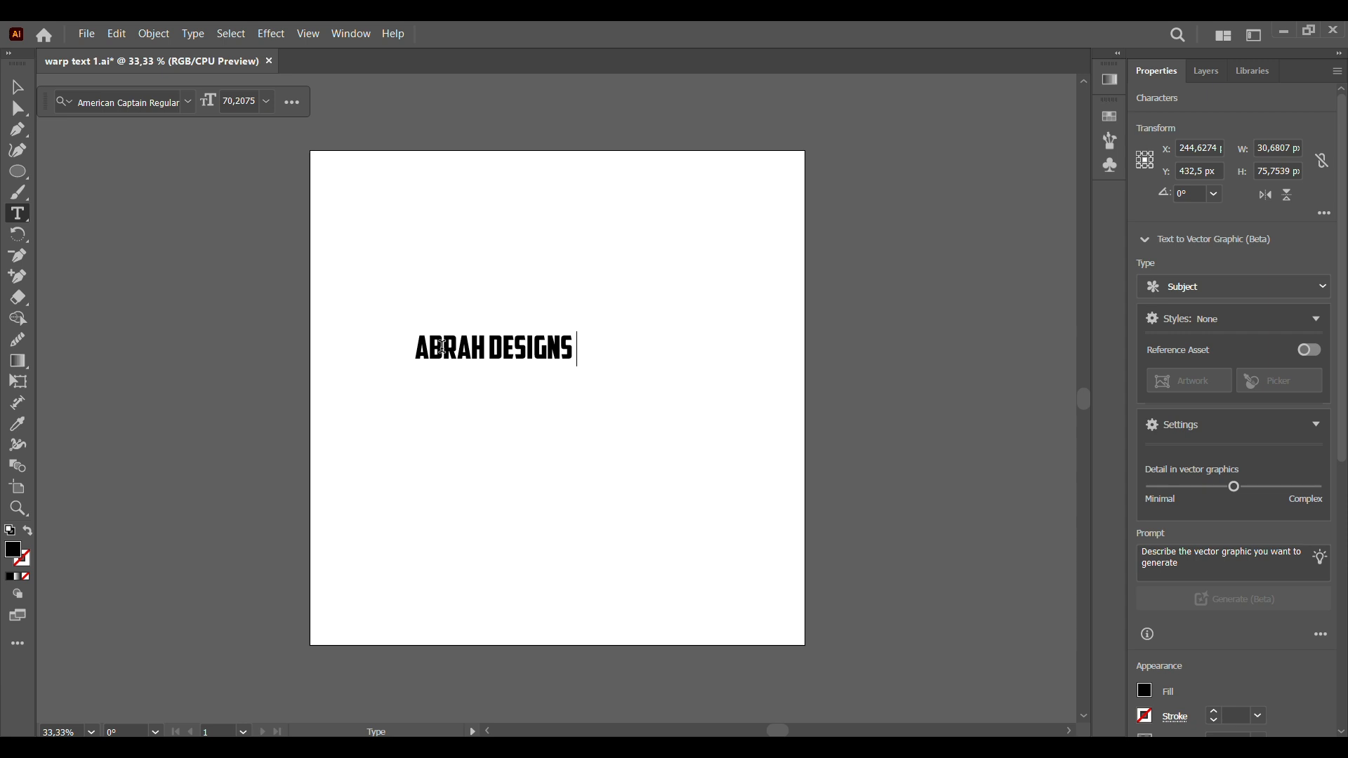
pyautogui.write('ABRAH DES')
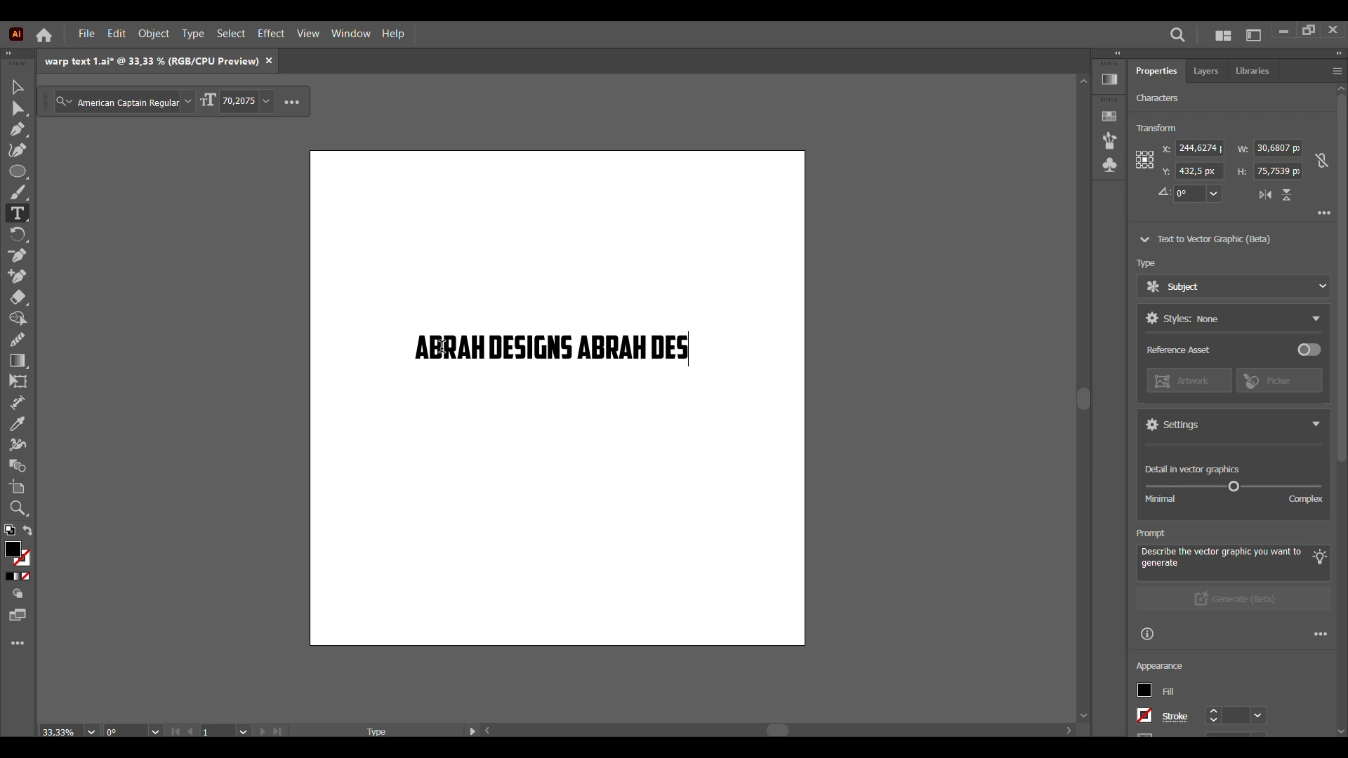
pyautogui.write('IGNS')
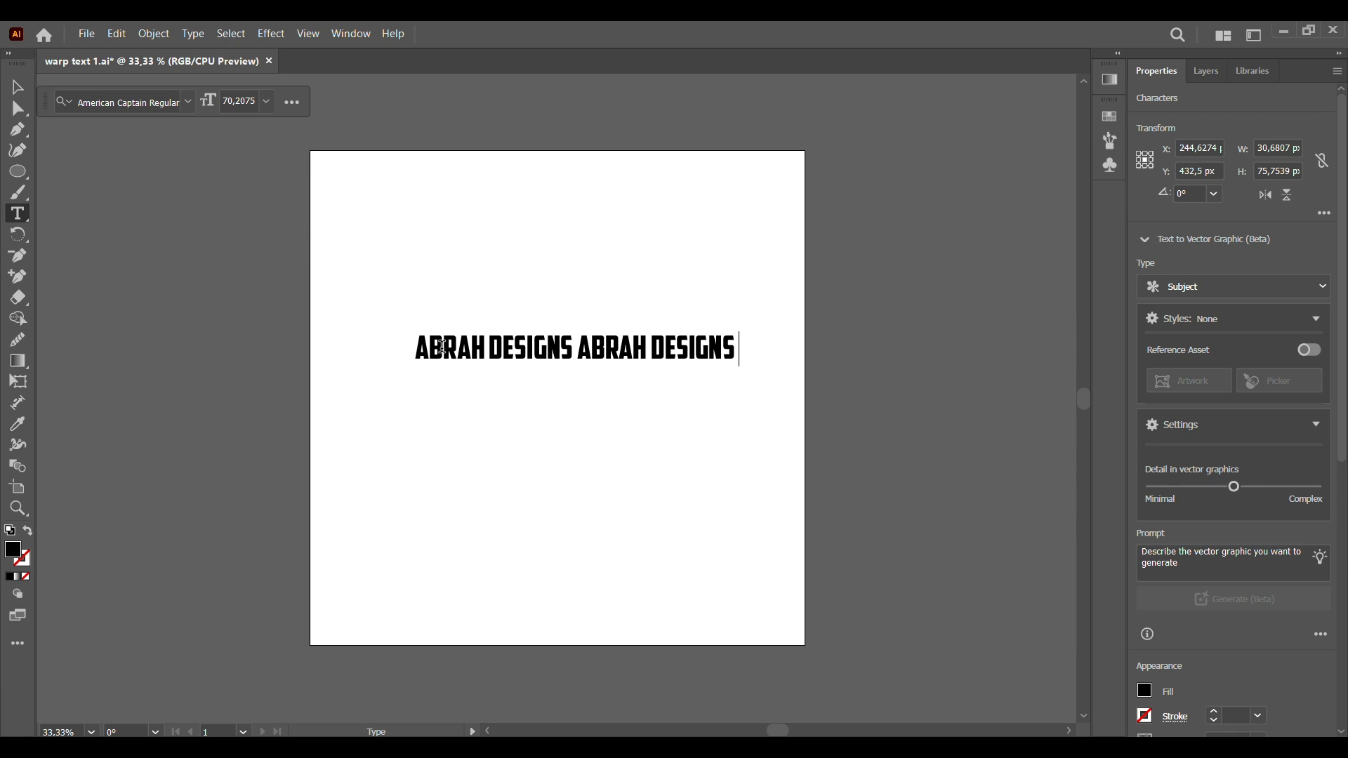
pyautogui.click(17, 87)
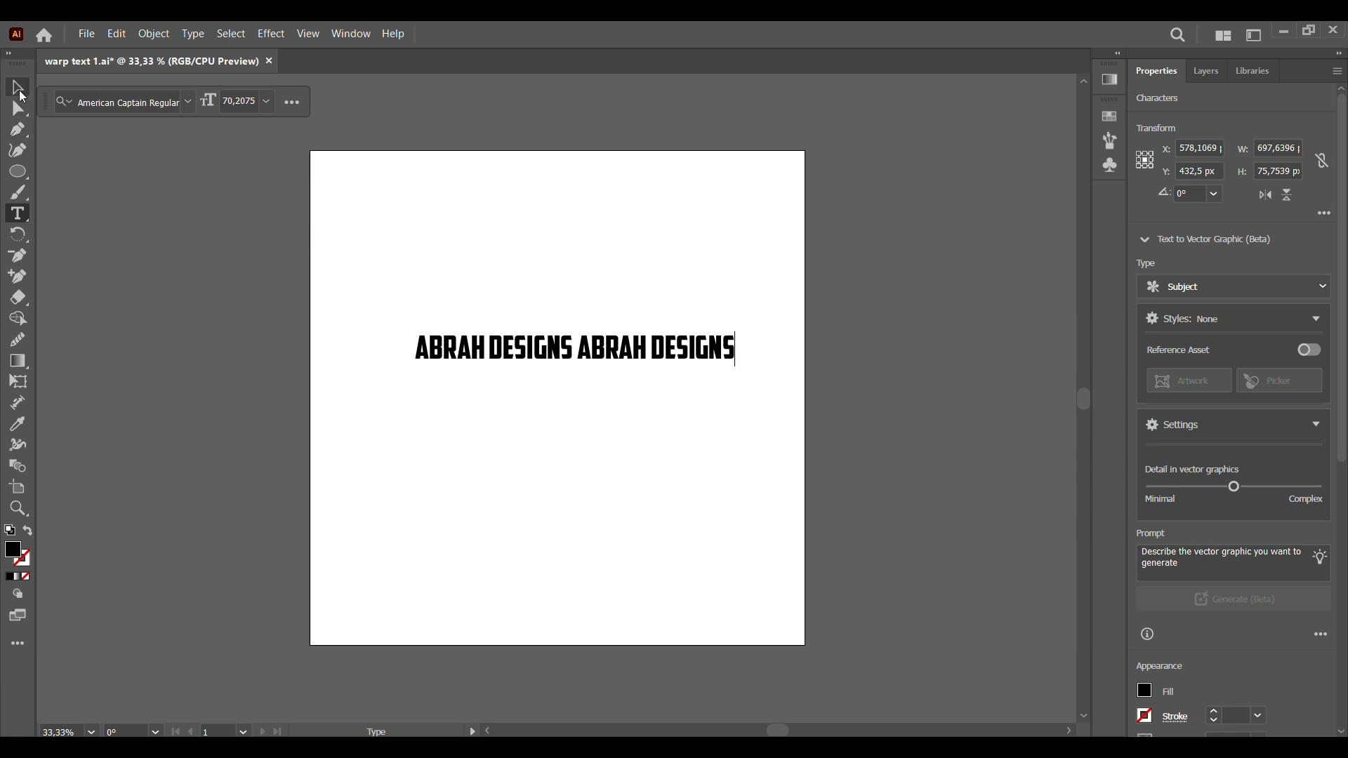
pyautogui.click(17, 87)
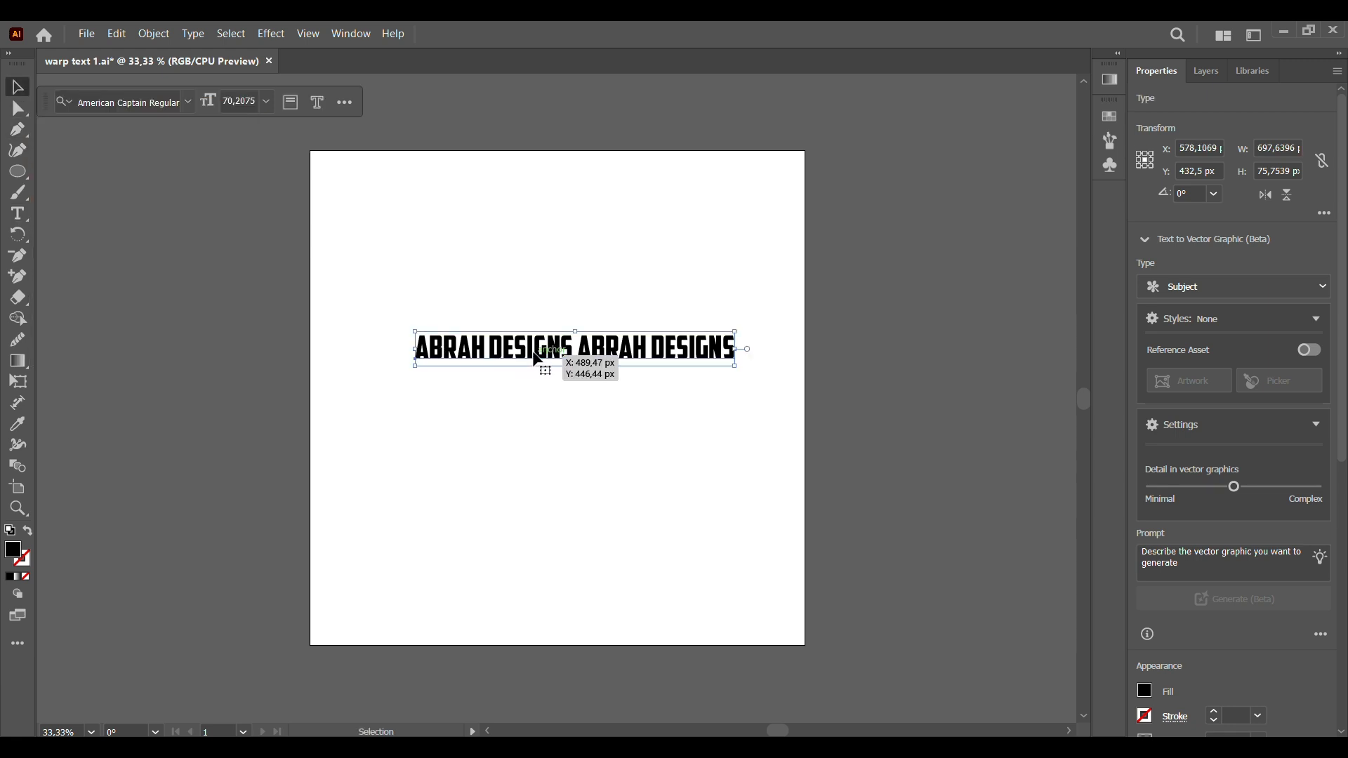
# Move the text line near the top and Alt-duplicate a copy directly beneath it
pyautogui.moveTo(573, 349); pyautogui.dragTo(556, 283)
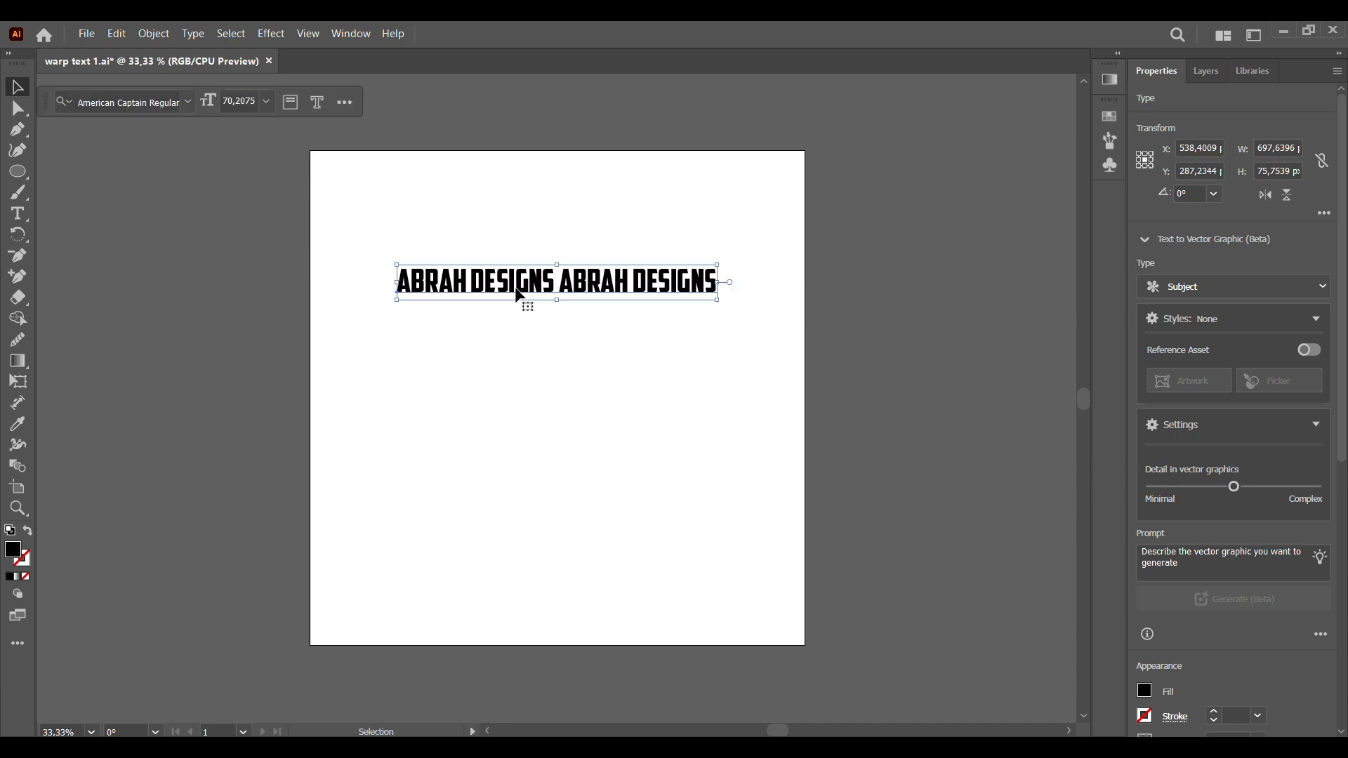
pyautogui.moveTo(519, 293)
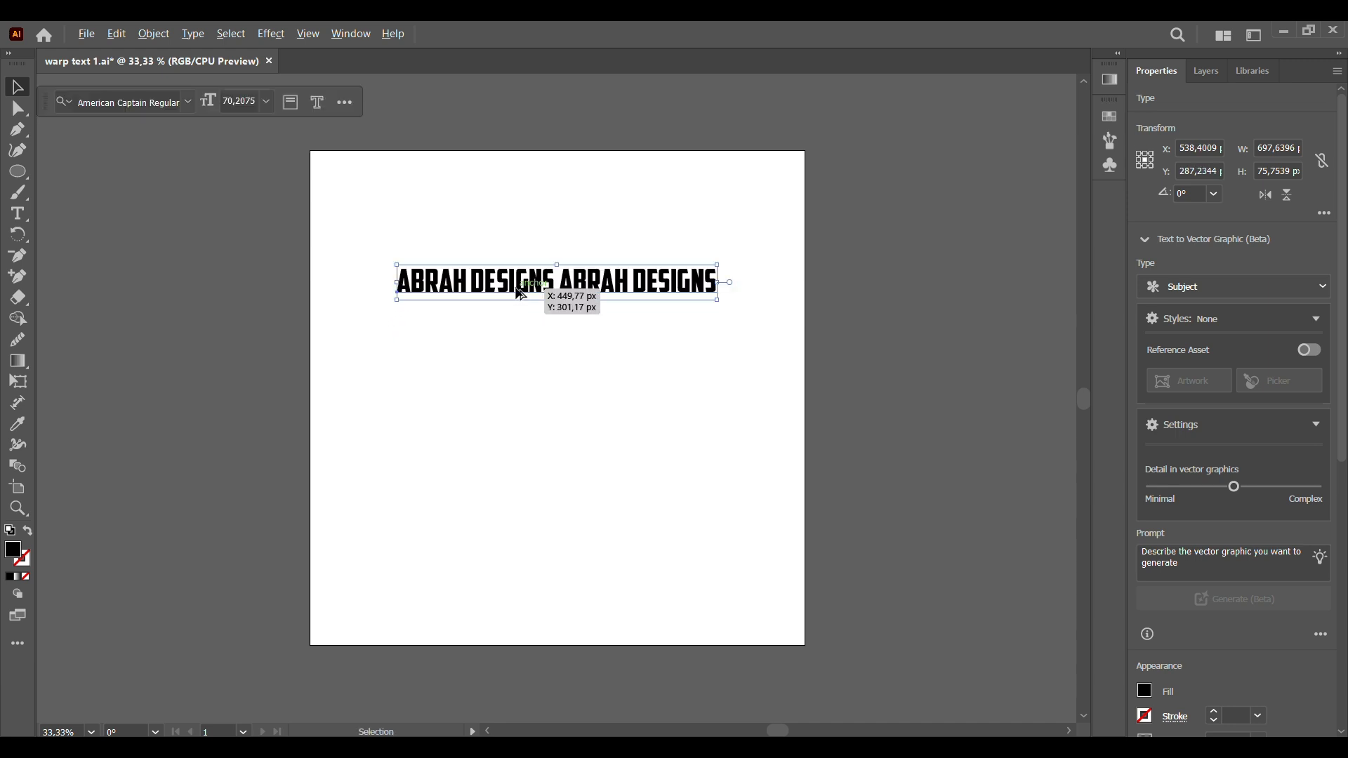
pyautogui.moveTo(522, 291); pyautogui.dragTo(523, 324)
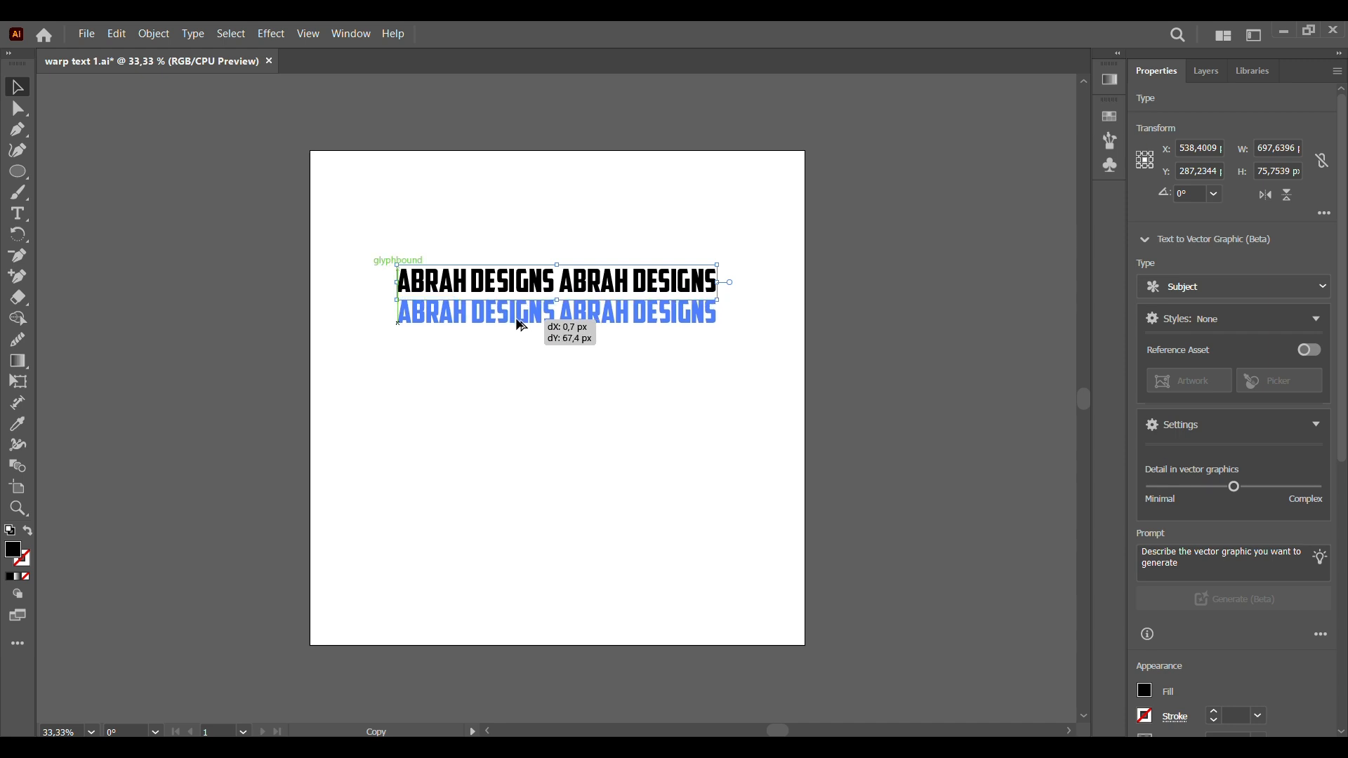
pyautogui.moveTo(516, 324); pyautogui.dragTo(515, 320)
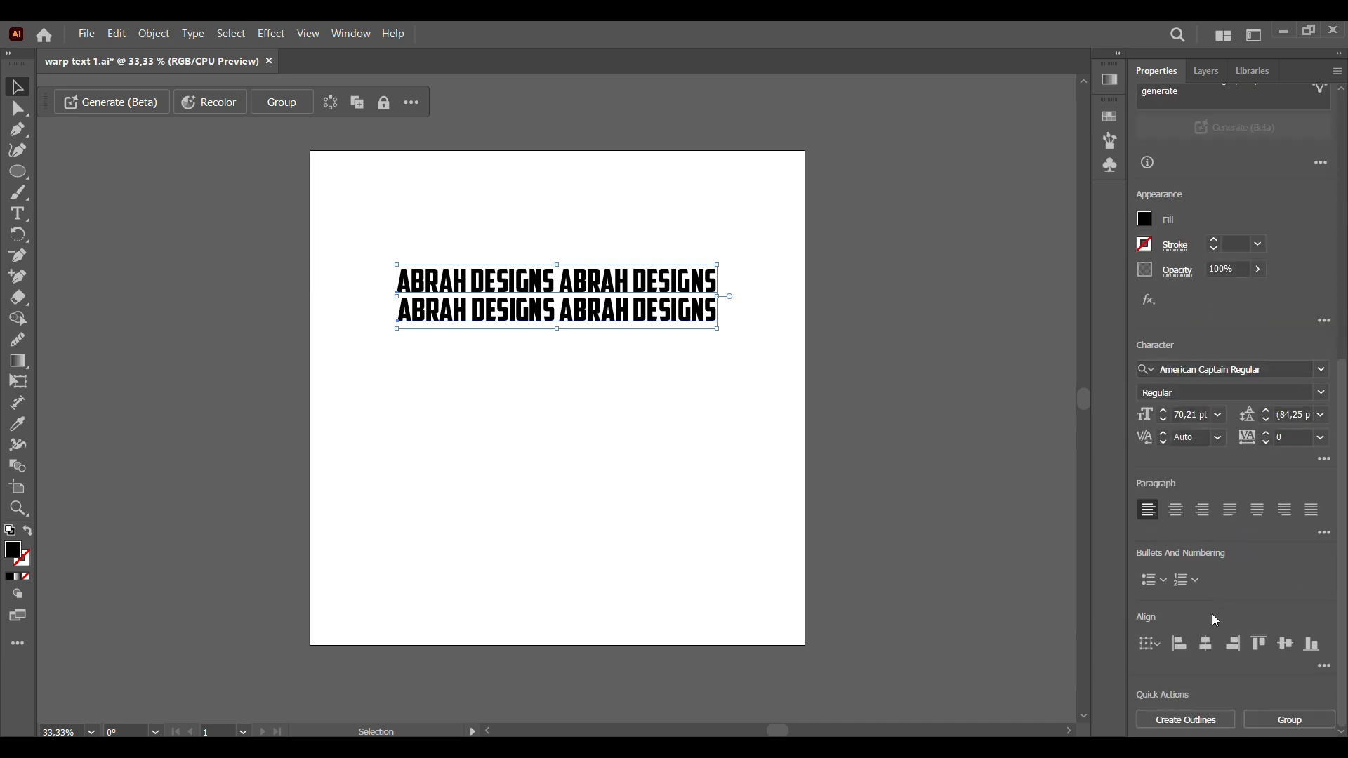
pyautogui.moveTo(912, 557)
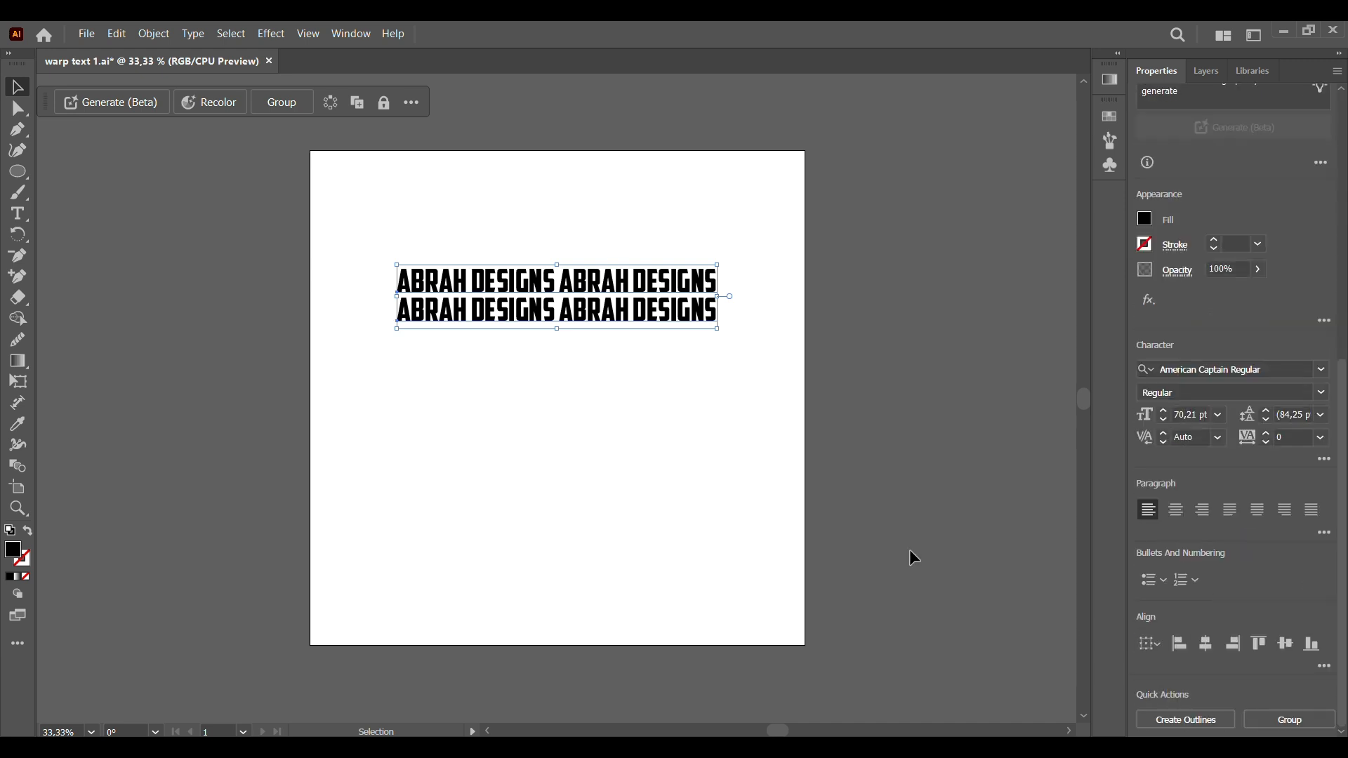
pyautogui.moveTo(458, 216)
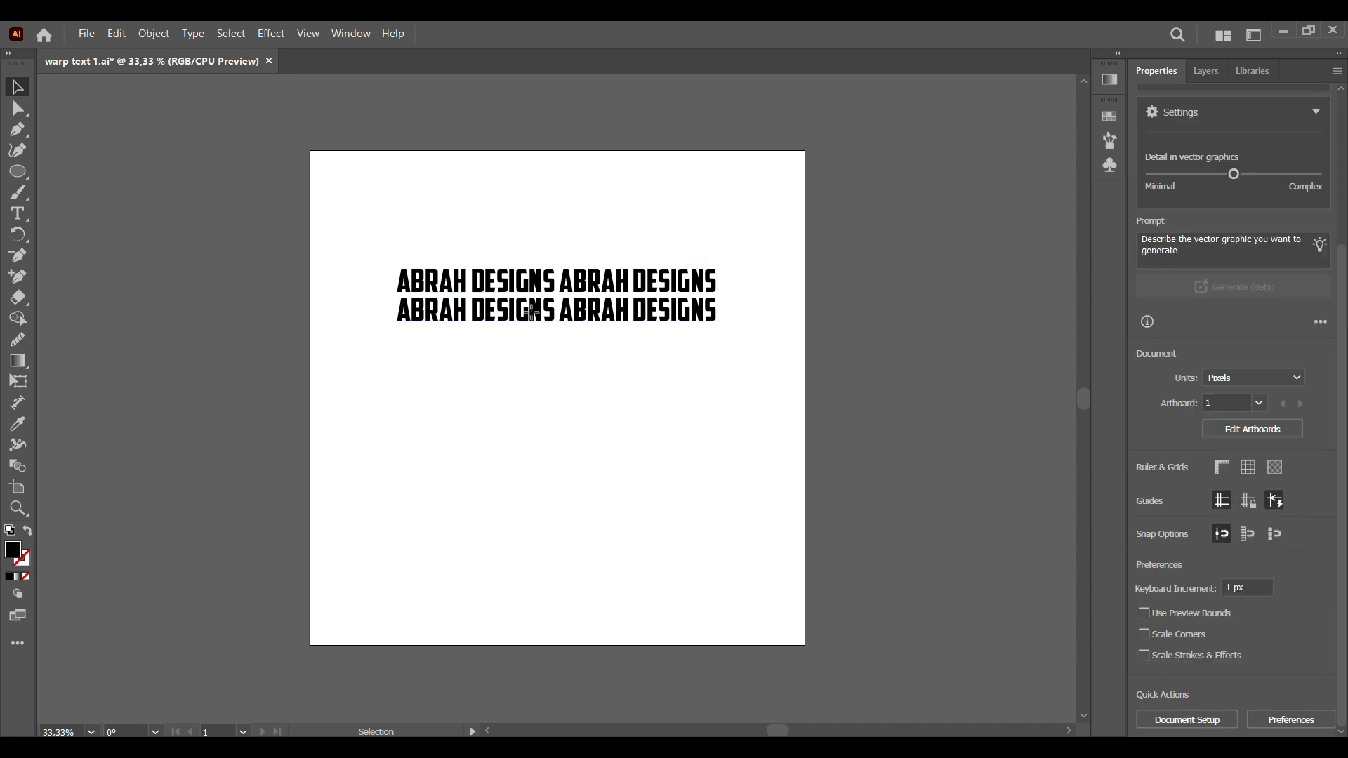
# Select both text lines and centre them horizontally on each other
pyautogui.moveTo(556, 310); pyautogui.dragTo(551, 319)
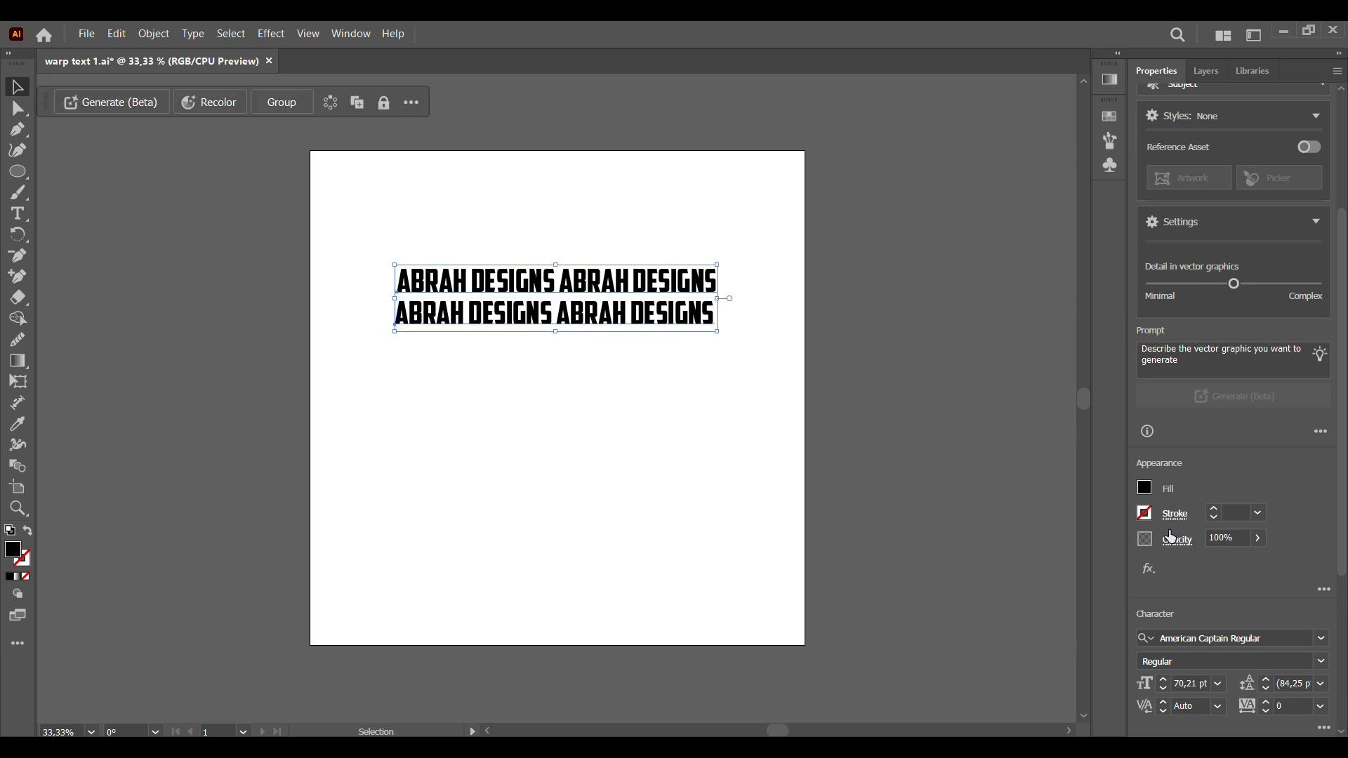
pyautogui.scroll(-3)
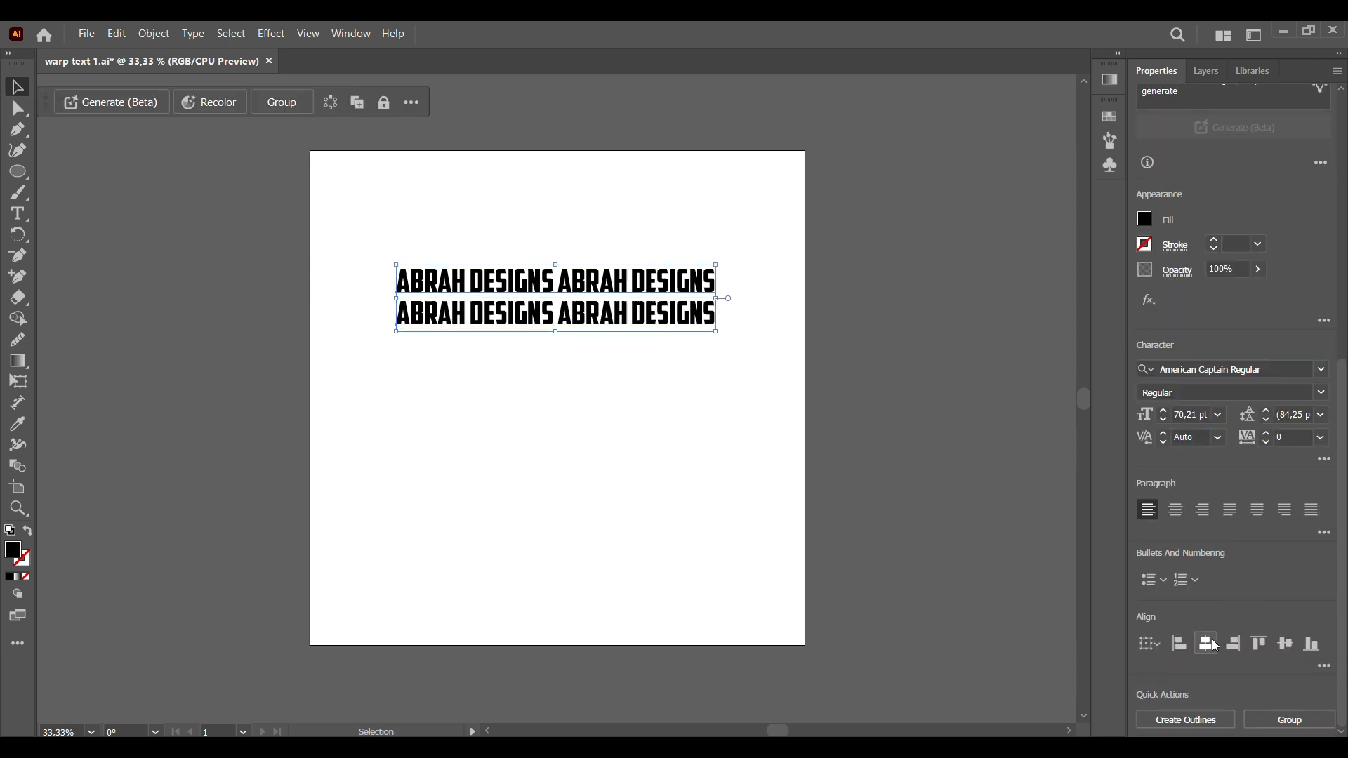
pyautogui.click(280, 101)
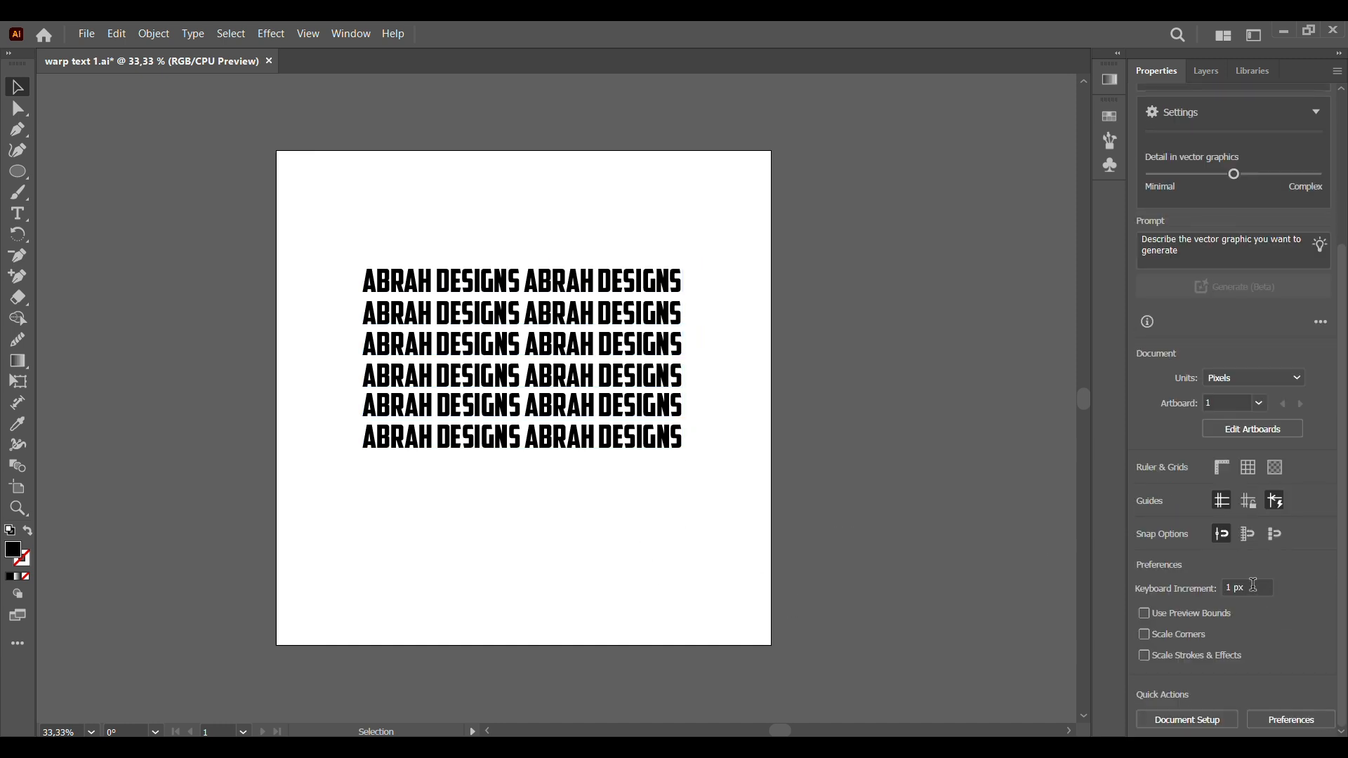
pyautogui.moveTo(638, 521)
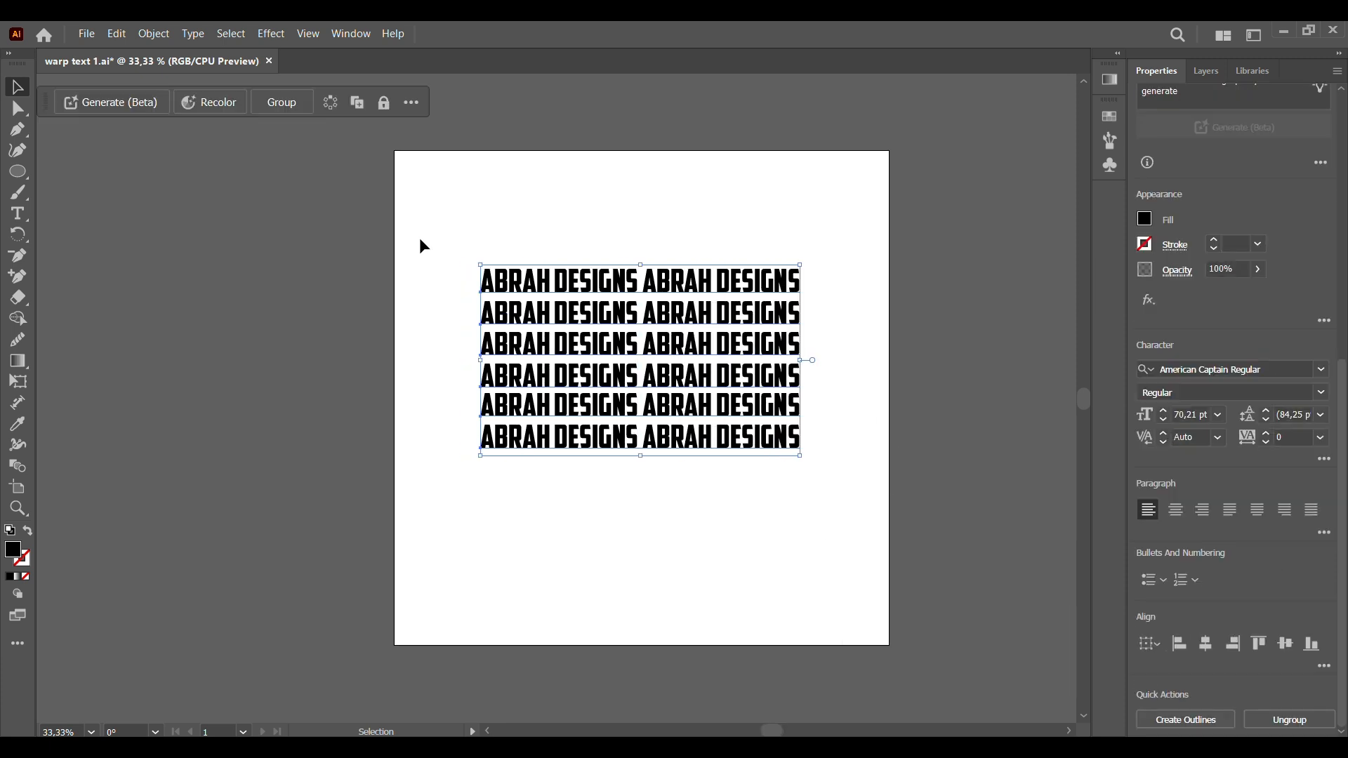
# Fill the grouped six-line text block with RGB Green from the swatches
pyautogui.click(281, 101)
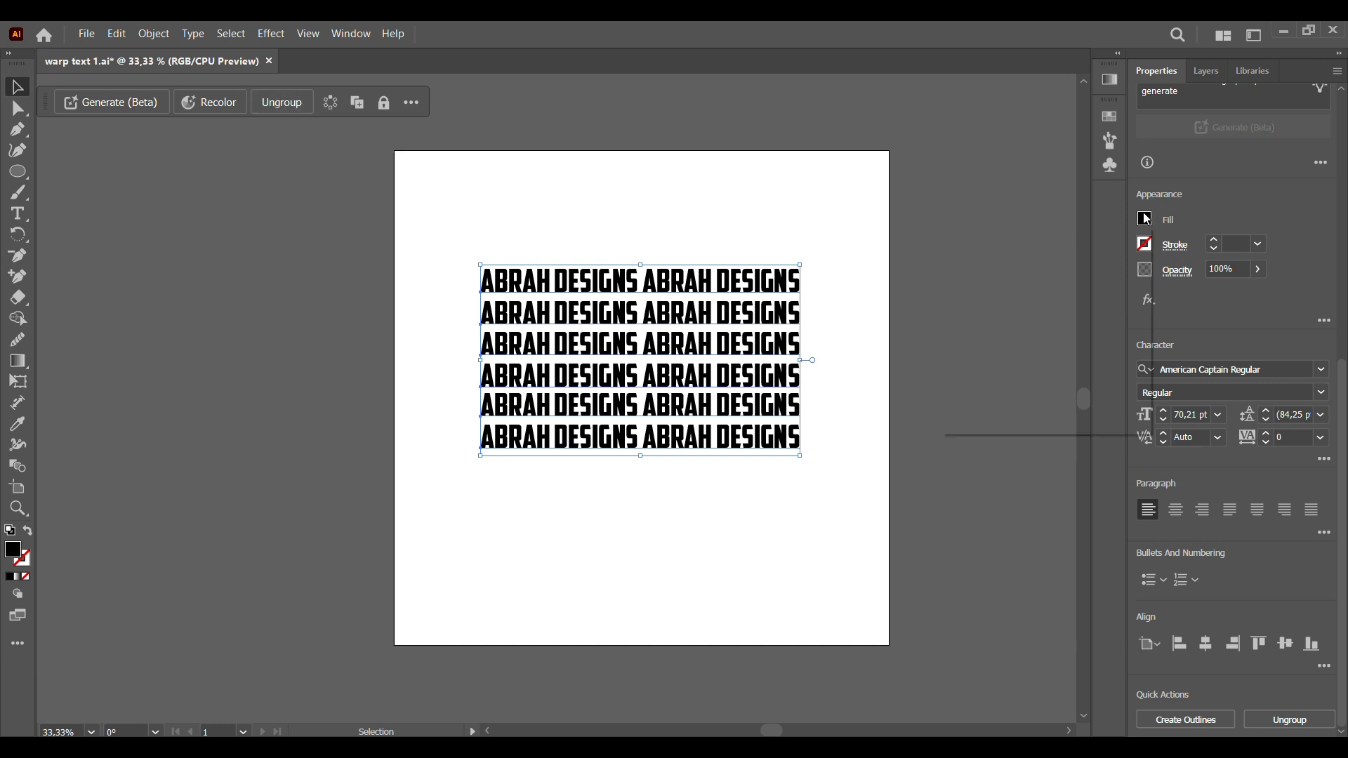
pyautogui.click(1144, 219)
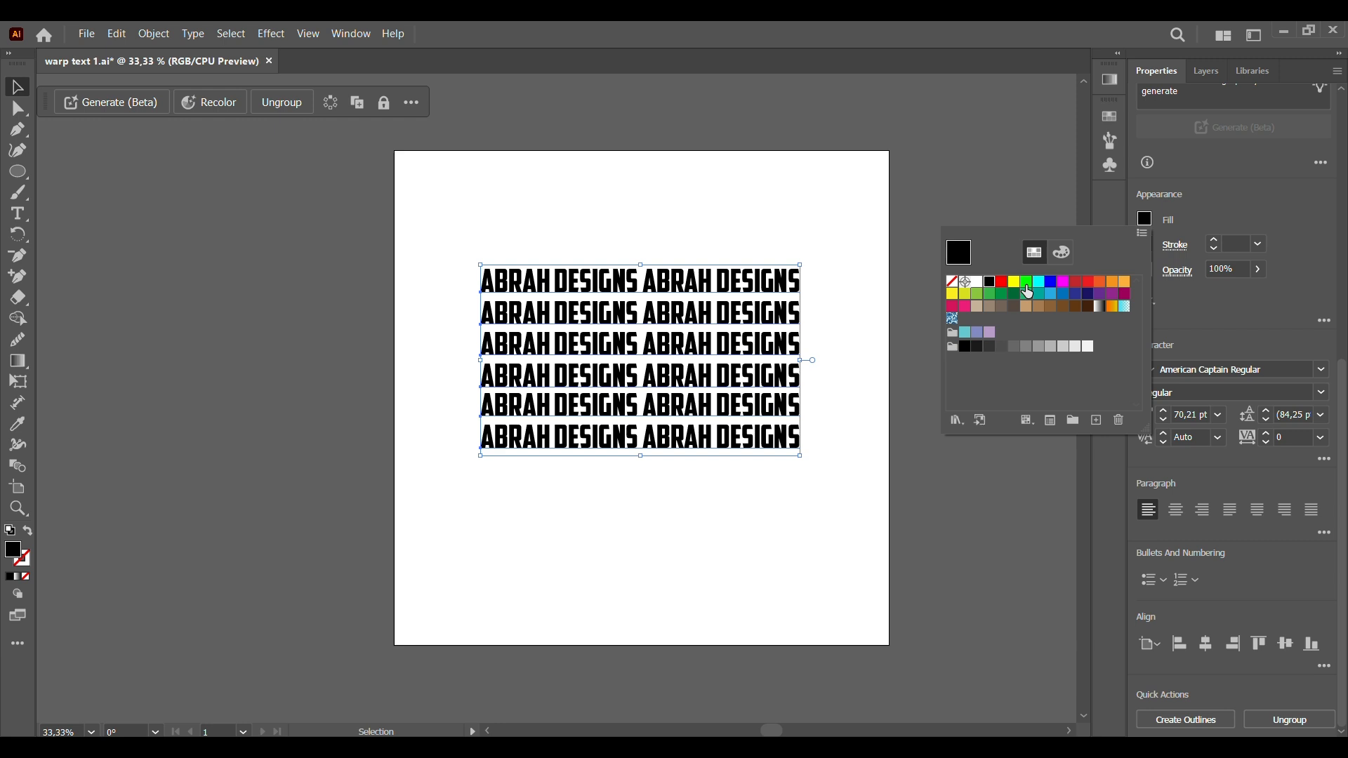
pyautogui.moveTo(1025, 288)
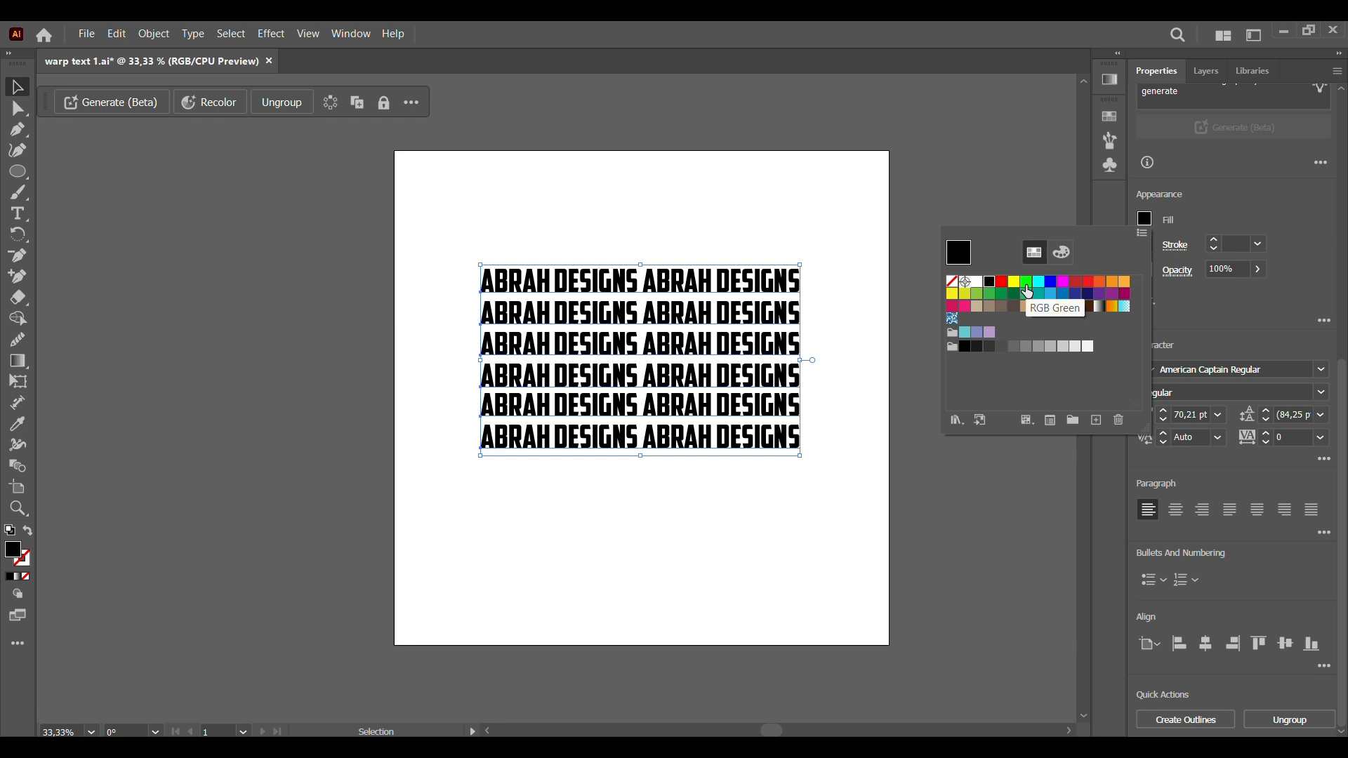
pyautogui.click(1025, 282)
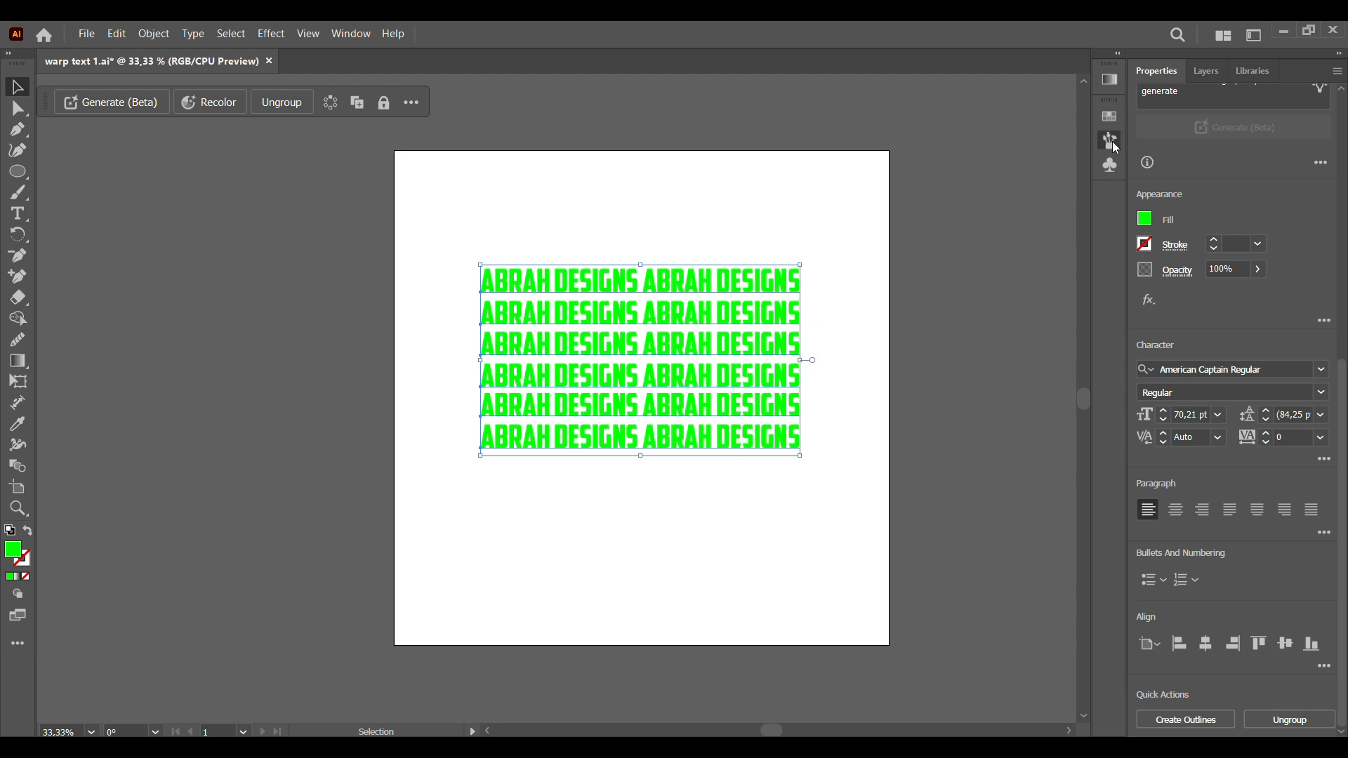
# Show the Symbols panel alongside the green text block, ready to save it as a symbol
pyautogui.click(1109, 164)
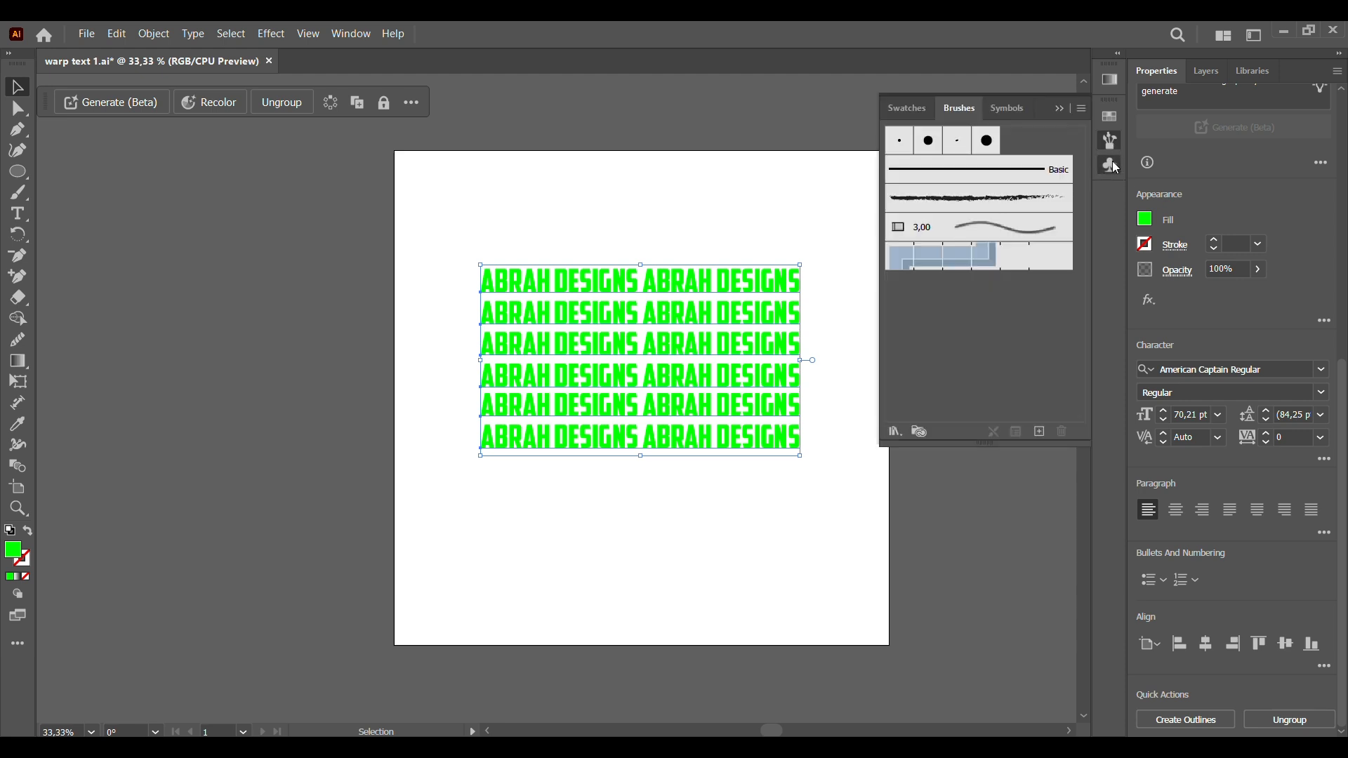
pyautogui.click(1006, 108)
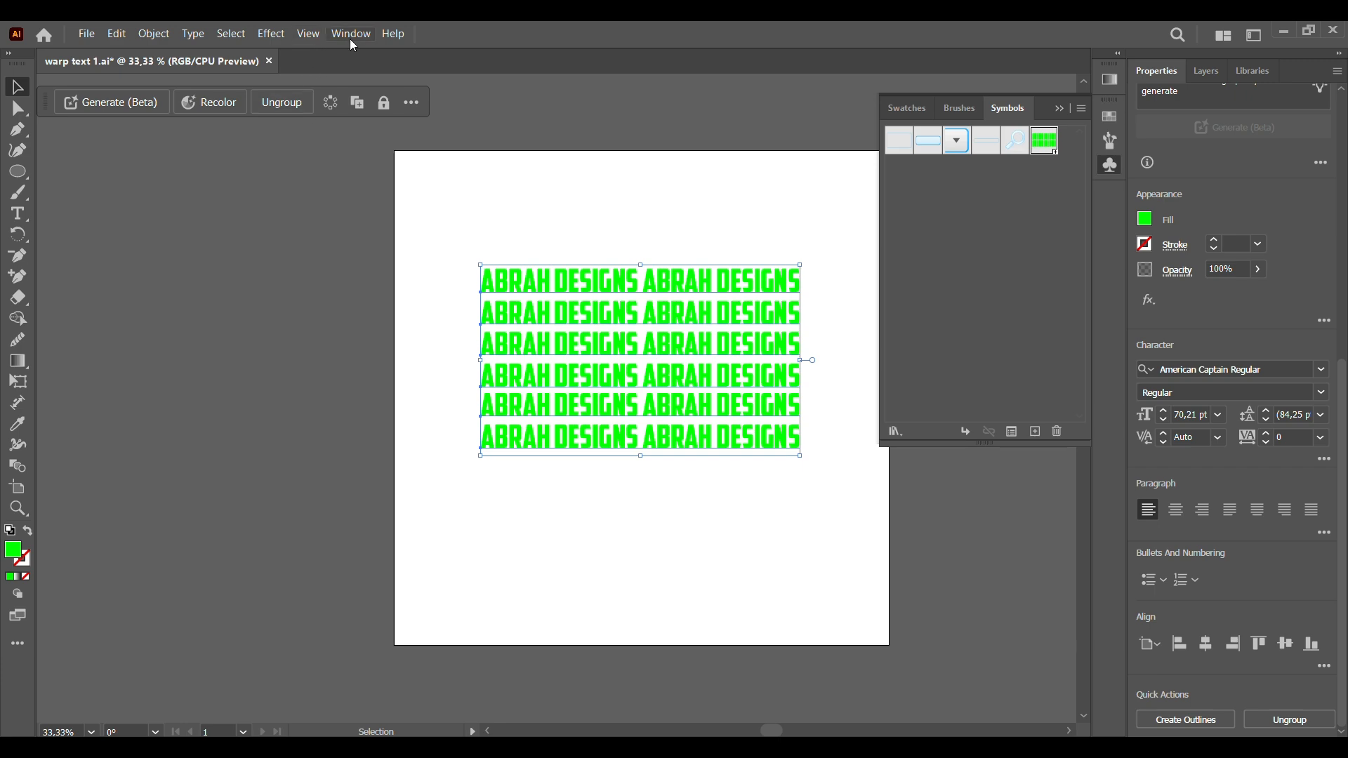
pyautogui.click(351, 32)
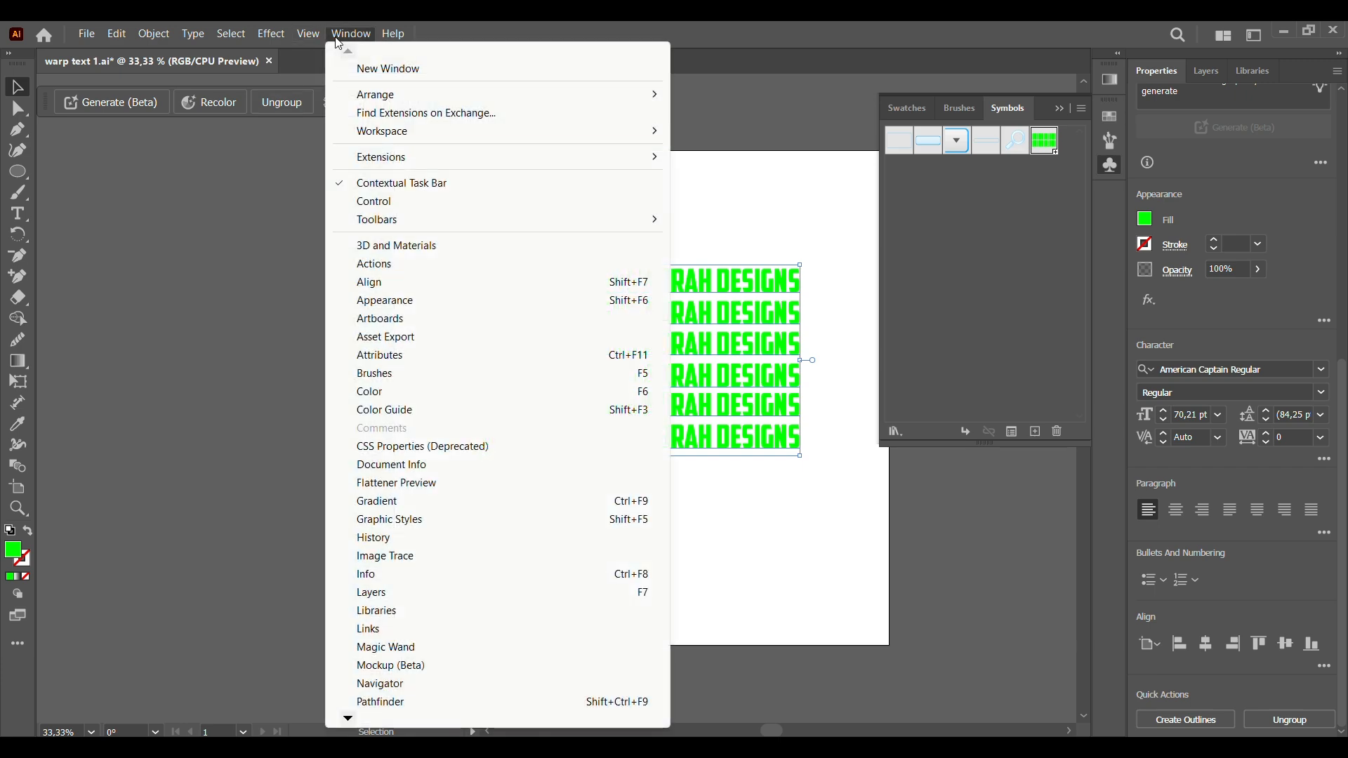
pyautogui.moveTo(369, 630)
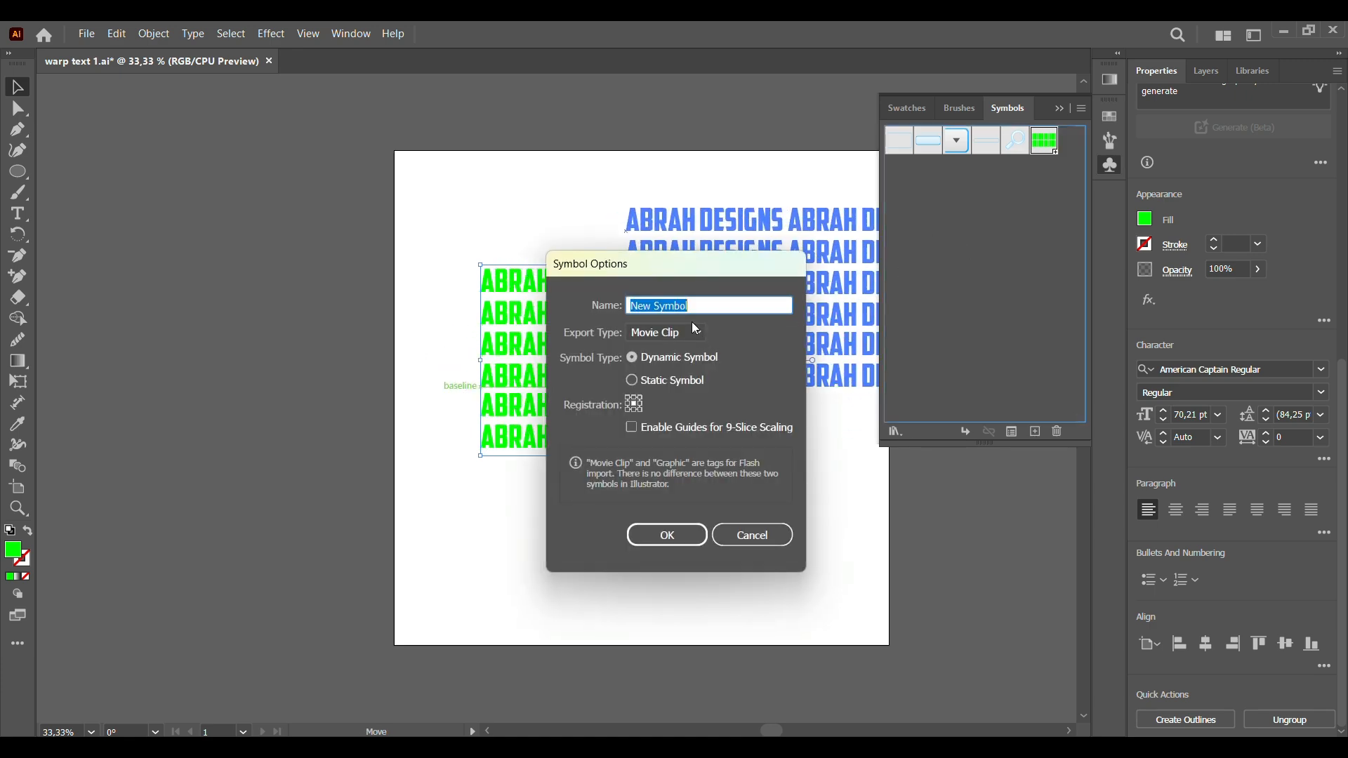
# Name the new symbol 'ABRAH TEXT 2' and confirm its creation
pyautogui.press('Delete')
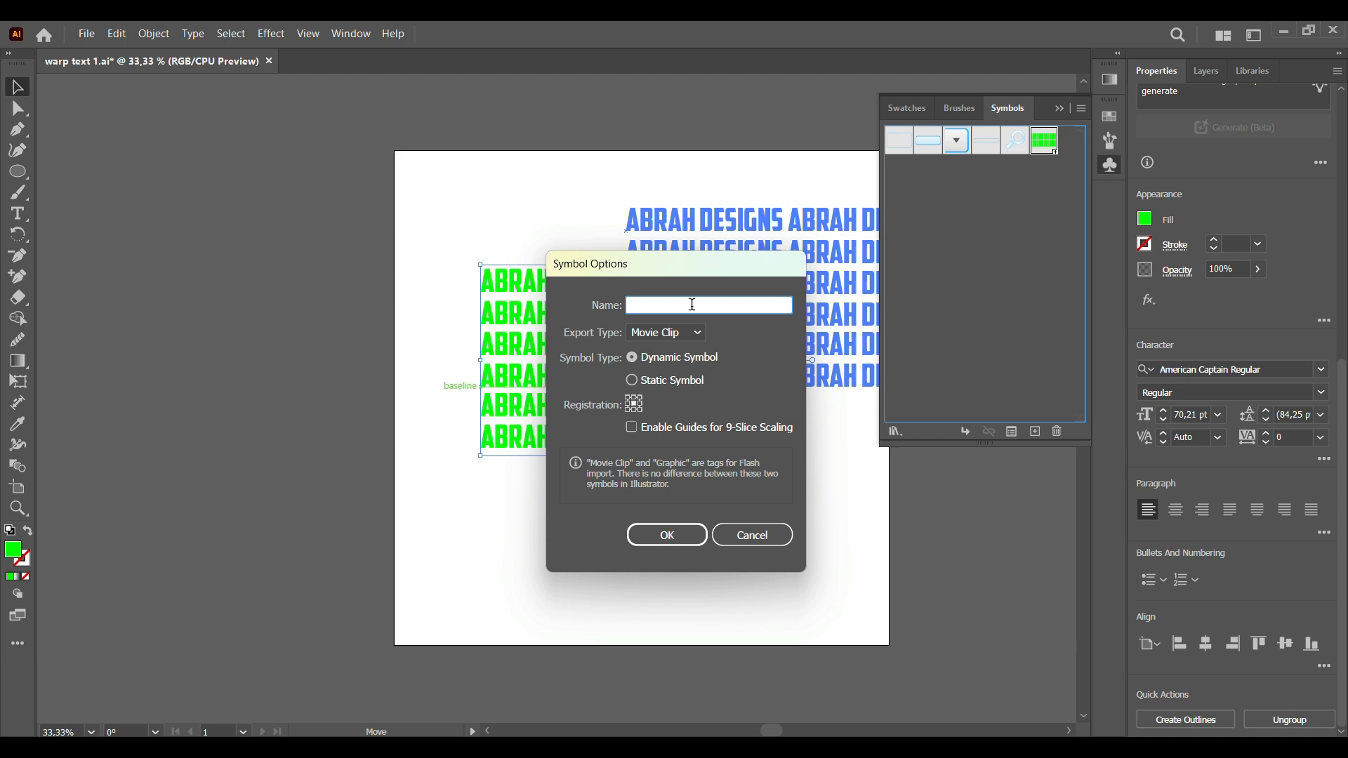
pyautogui.write('ABRAH')
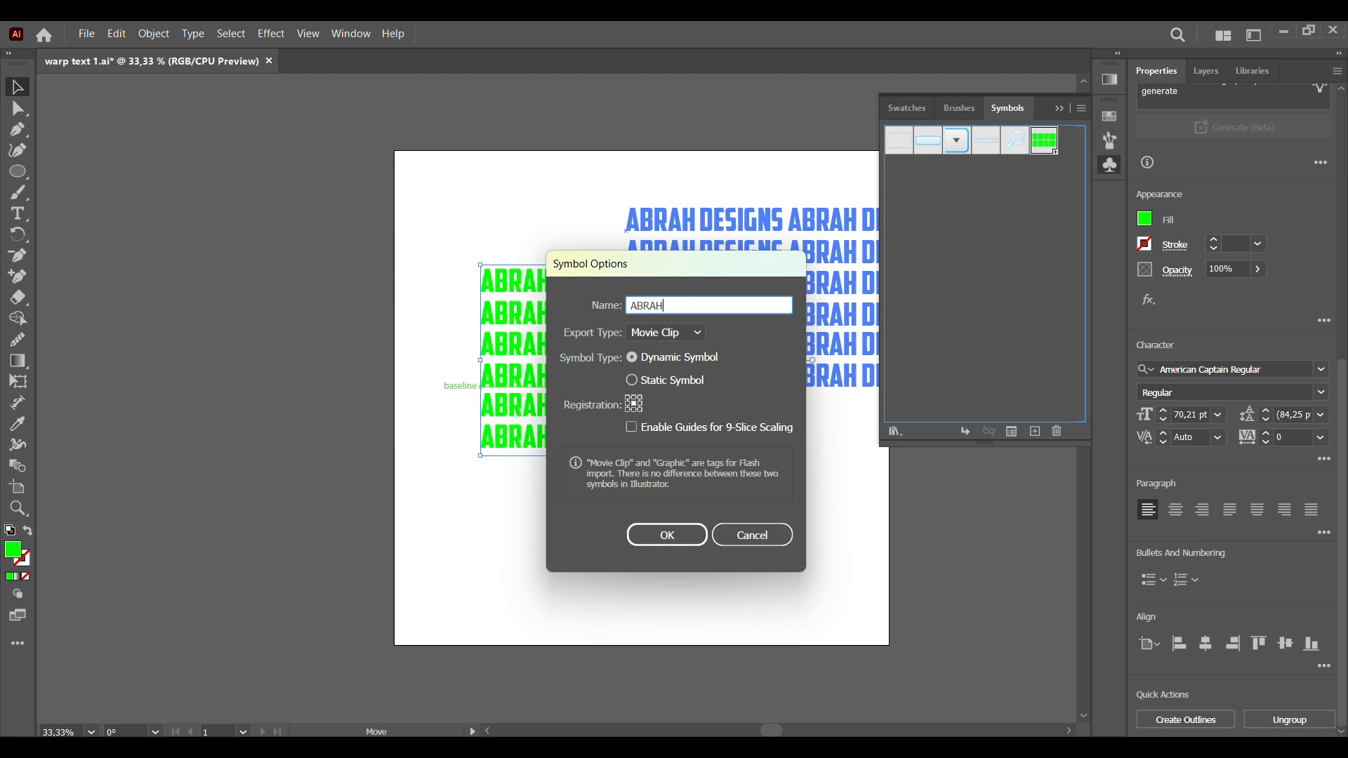
pyautogui.write('TEXT')
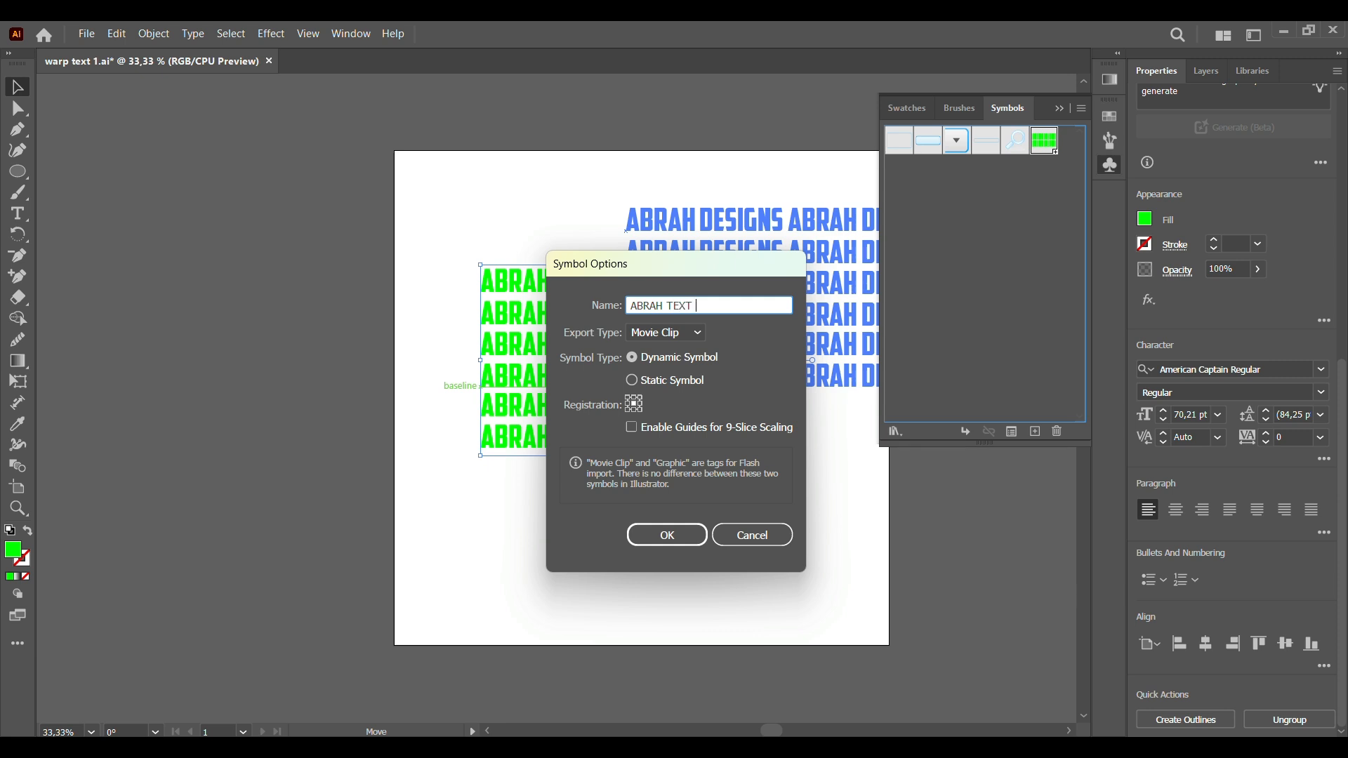
pyautogui.write('2')
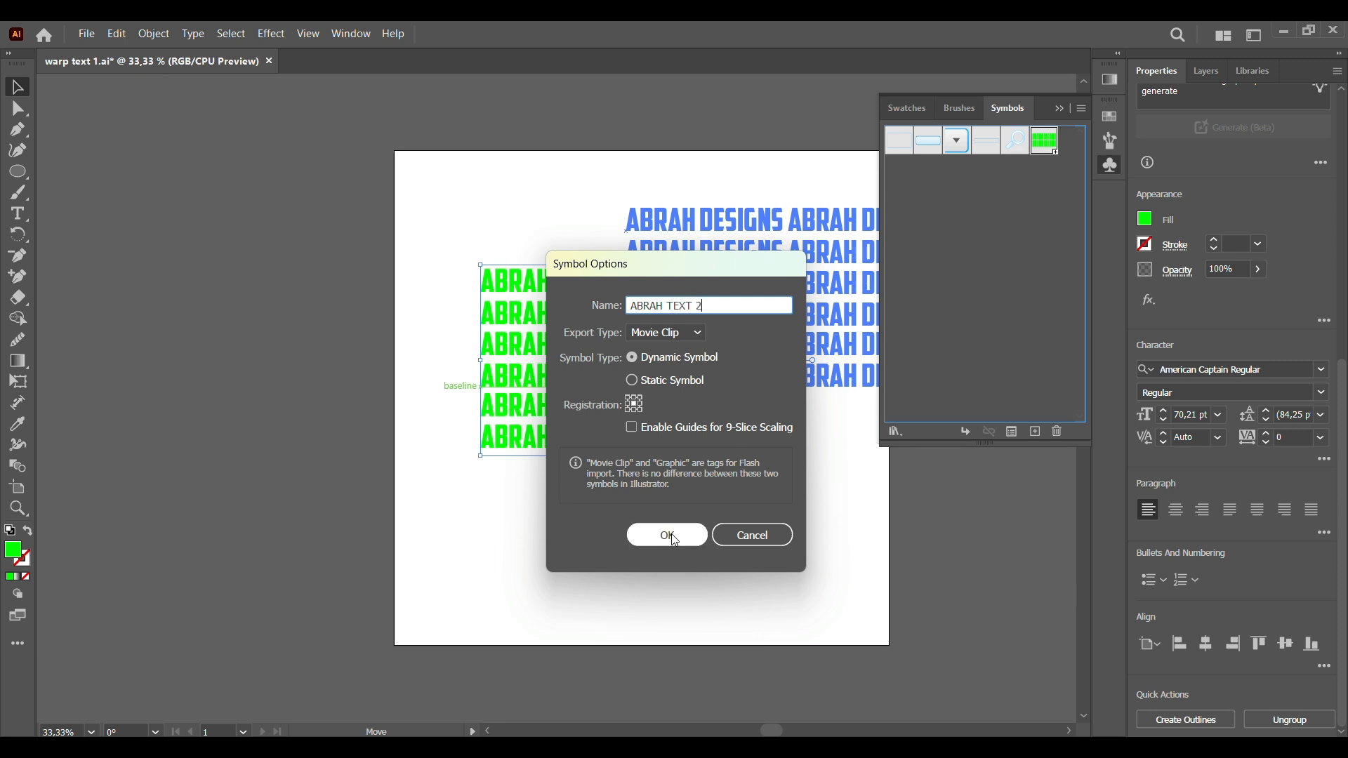
pyautogui.click(665, 534)
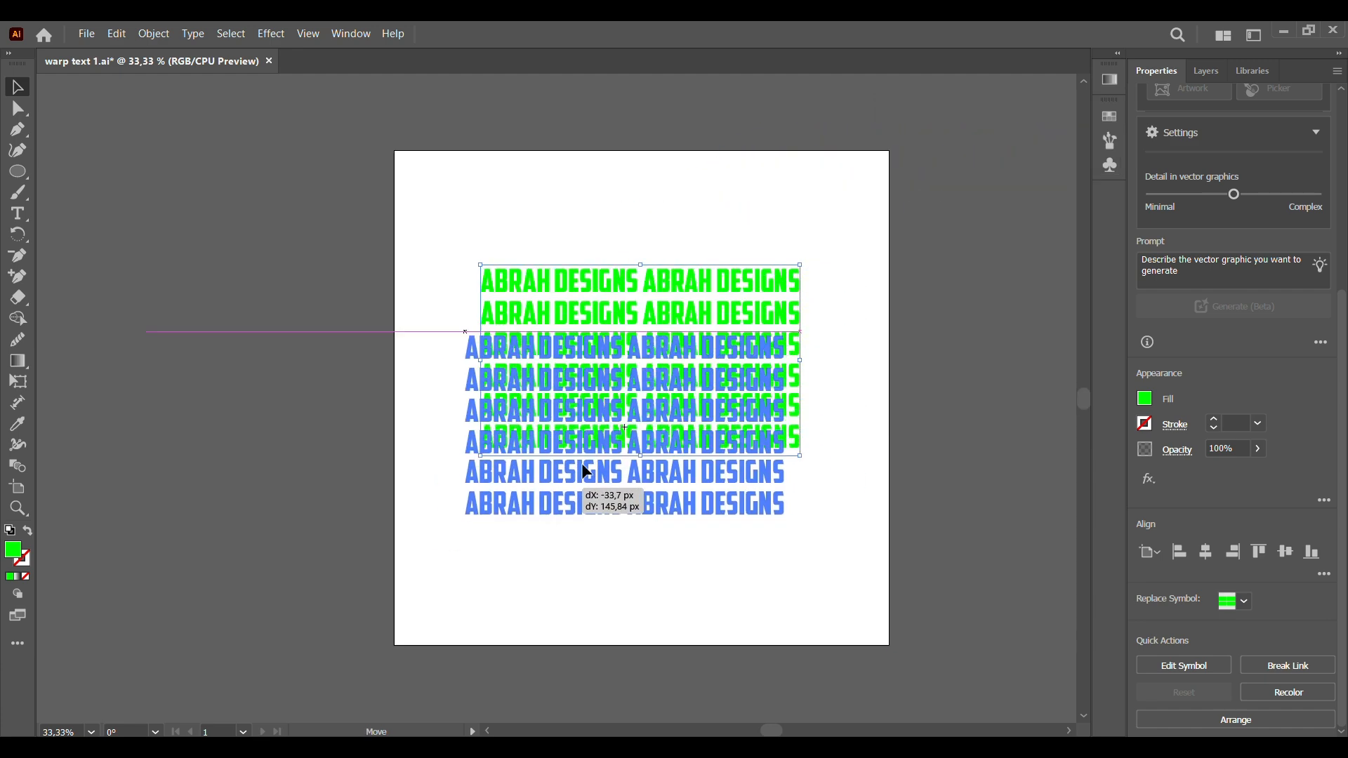
# Drag the ABRAH TEXT 2 symbol instance off the artboard to the upper right
pyautogui.moveTo(628, 430); pyautogui.dragTo(847, 309)
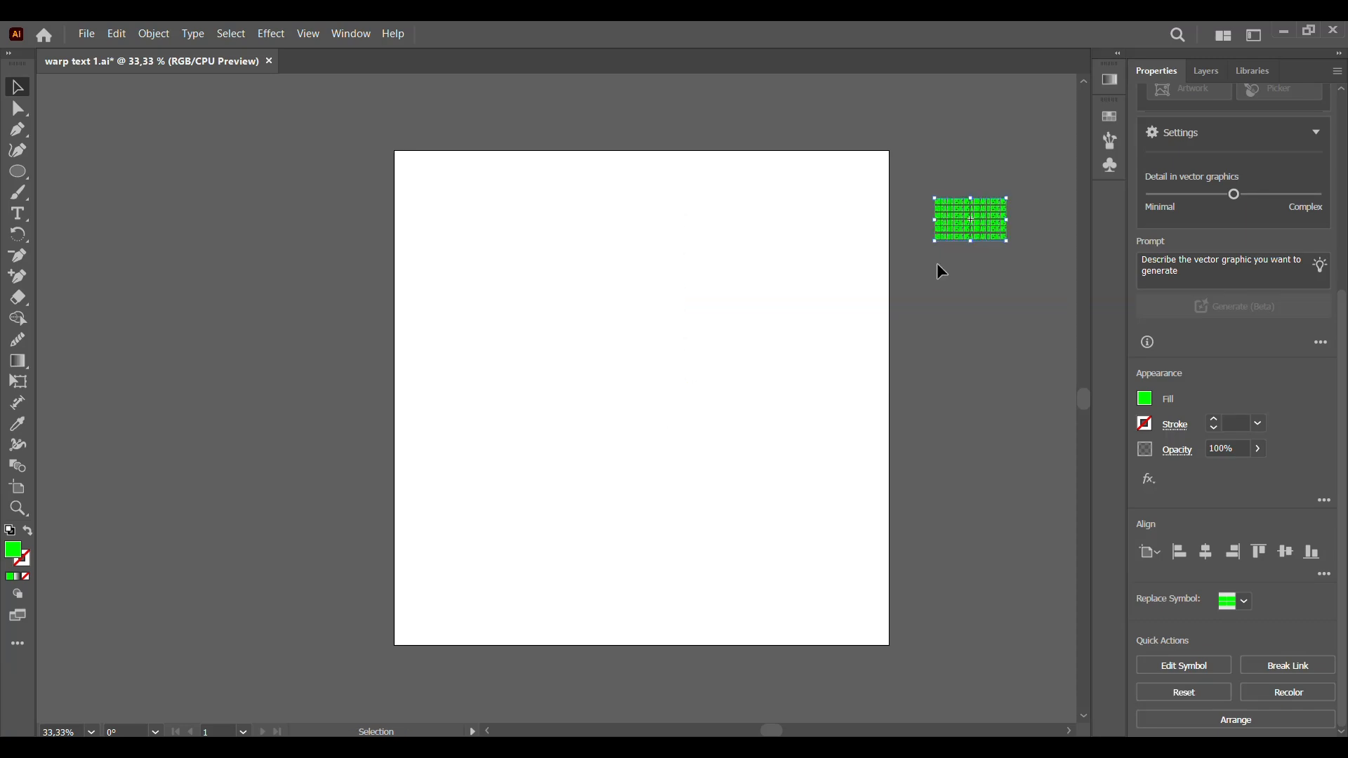
pyautogui.moveTo(970, 219); pyautogui.dragTo(1039, 108)
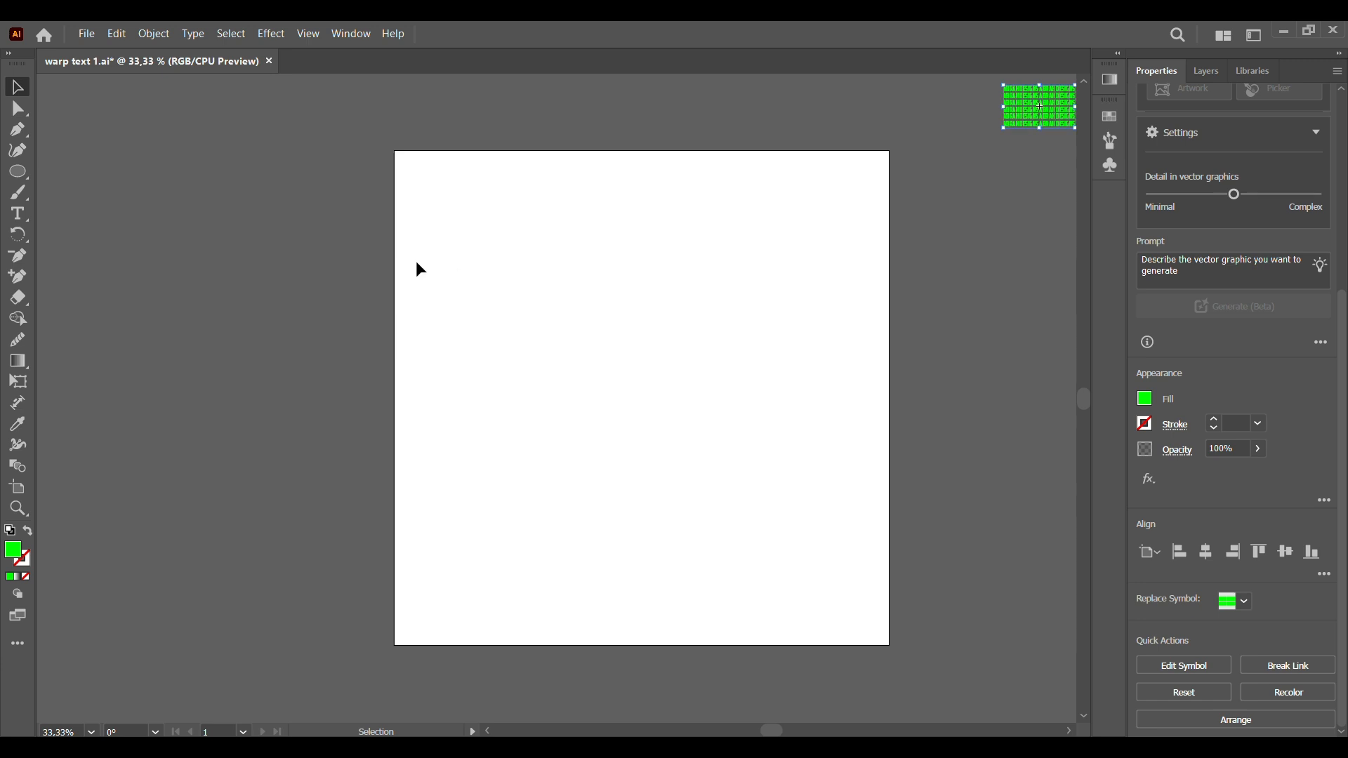
pyautogui.moveTo(16, 172)
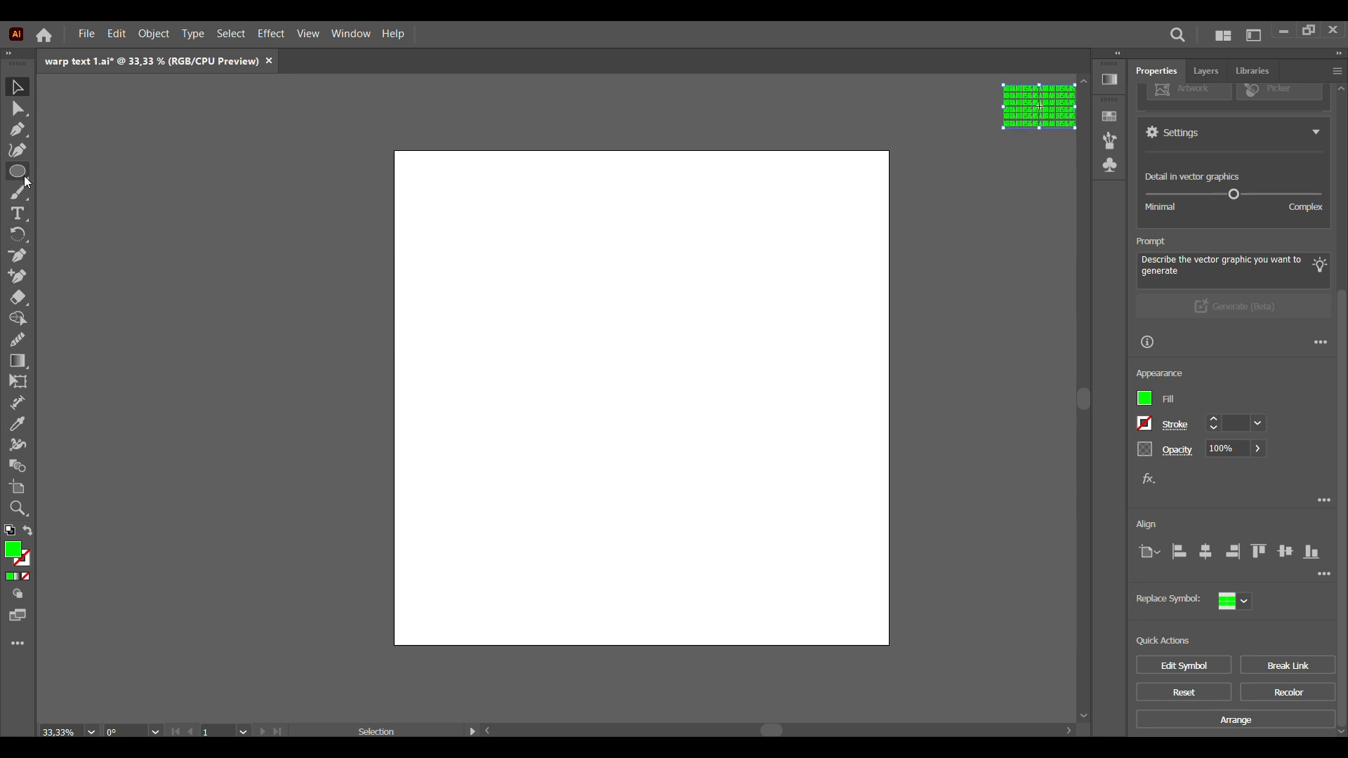
# Draw a black circle near the artboard centre with the Ellipse tool and reposition it
pyautogui.click(17, 171)
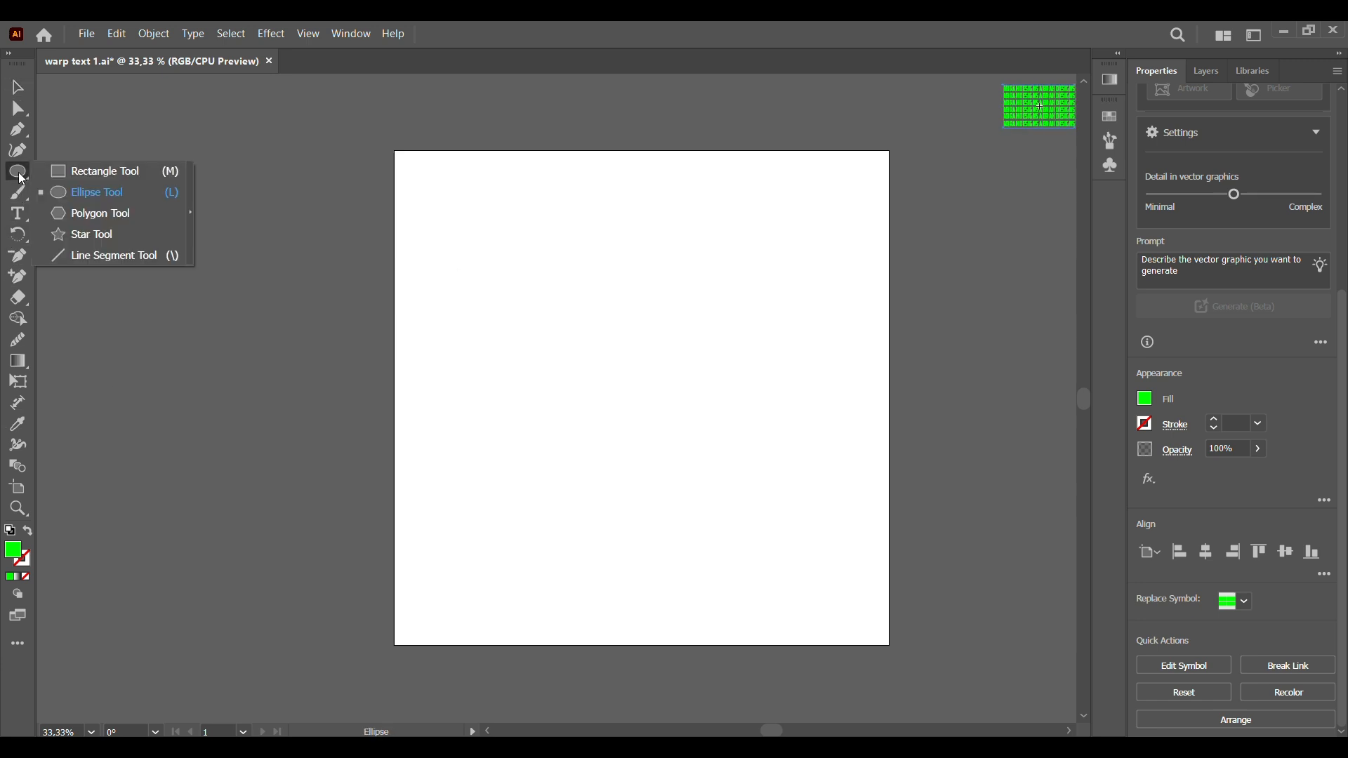
pyautogui.click(97, 193)
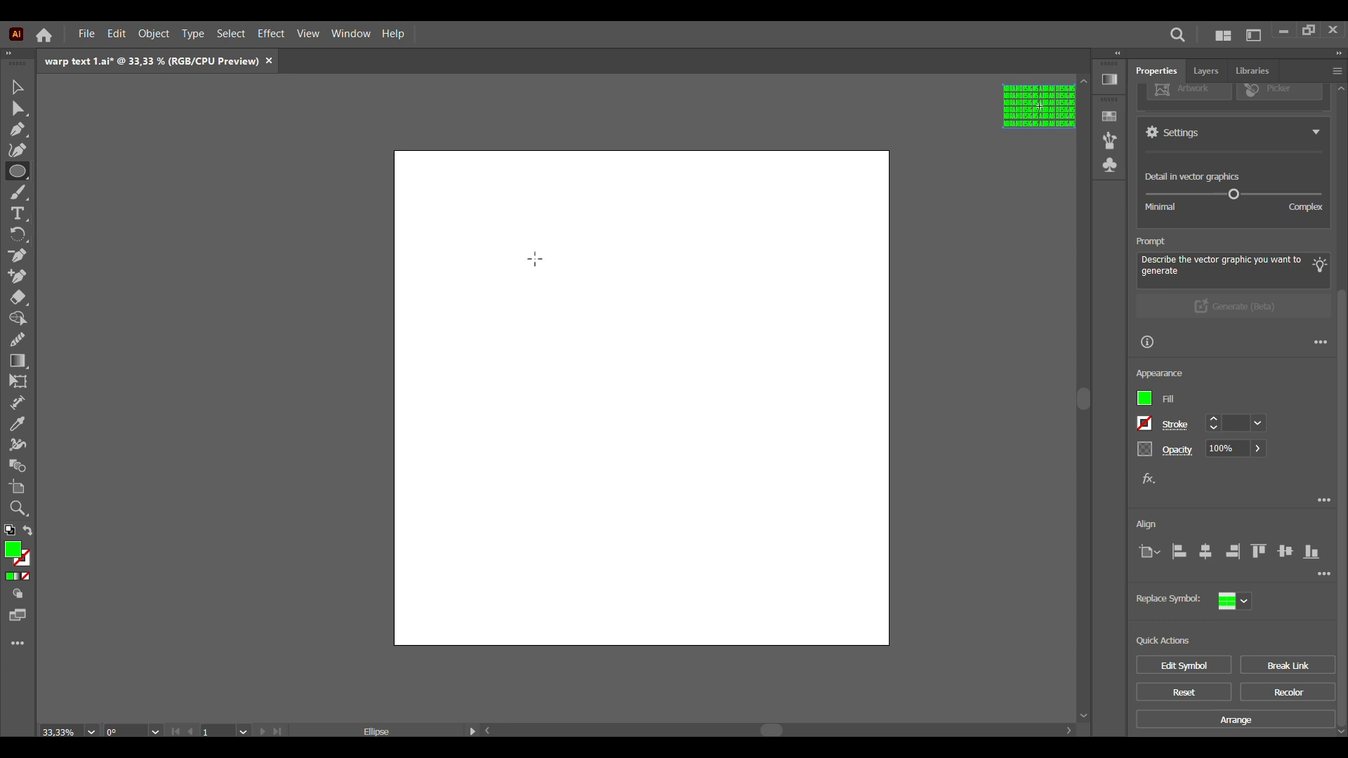
pyautogui.moveTo(650, 330)
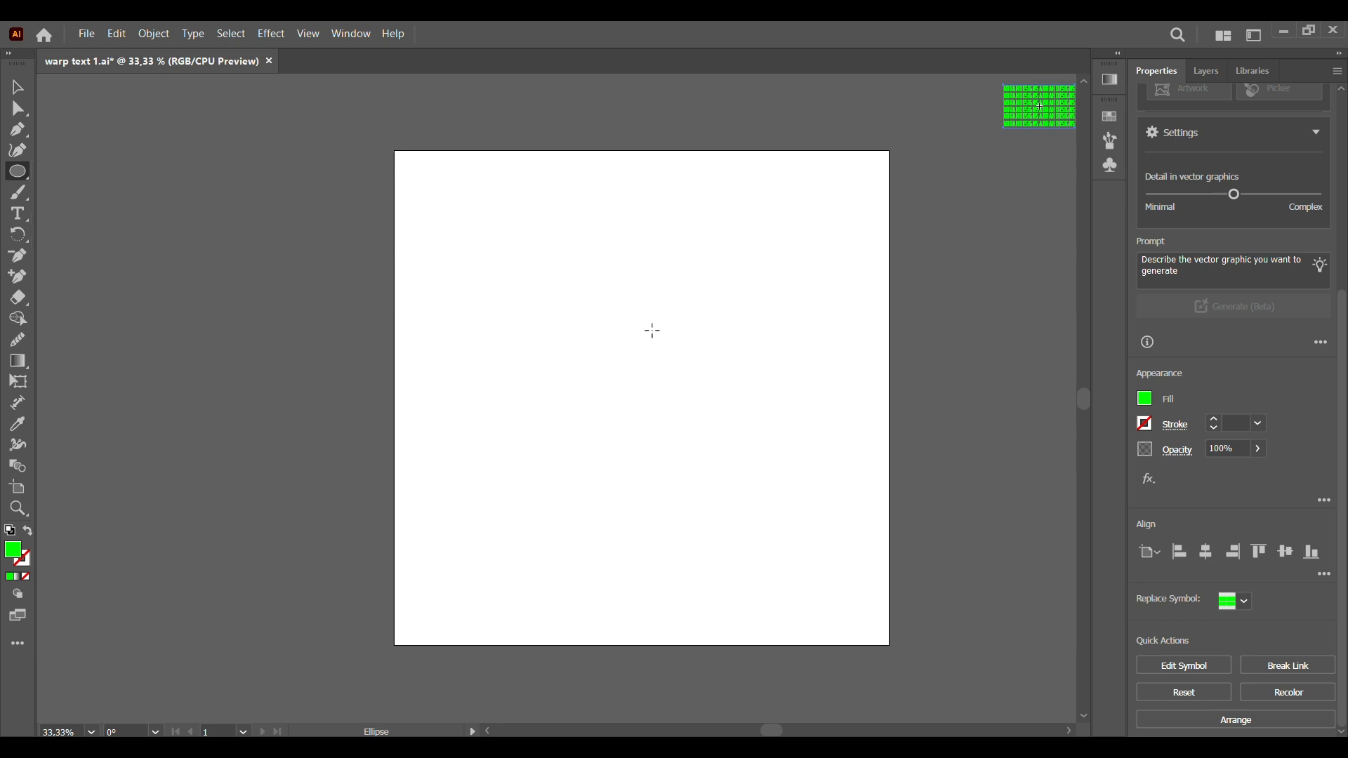
pyautogui.moveTo(672, 329); pyautogui.dragTo(740, 397)
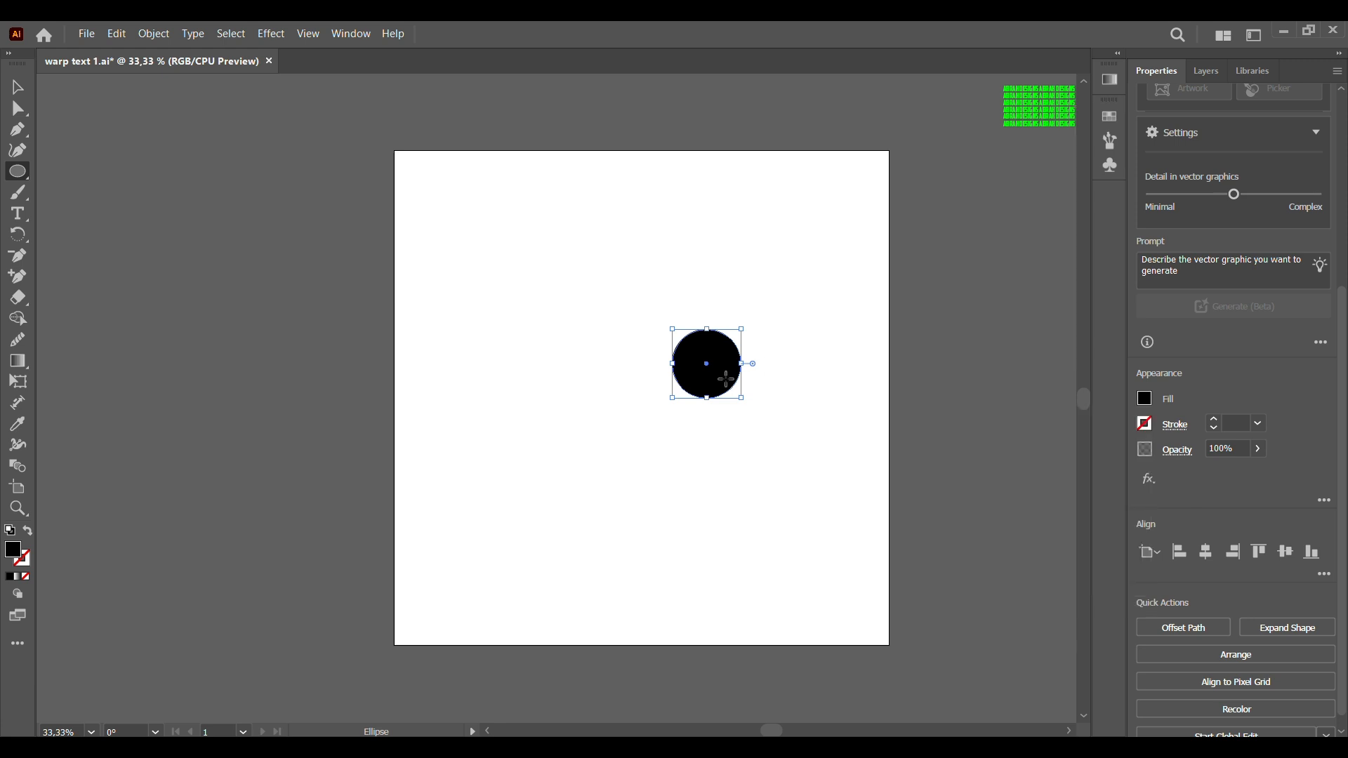
pyautogui.click(17, 87)
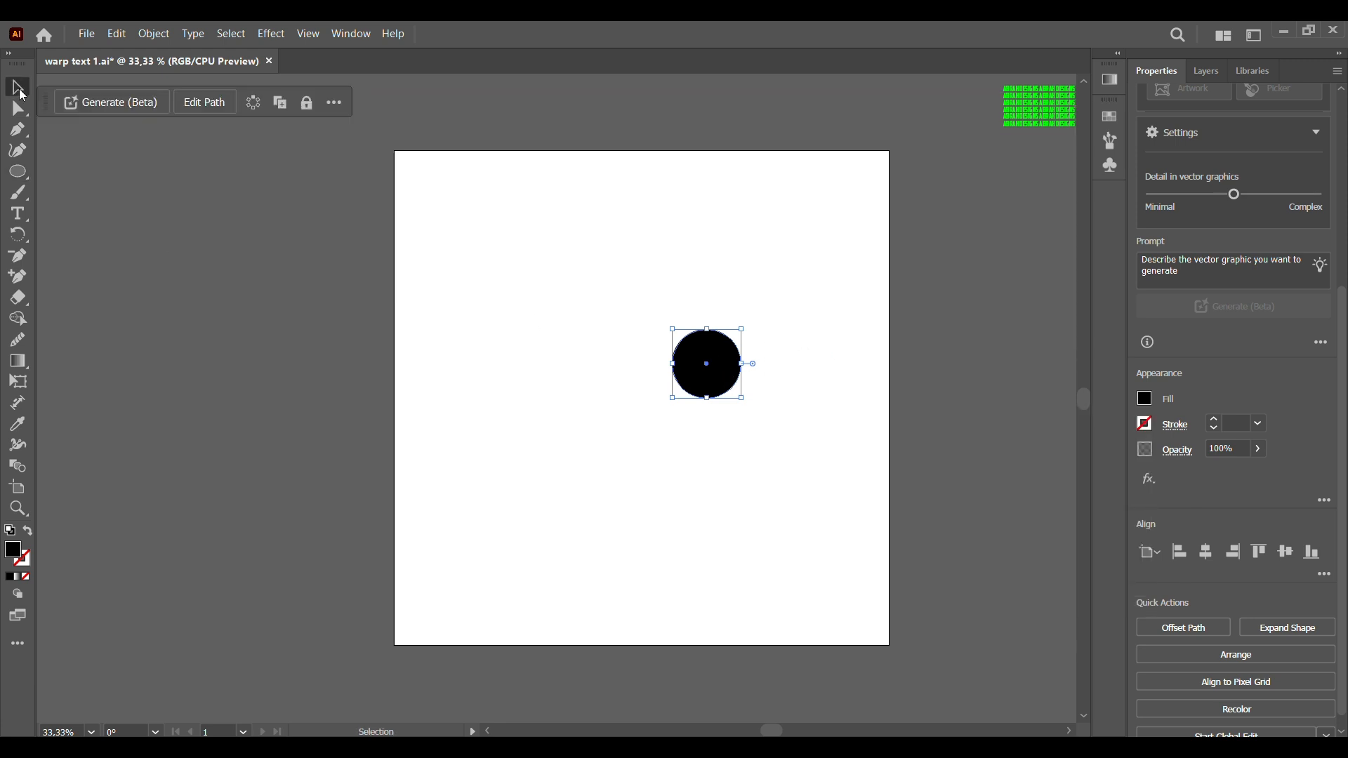
pyautogui.moveTo(705, 363); pyautogui.dragTo(688, 377)
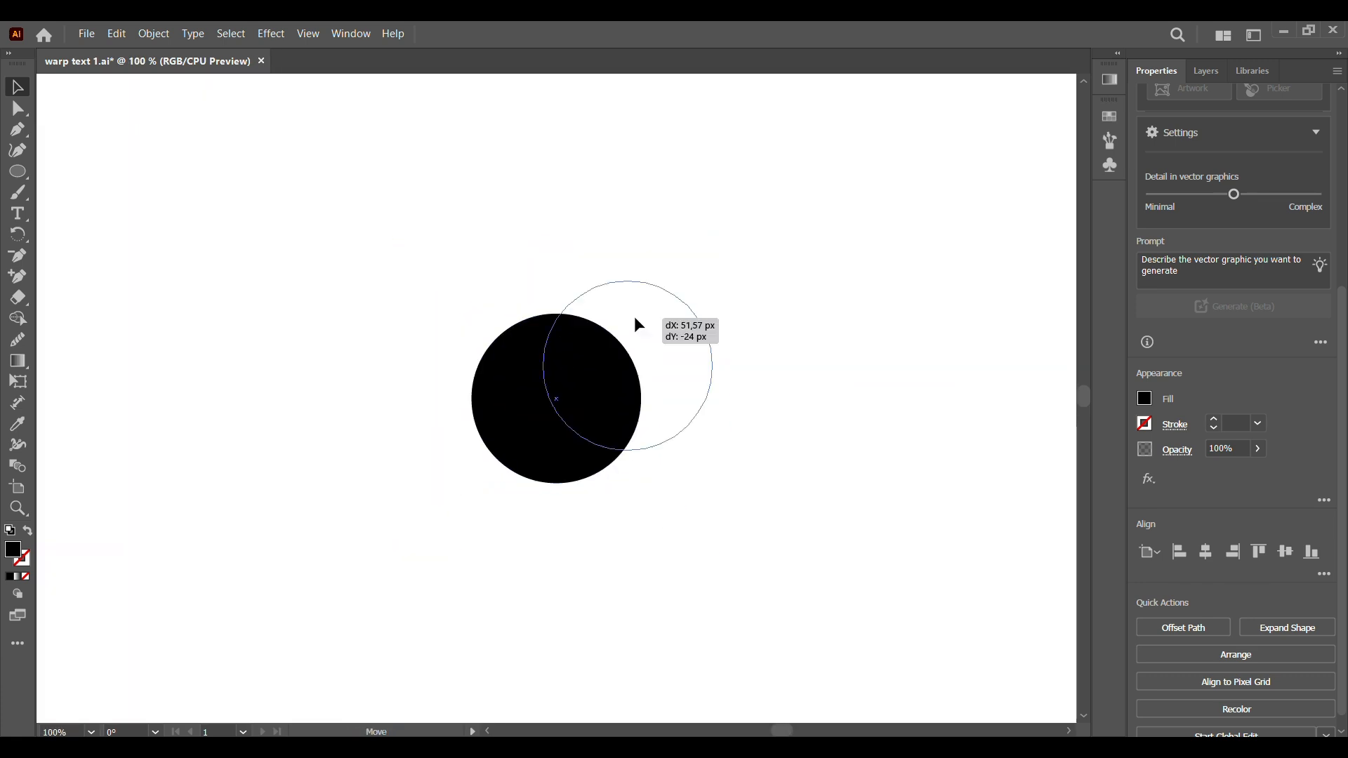
# Apply Effect > 3D (Classic) > Revolve (Classic) to the circle with preview on
pyautogui.click(269, 34)
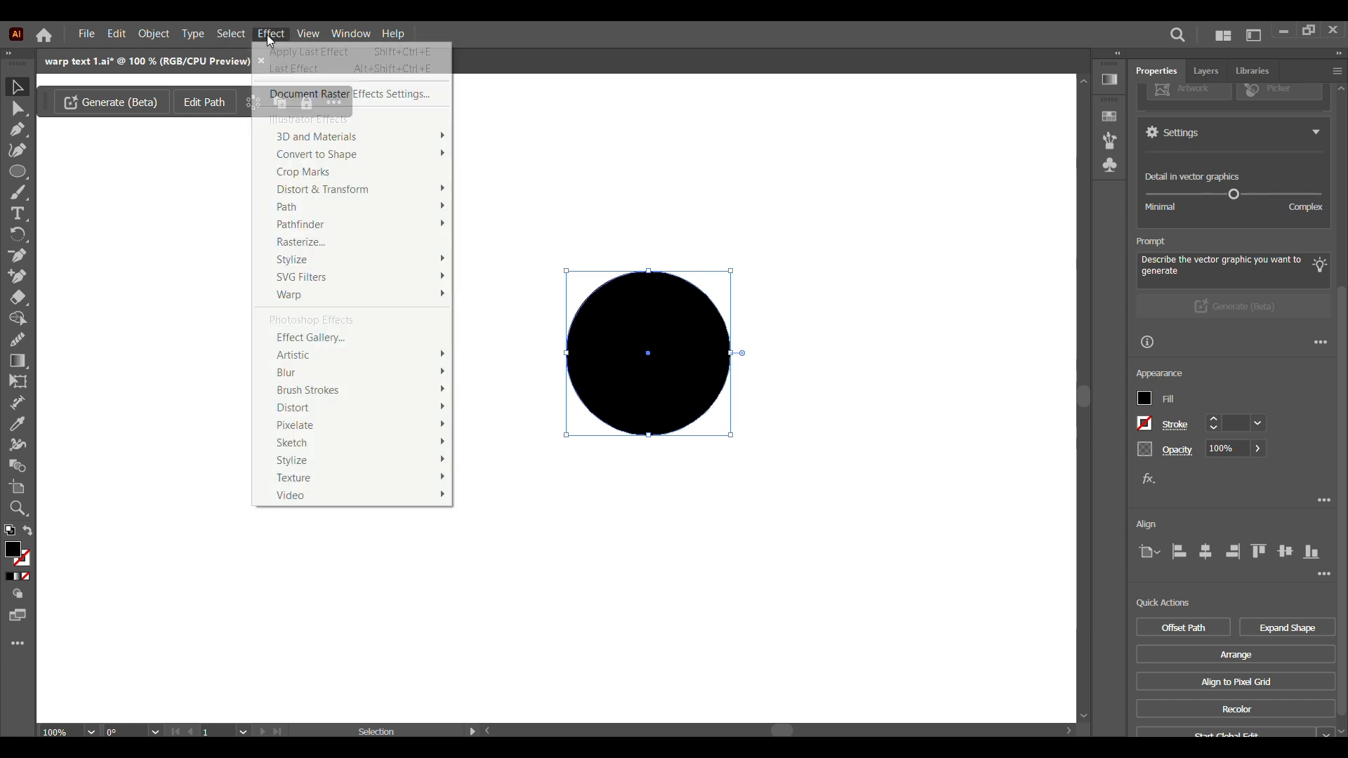
pyautogui.moveTo(316, 136)
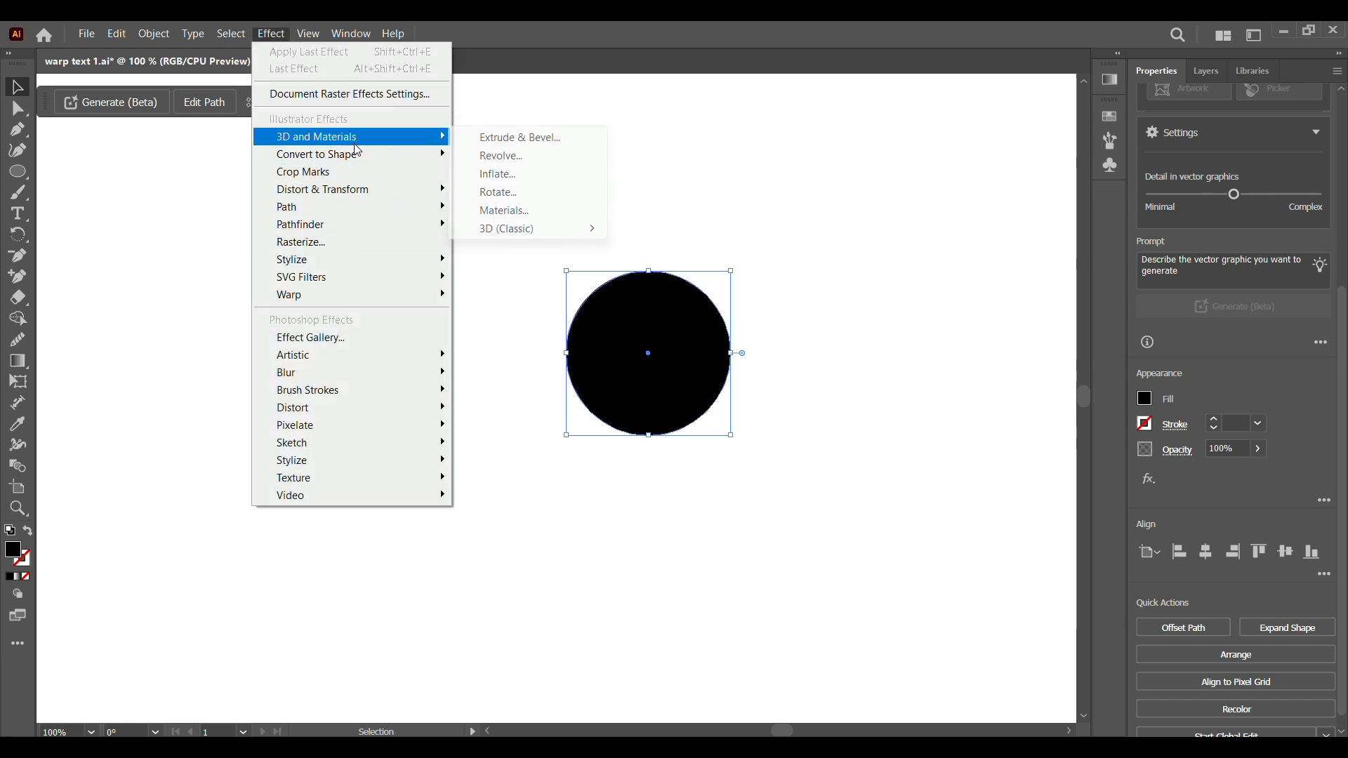
pyautogui.moveTo(507, 229)
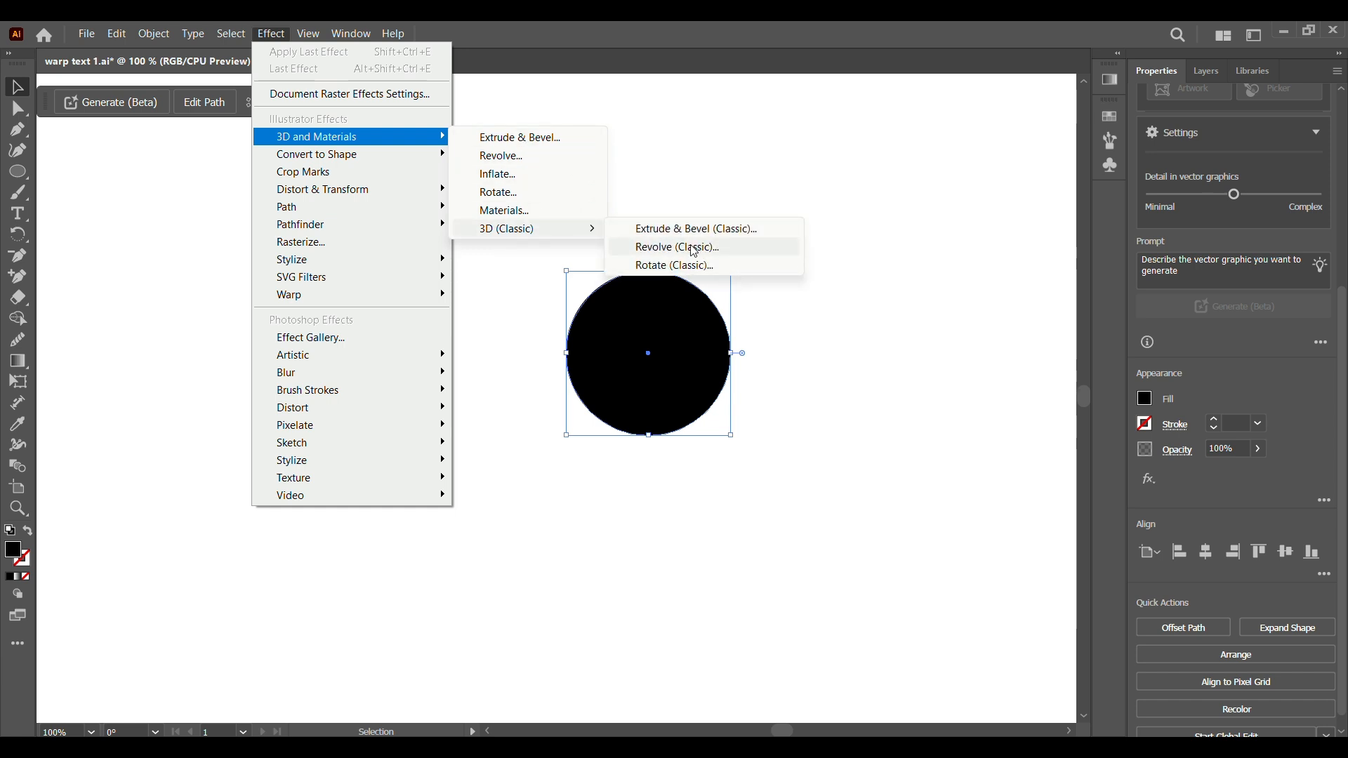
pyautogui.click(677, 247)
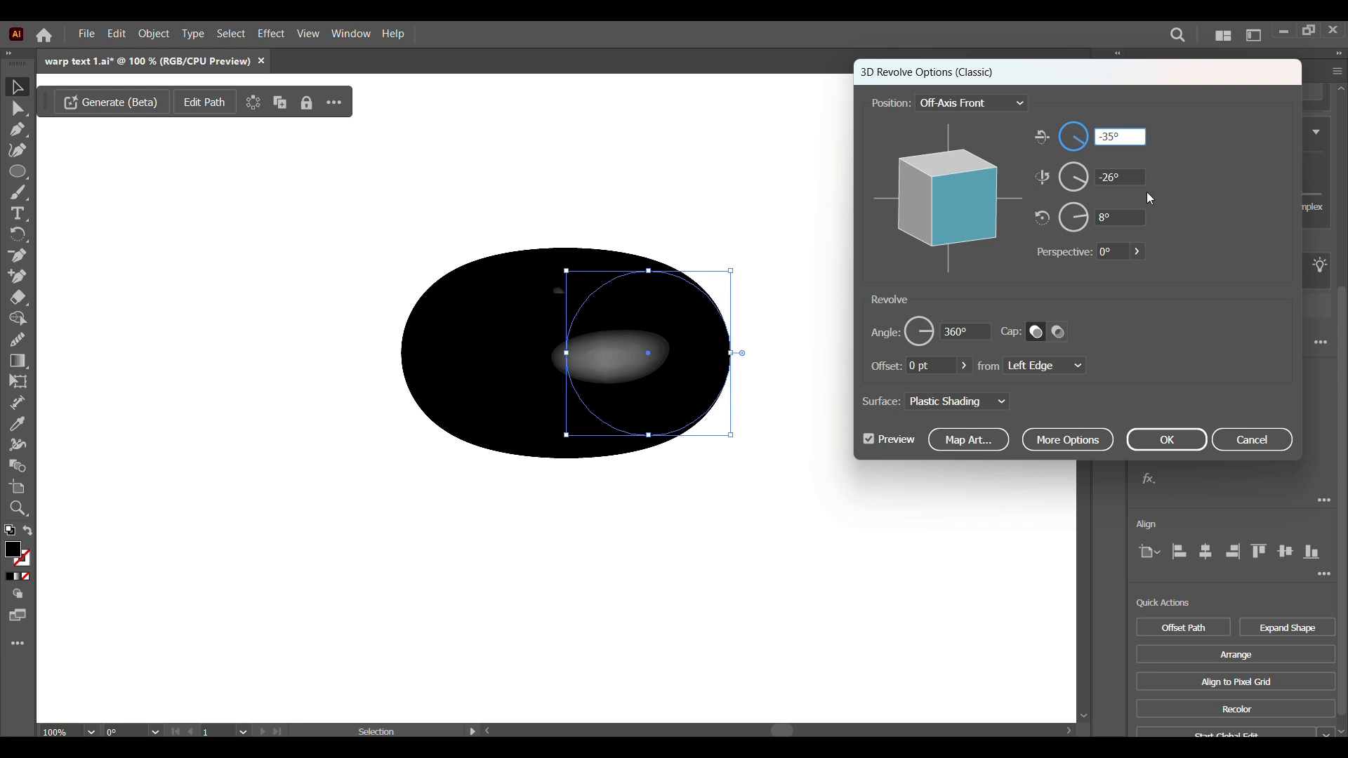
# Set the revolve's second rotation angle to -10° and the third to -50°
pyautogui.click(1117, 177)
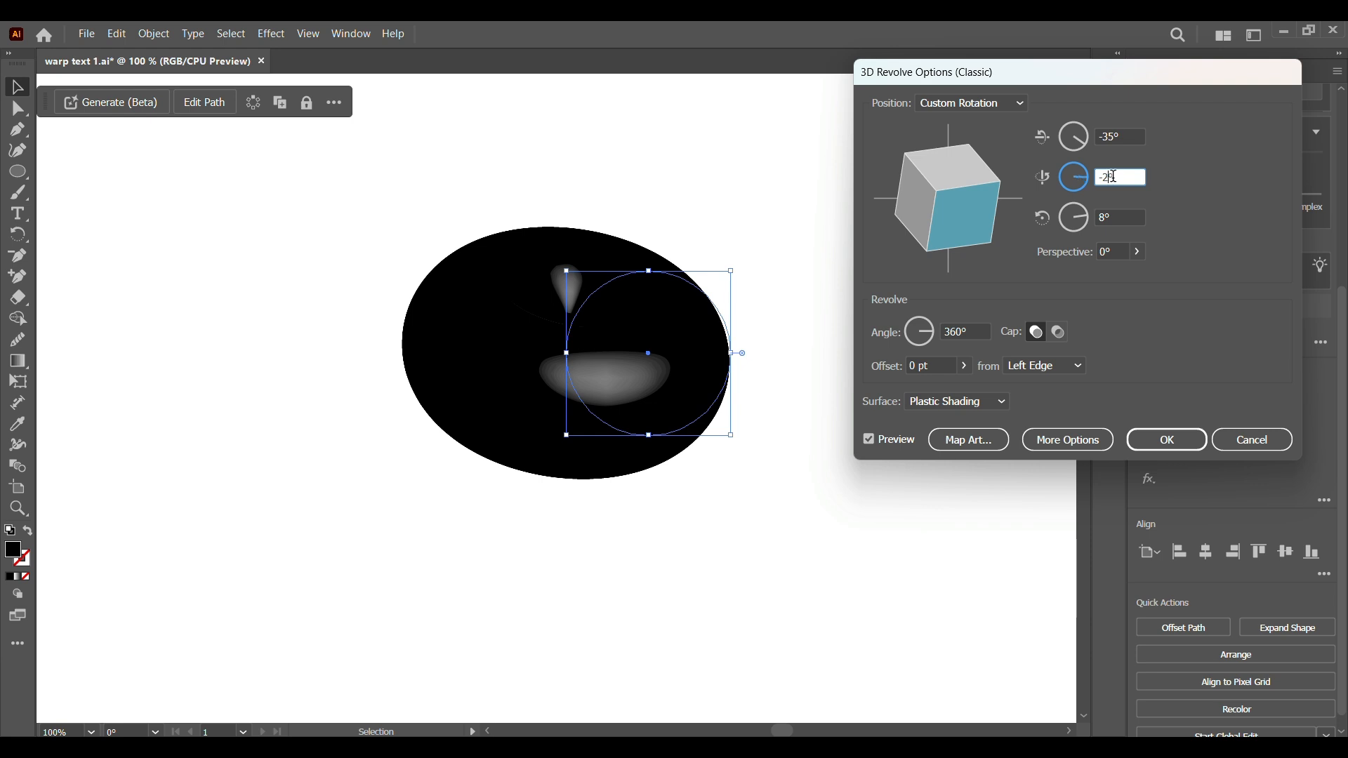
pyautogui.write('-18°')
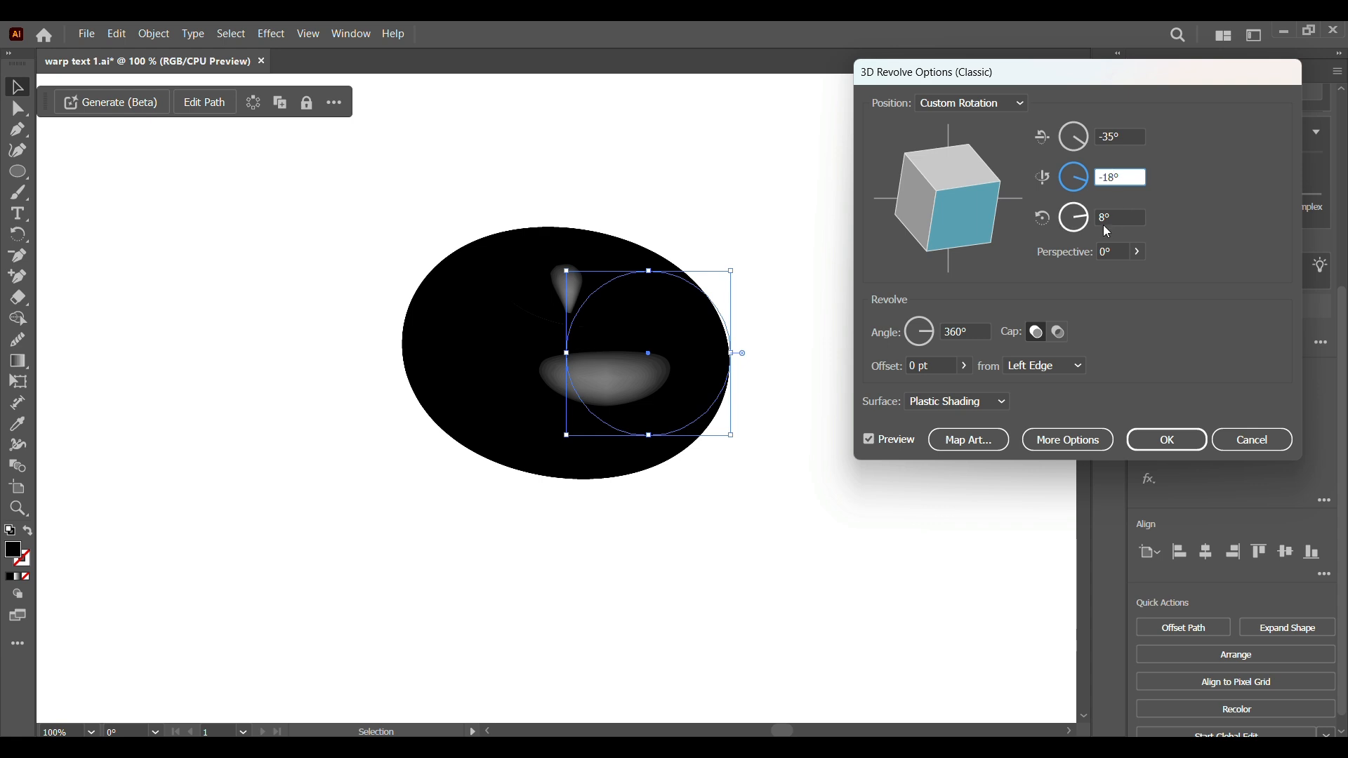
pyautogui.write('0')
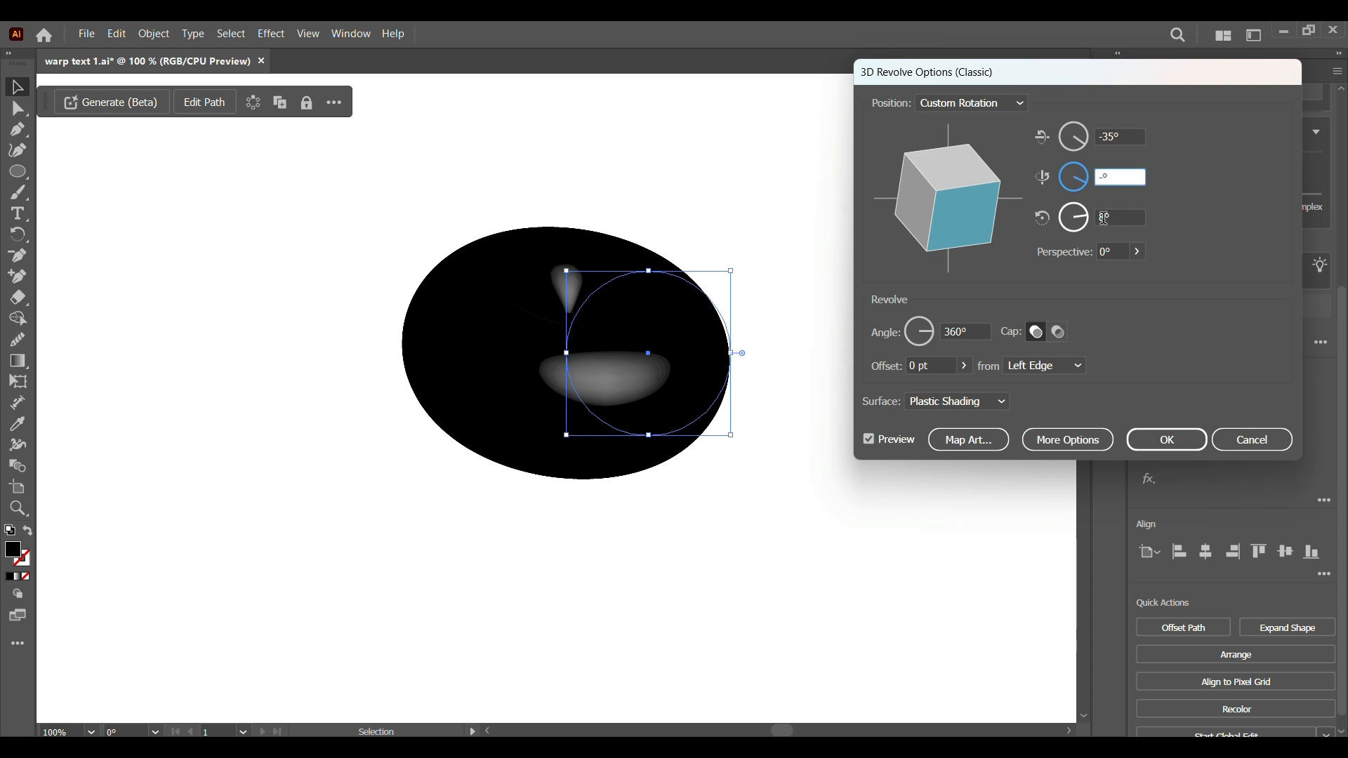
pyautogui.write('-10')
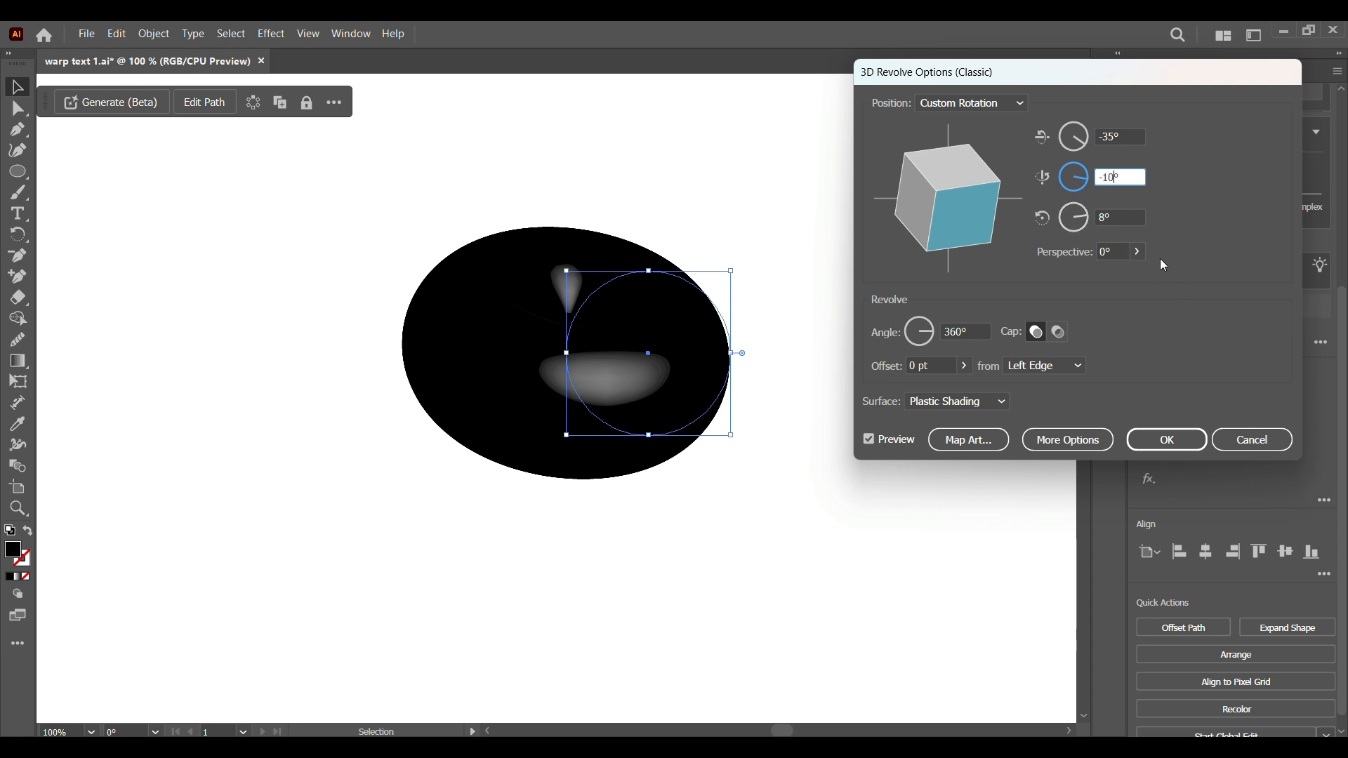
pyautogui.click(1119, 216)
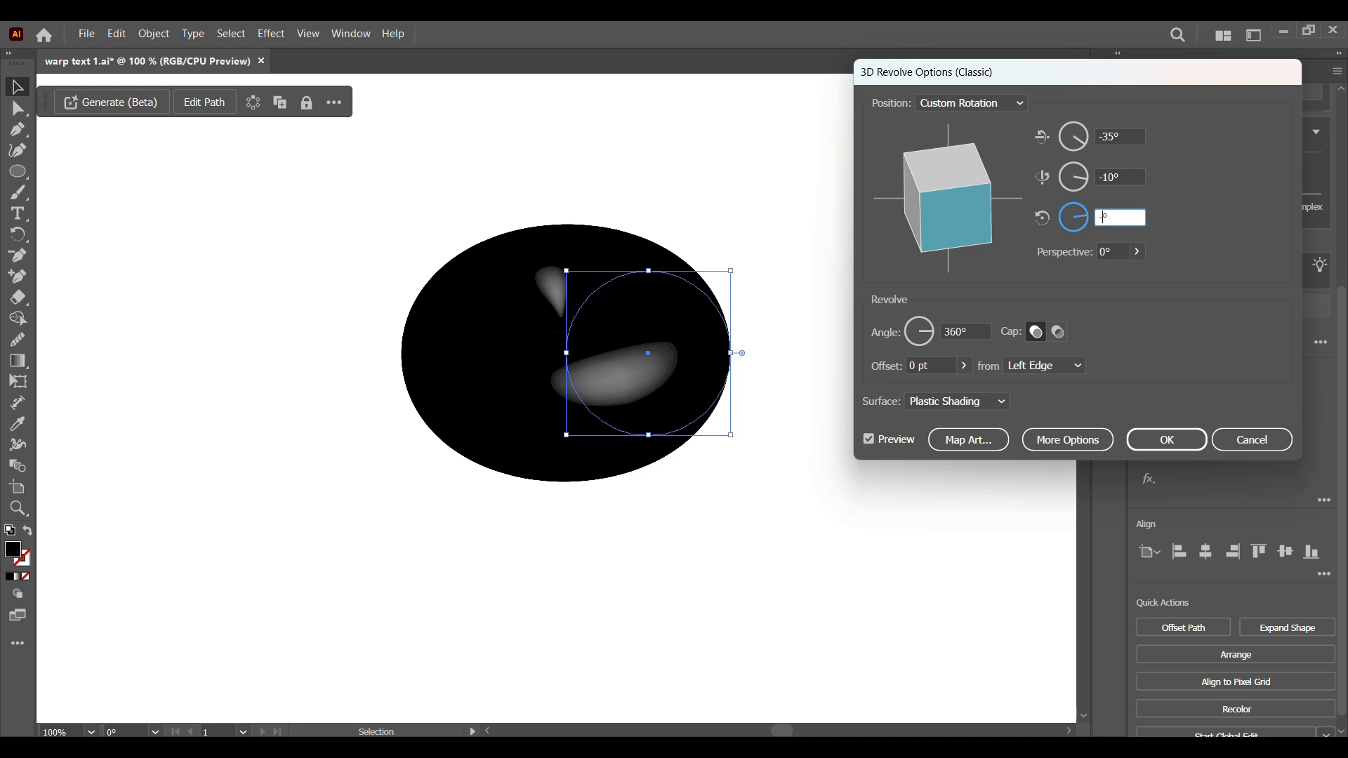
pyautogui.write('-50')
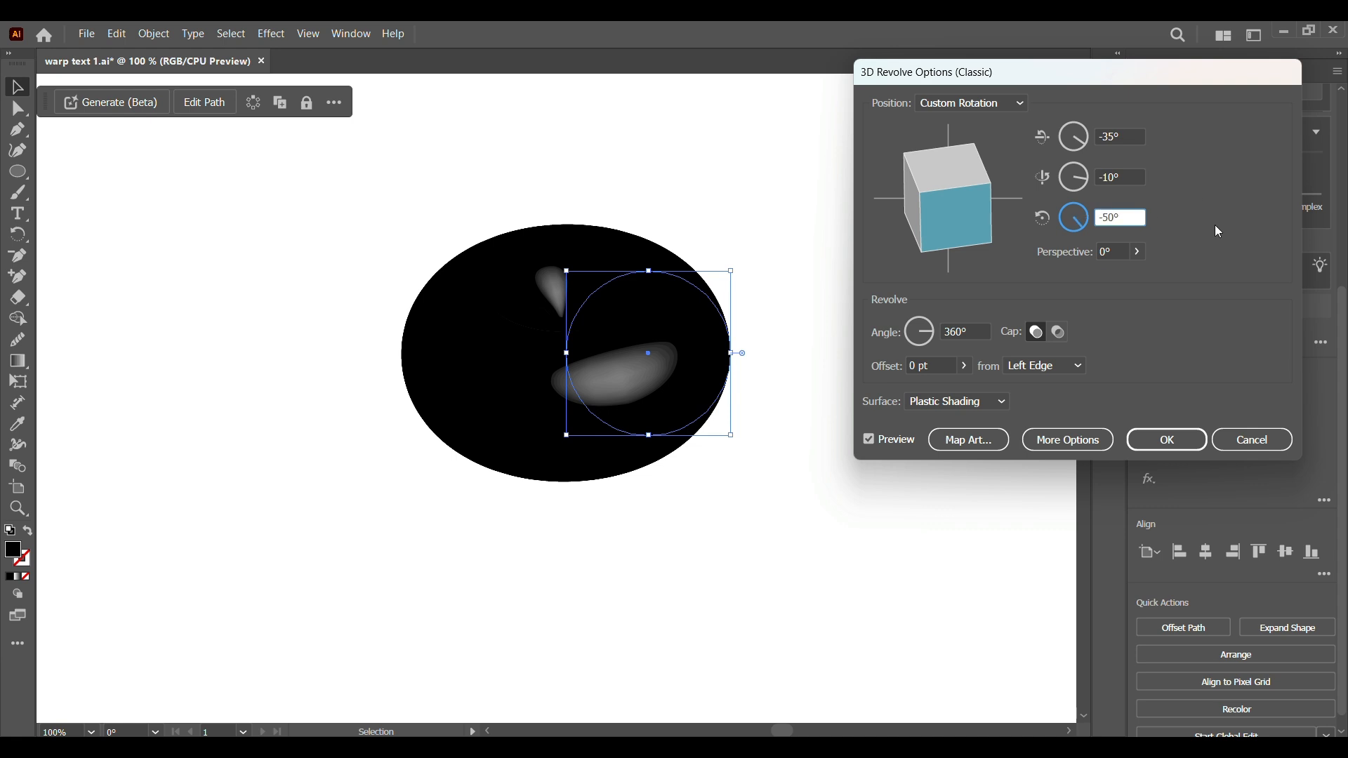
# Raise the perspective to 43° and offset the revolve about 122 pt to open the donut hole
pyautogui.click(1136, 251)
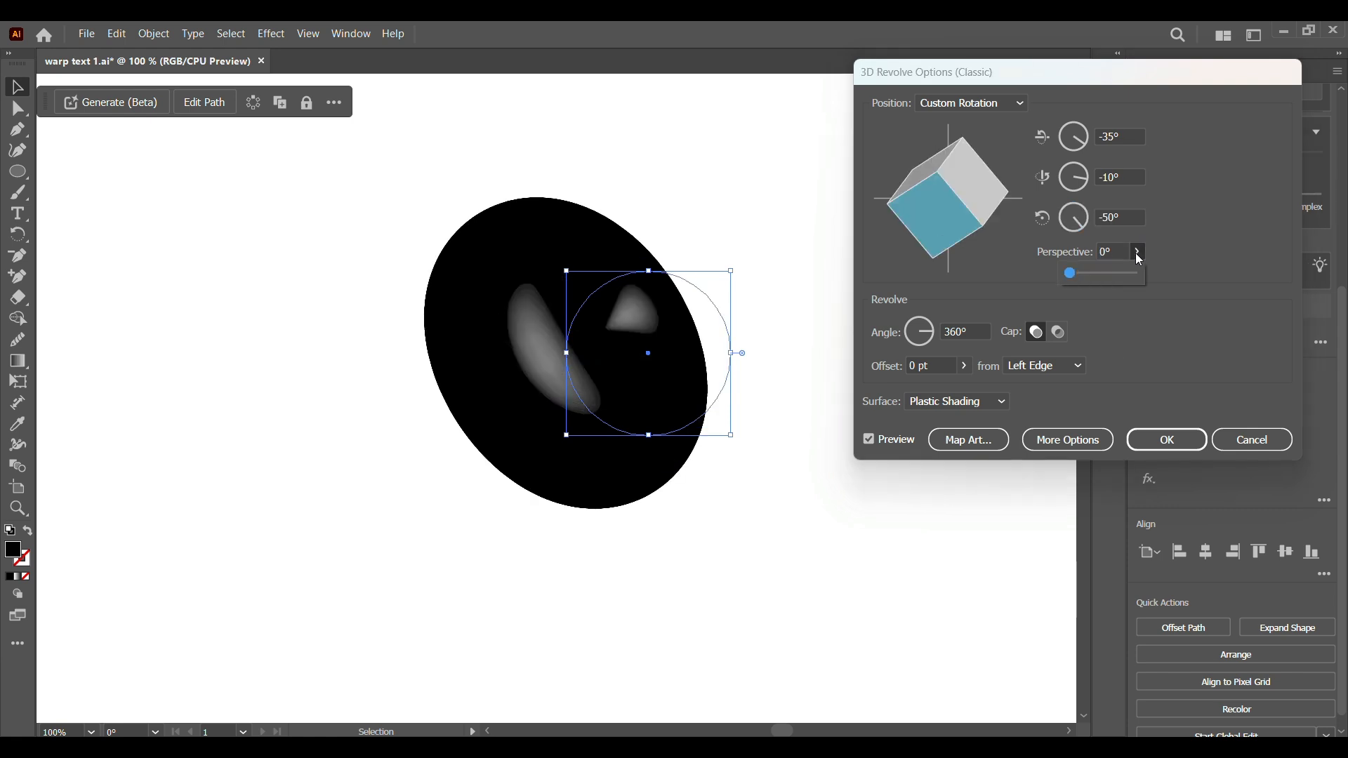
pyautogui.moveTo(1069, 272); pyautogui.dragTo(1073, 274)
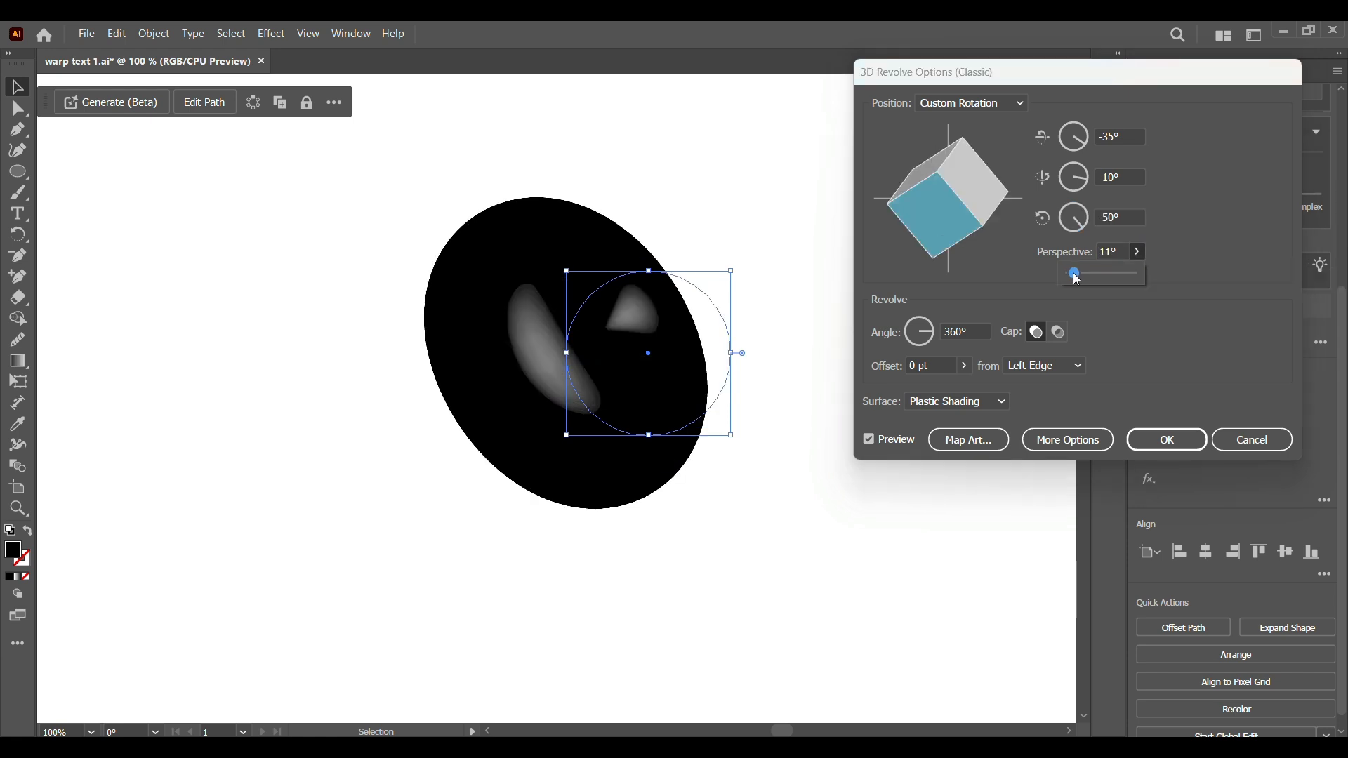
pyautogui.moveTo(1073, 274); pyautogui.dragTo(1081, 274)
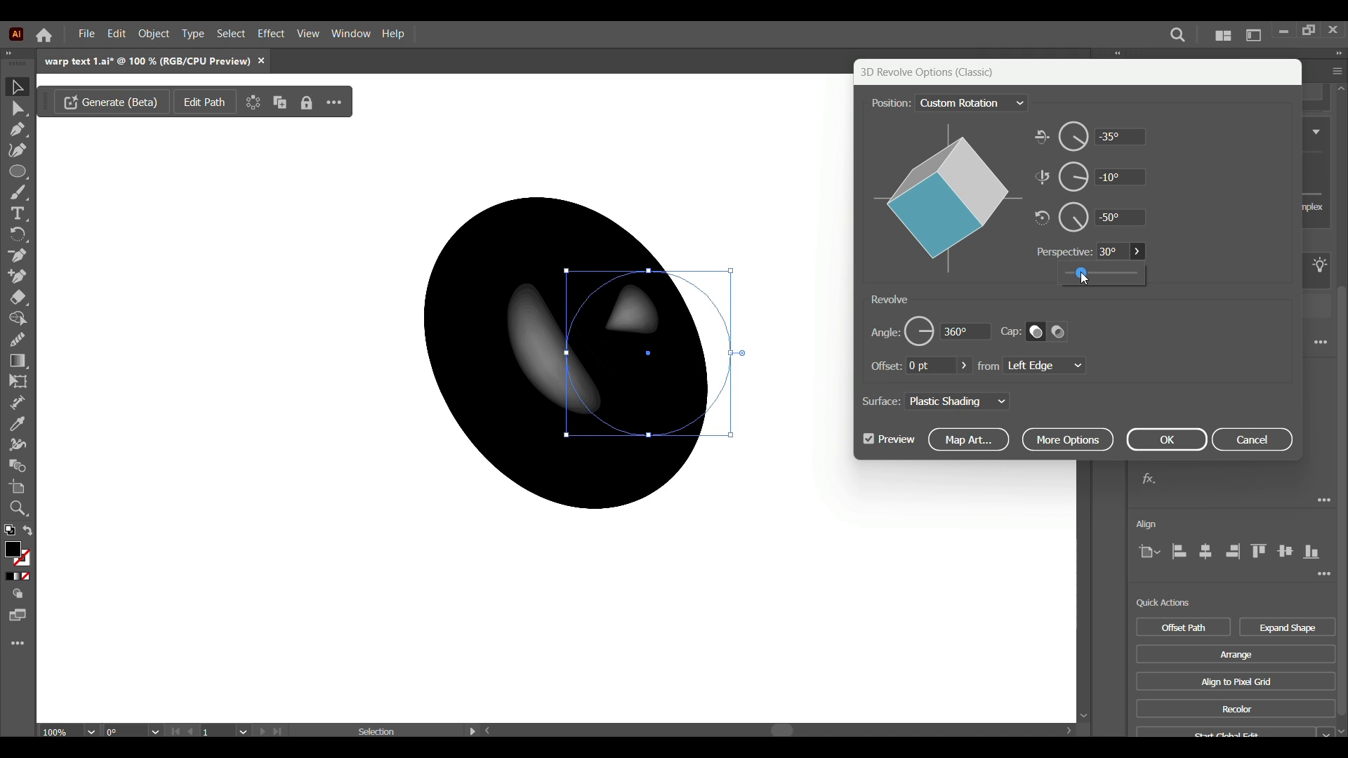
pyautogui.moveTo(1081, 274); pyautogui.dragTo(1087, 274)
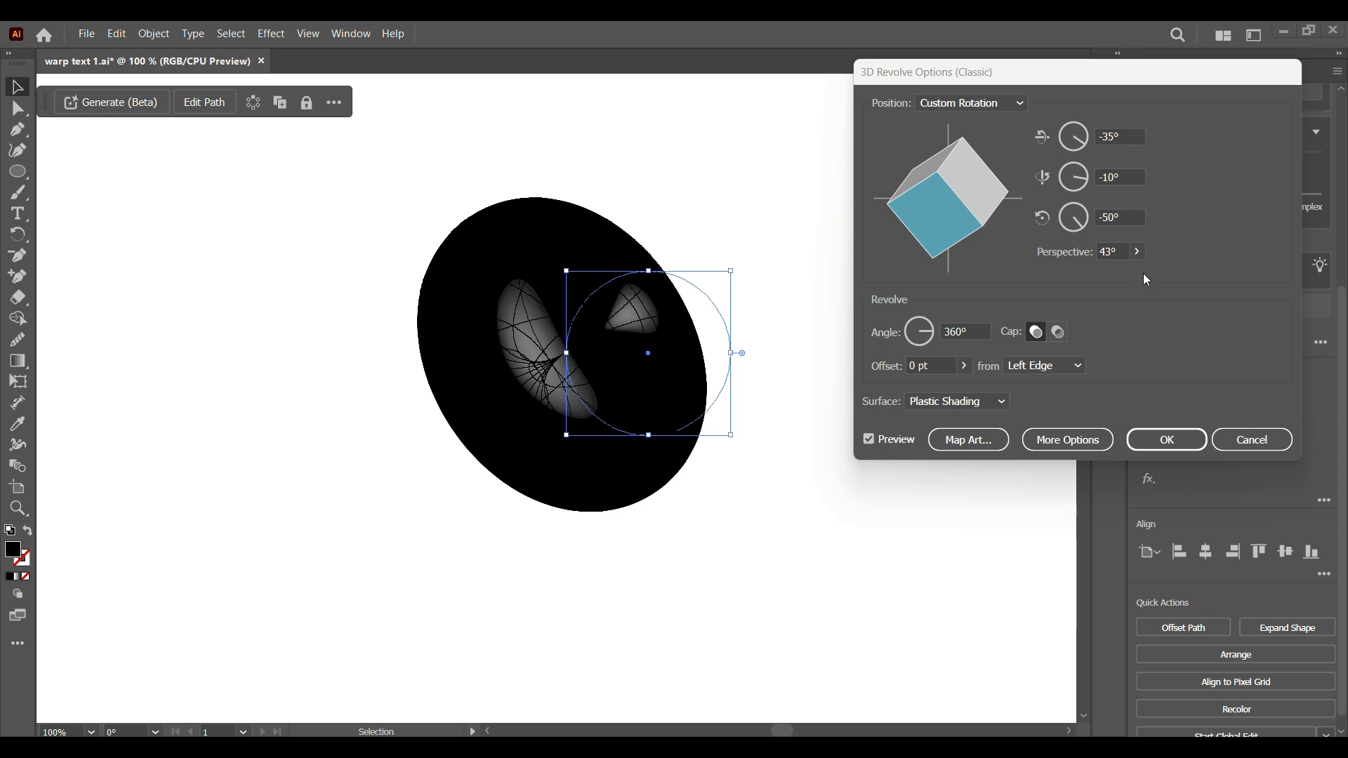
pyautogui.moveTo(945, 382)
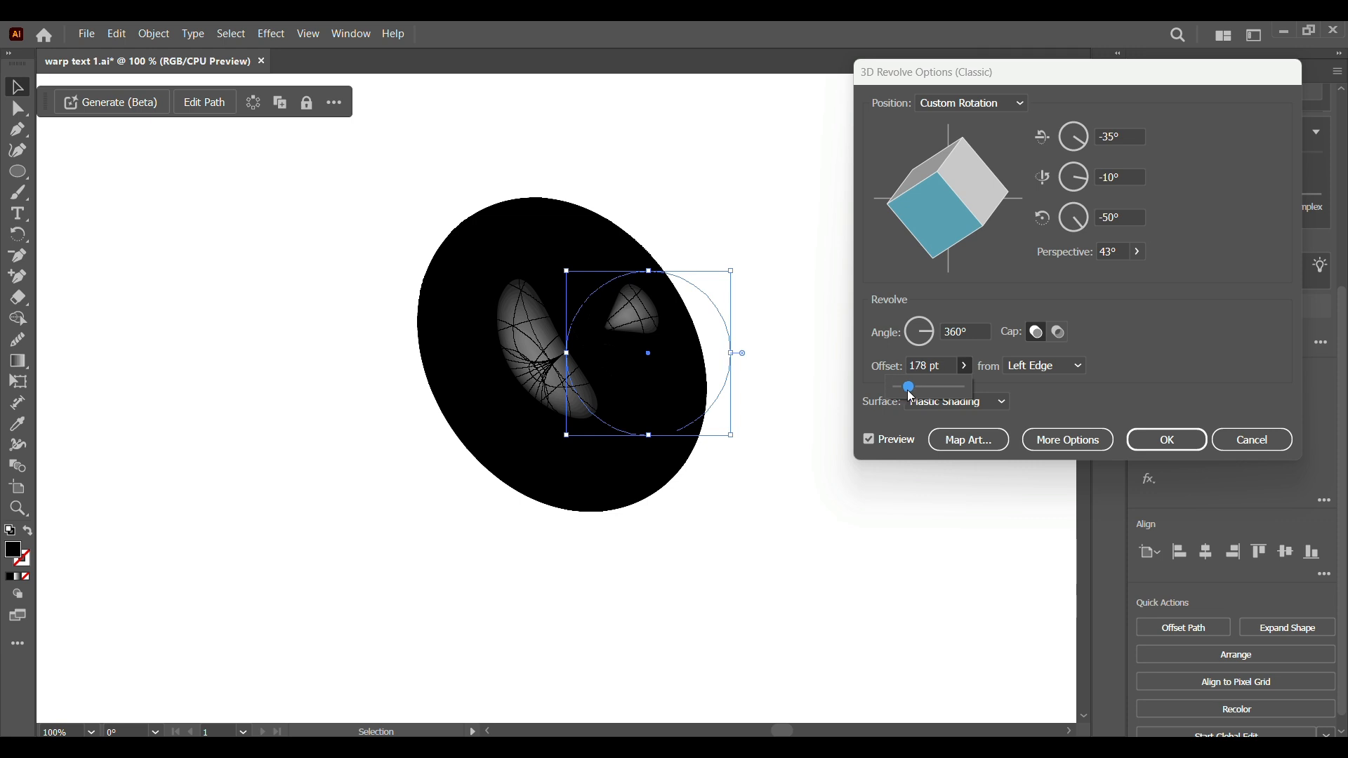
pyautogui.moveTo(910, 386); pyautogui.dragTo(903, 387)
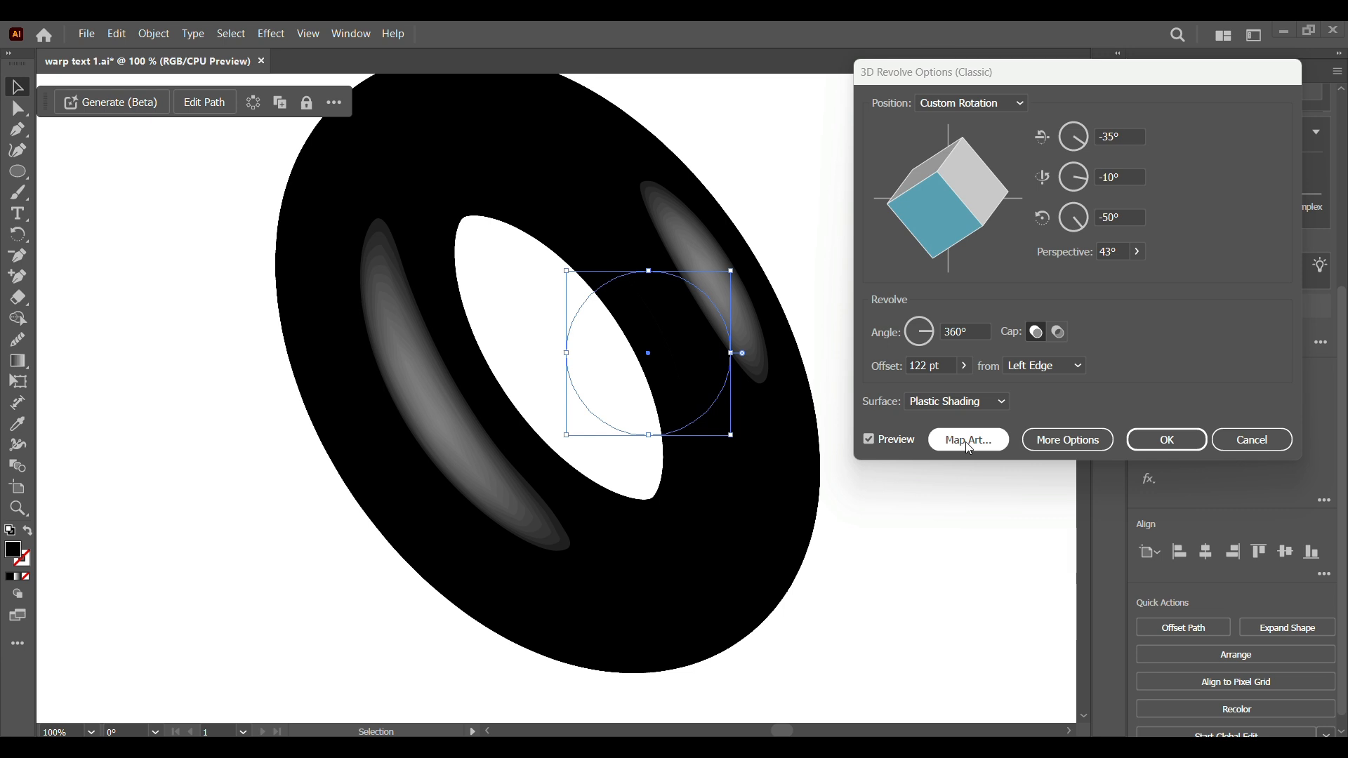
# Map the ABRAH TEXT 2 symbol onto the donut surface via Map Art and confirm
pyautogui.click(967, 440)
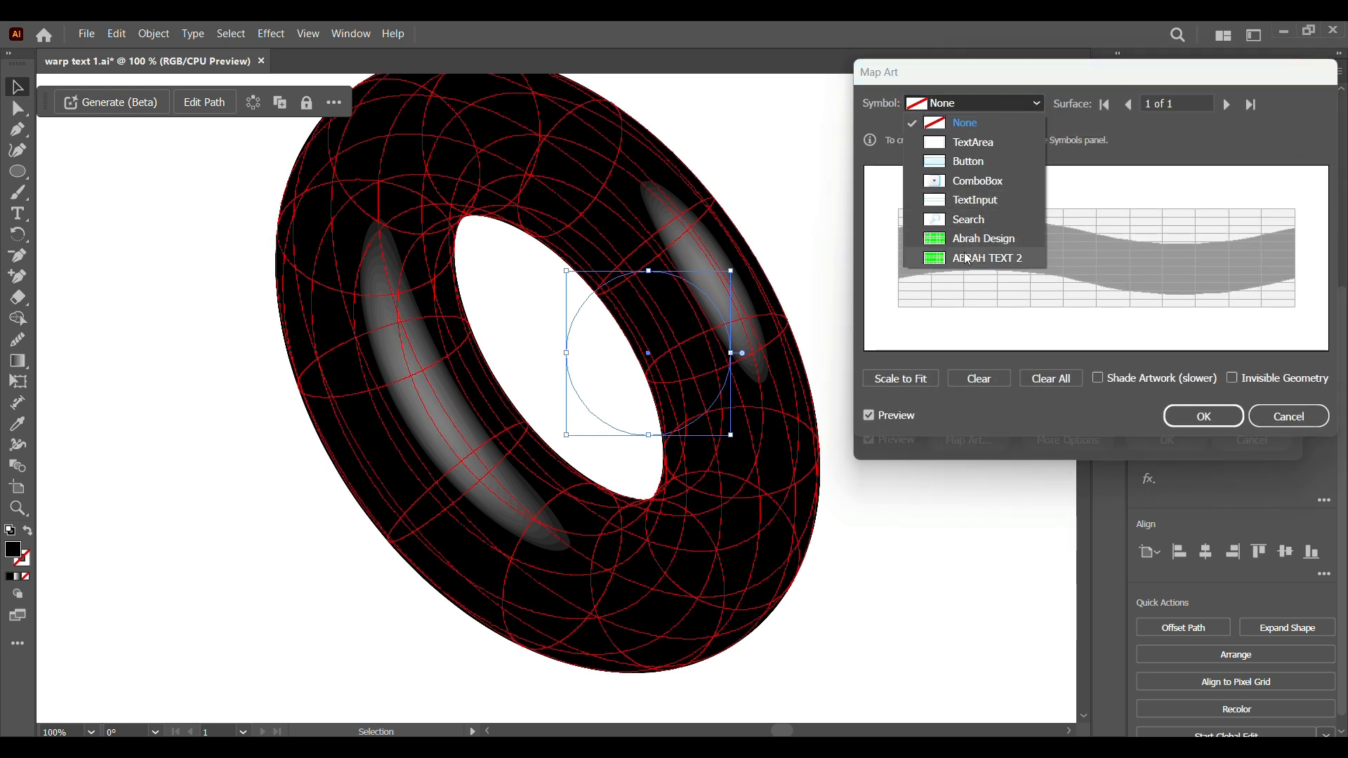
pyautogui.click(988, 258)
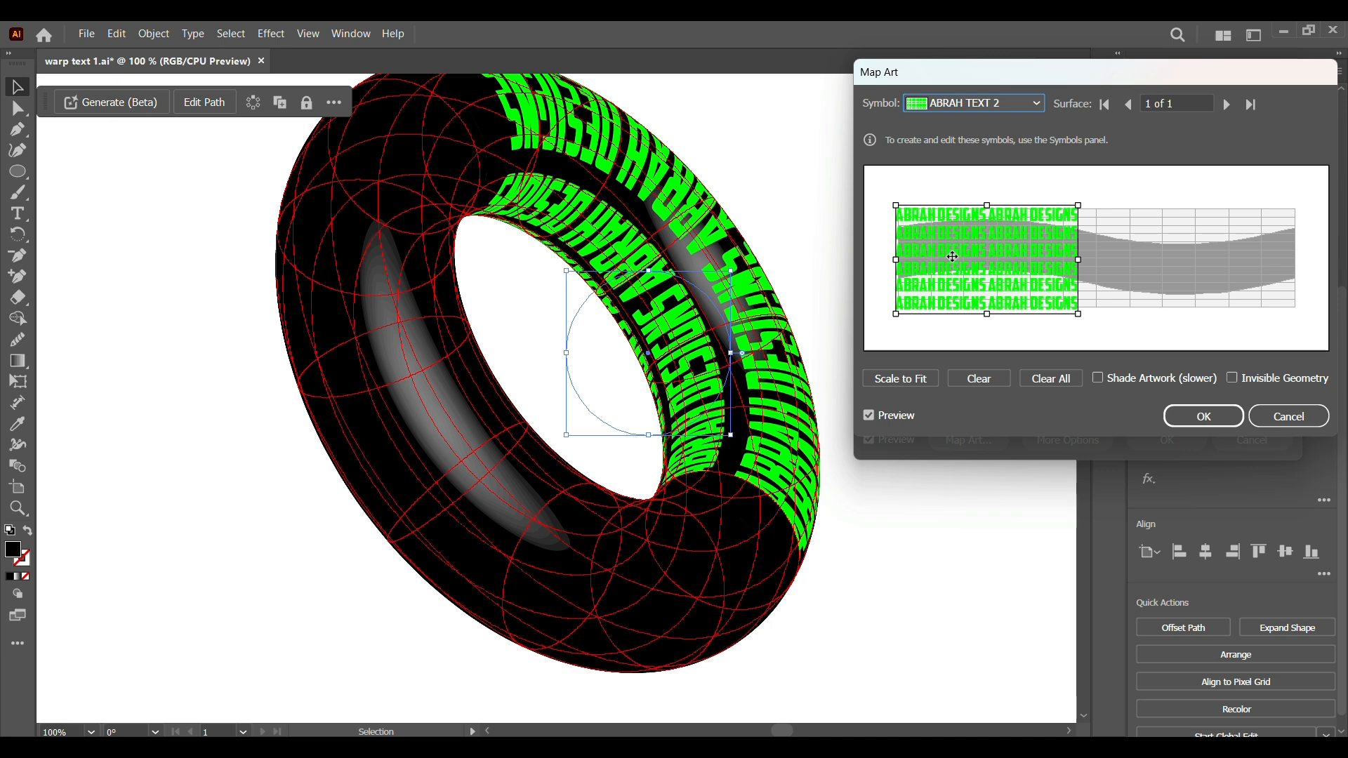
pyautogui.moveTo(1082, 277)
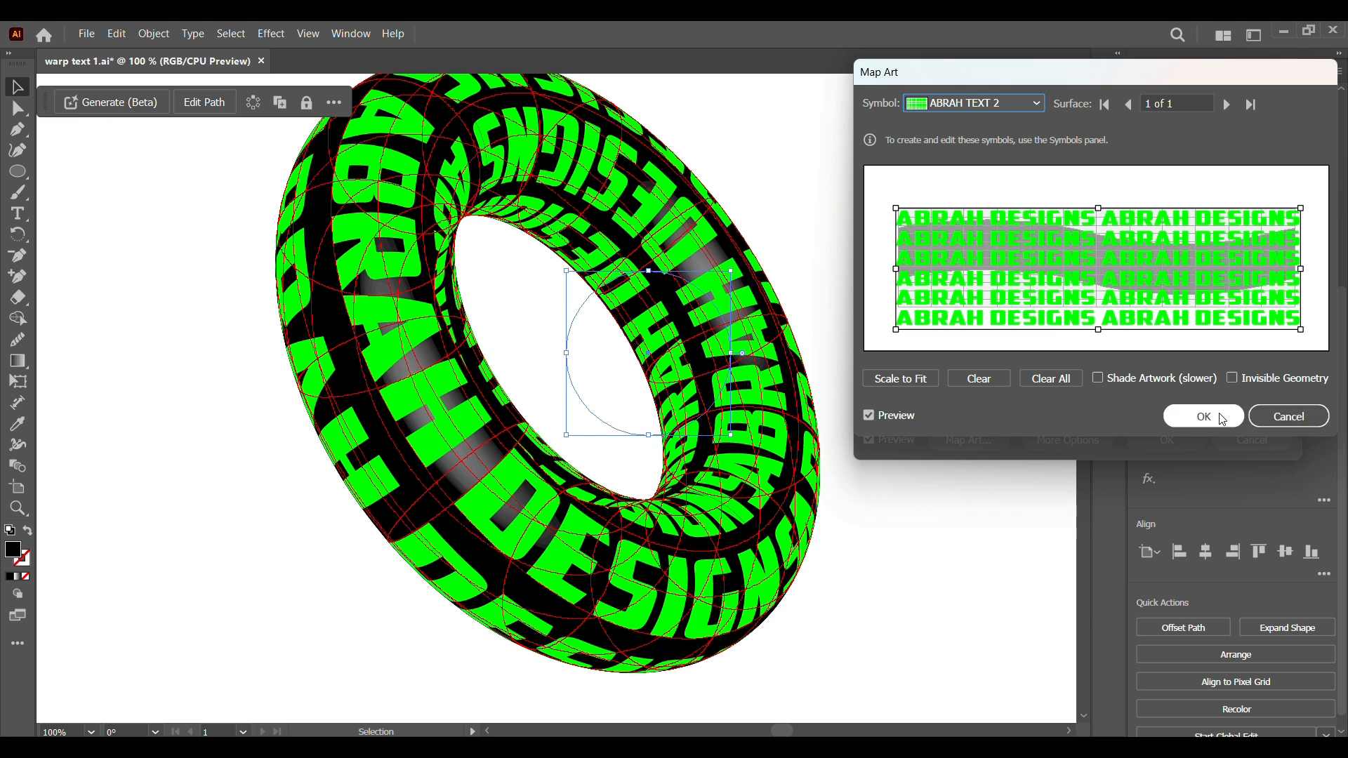
pyautogui.click(1203, 415)
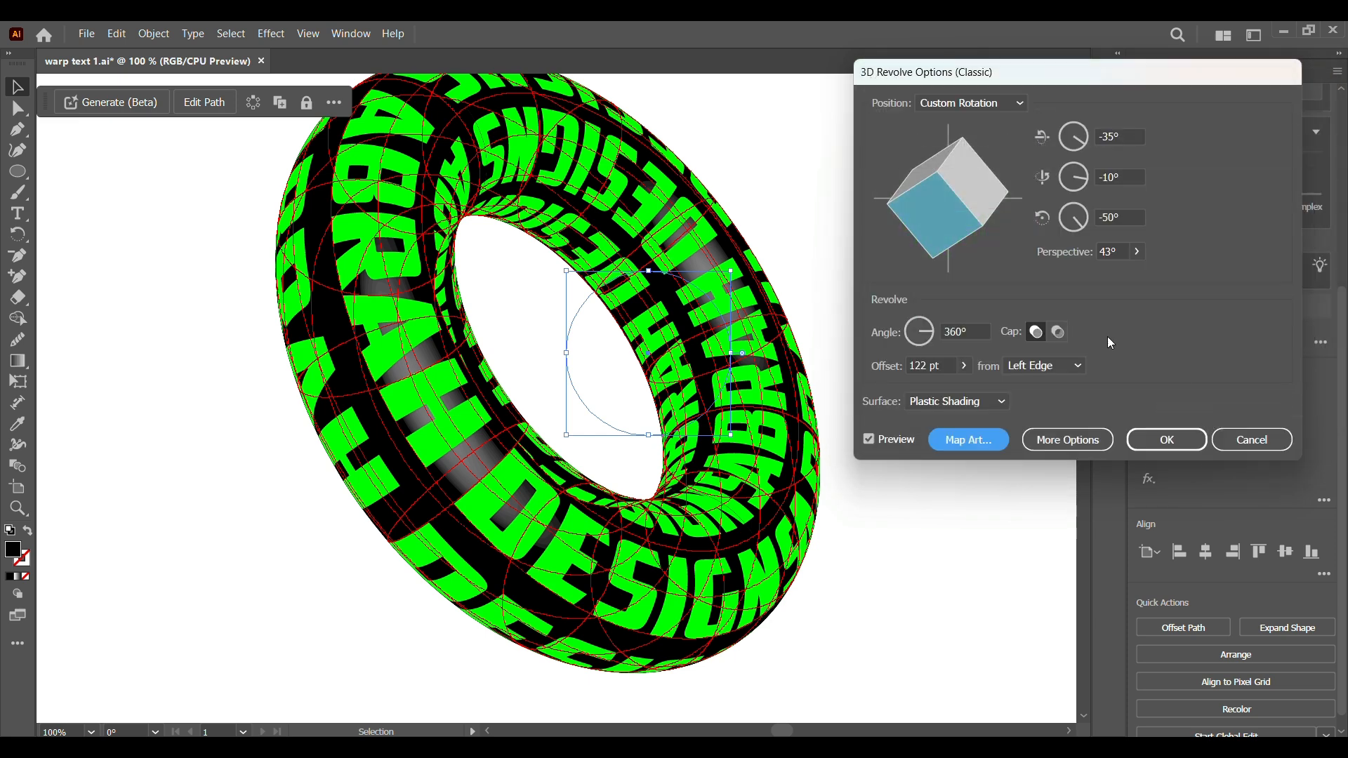
pyautogui.moveTo(549, 424)
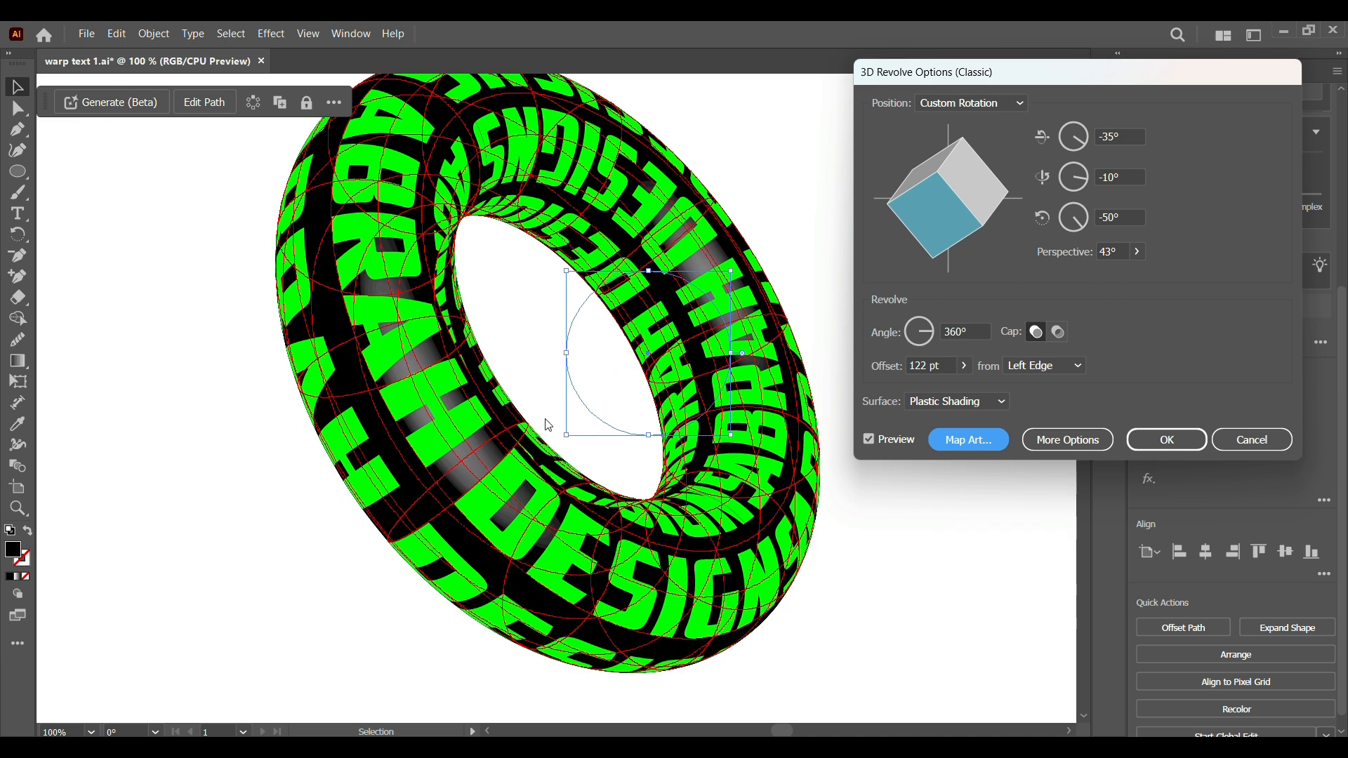
pyautogui.moveTo(455, 344)
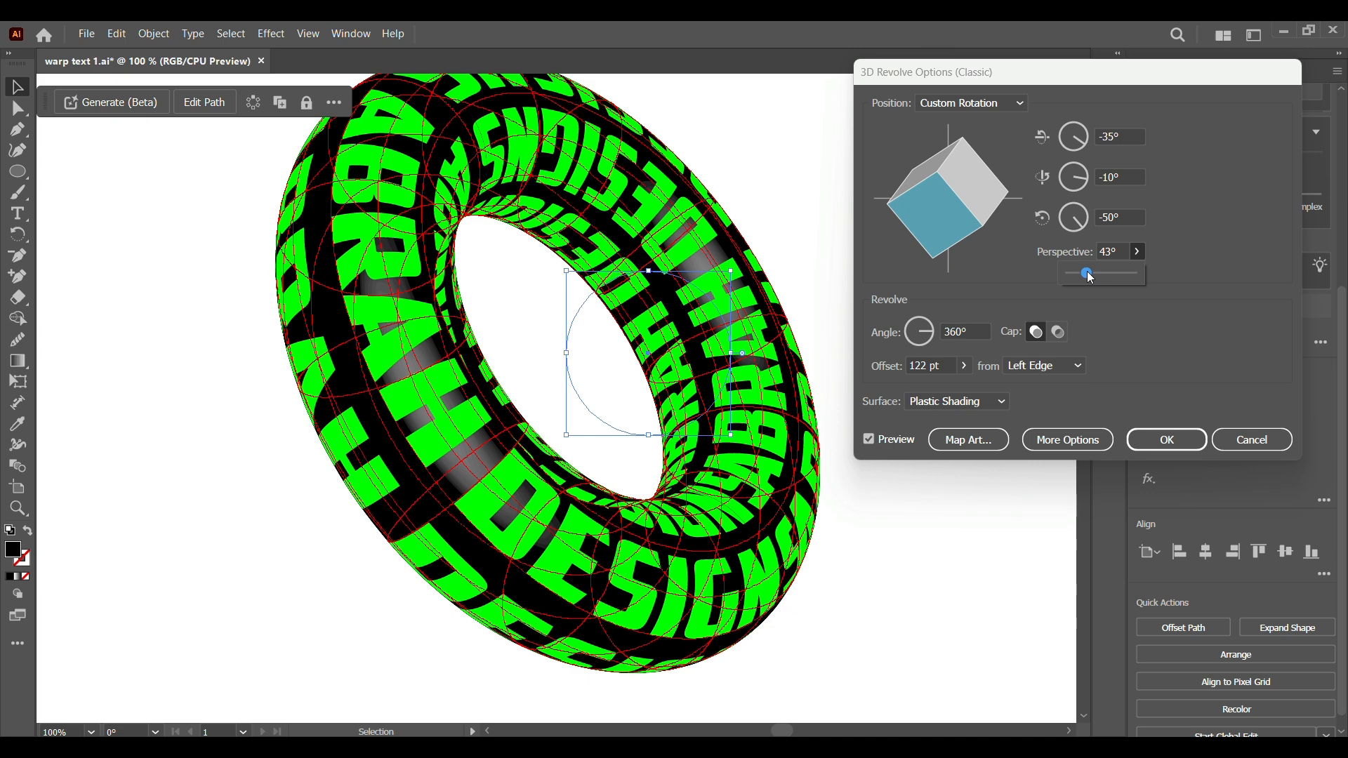
# Raise Perspective to 52° and apply the 3D Revolve with the mapped text
pyautogui.moveTo(1086, 274); pyautogui.dragTo(1093, 274)
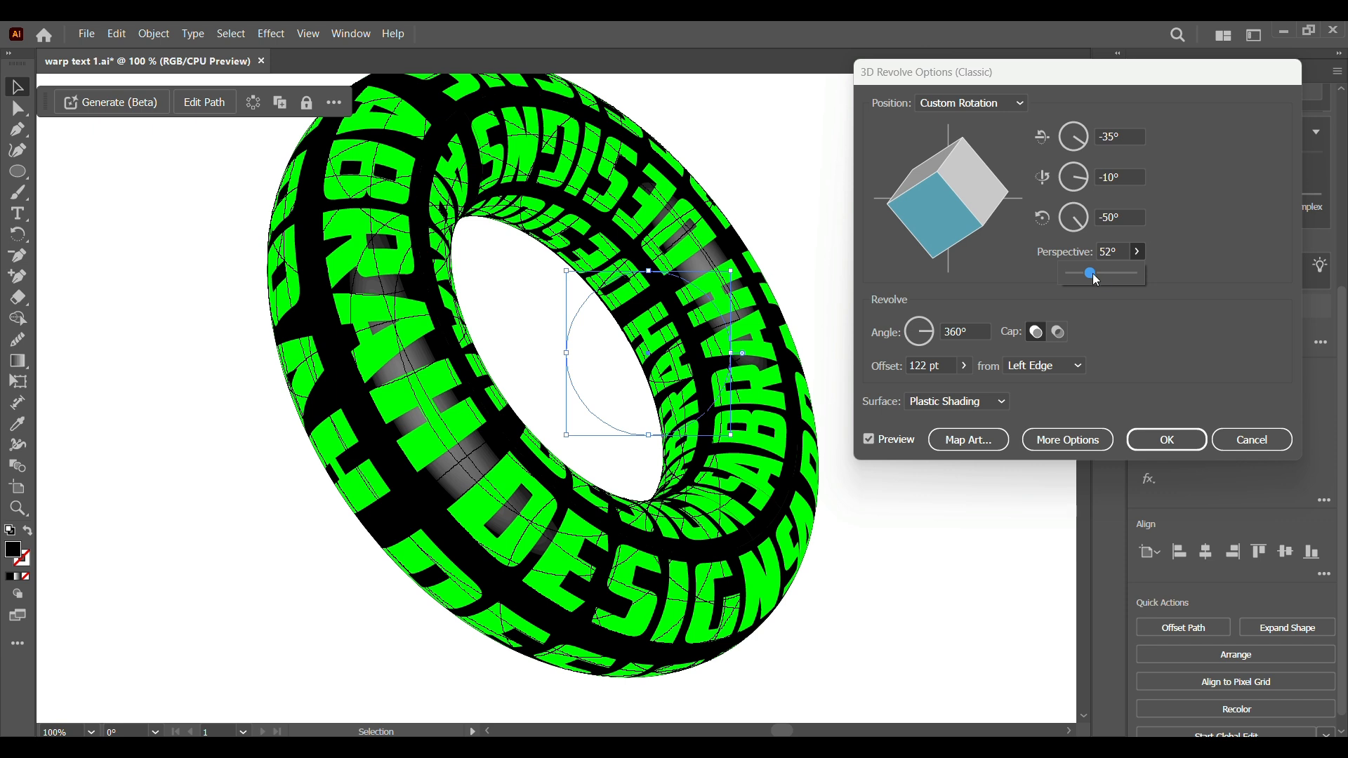
pyautogui.moveTo(1131, 301)
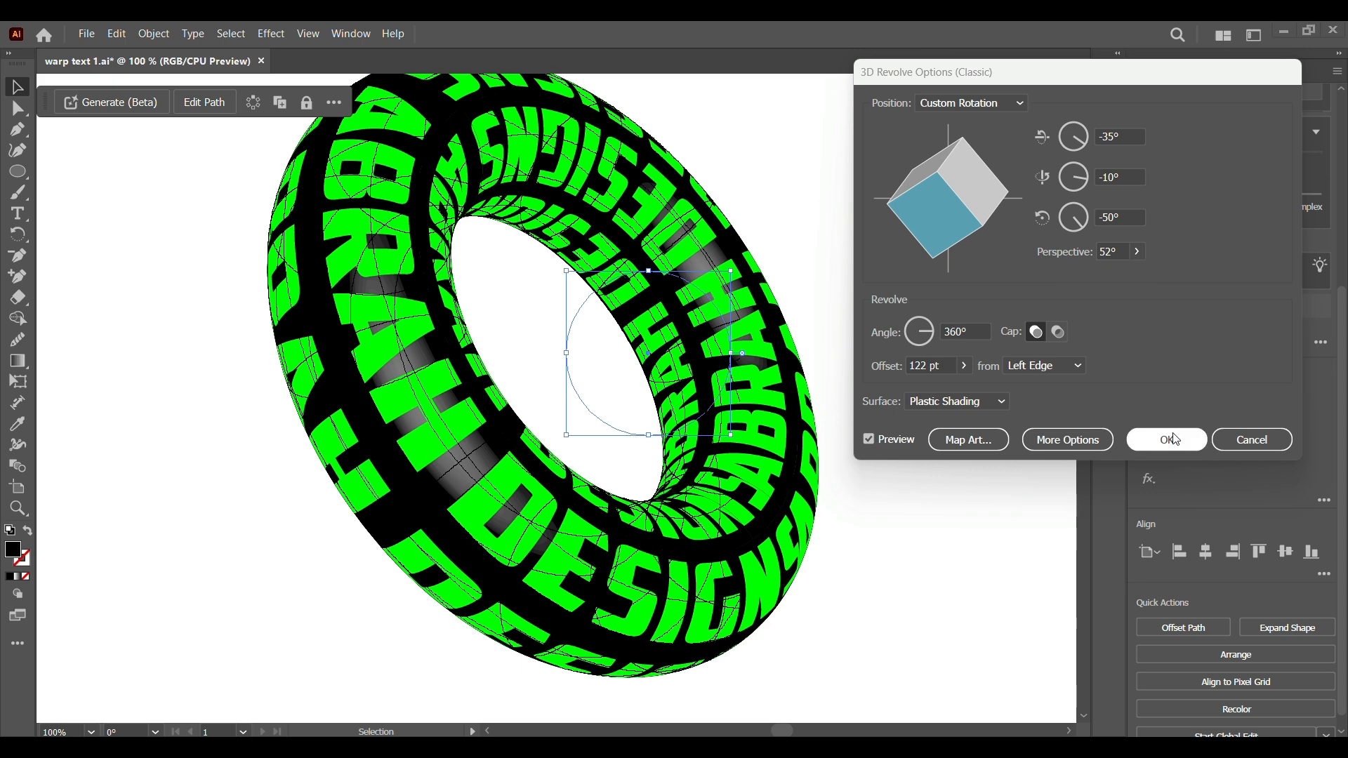
pyautogui.click(1165, 439)
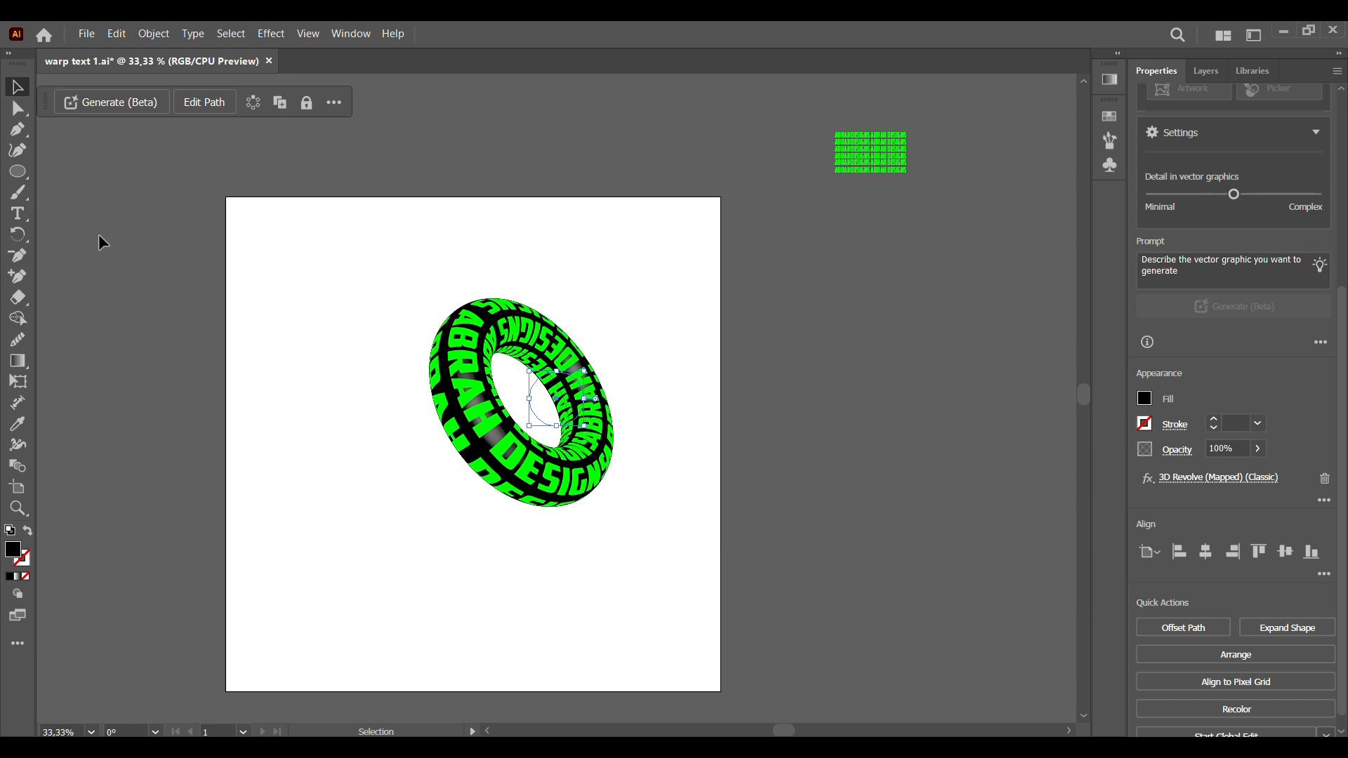
# Draw a rectangle covering the whole artboard as a black background behind the donut
pyautogui.click(17, 171)
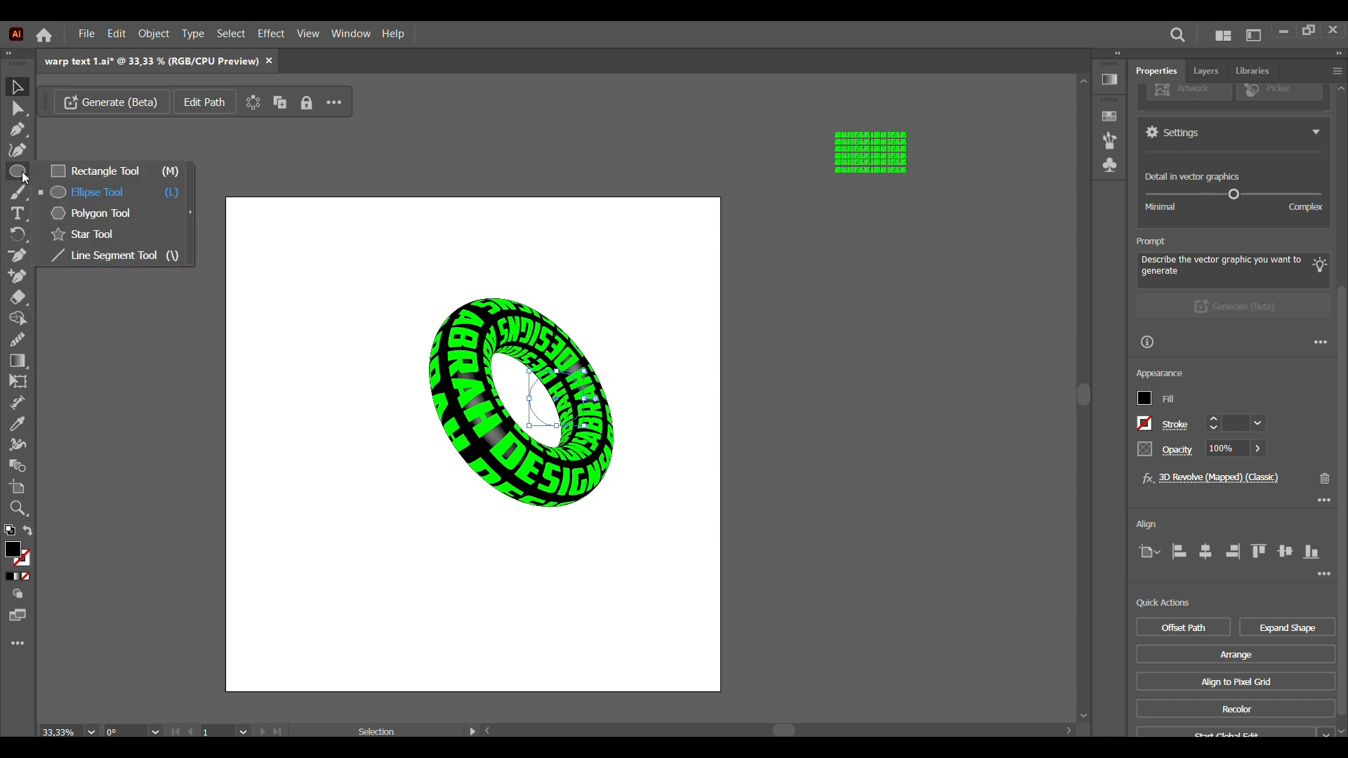
pyautogui.click(106, 170)
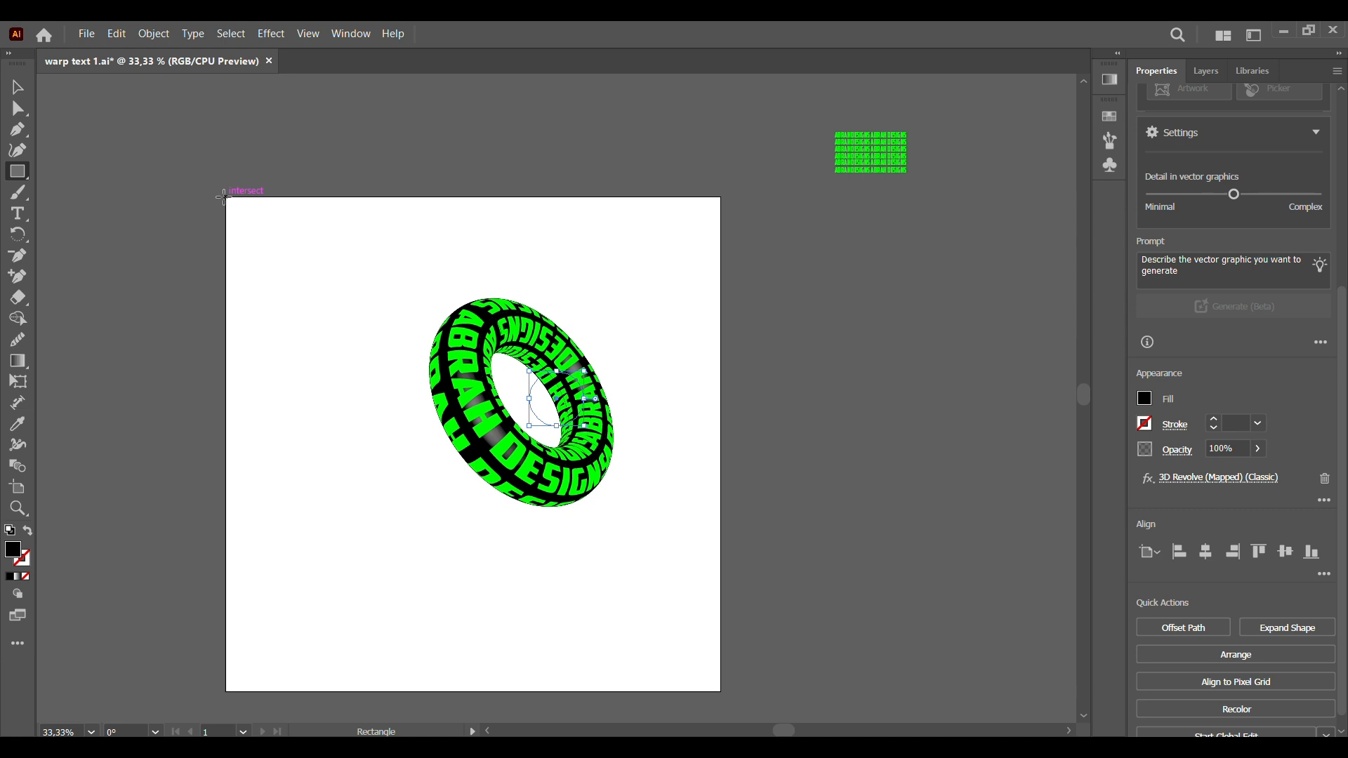
pyautogui.moveTo(225, 198); pyautogui.dragTo(657, 565)
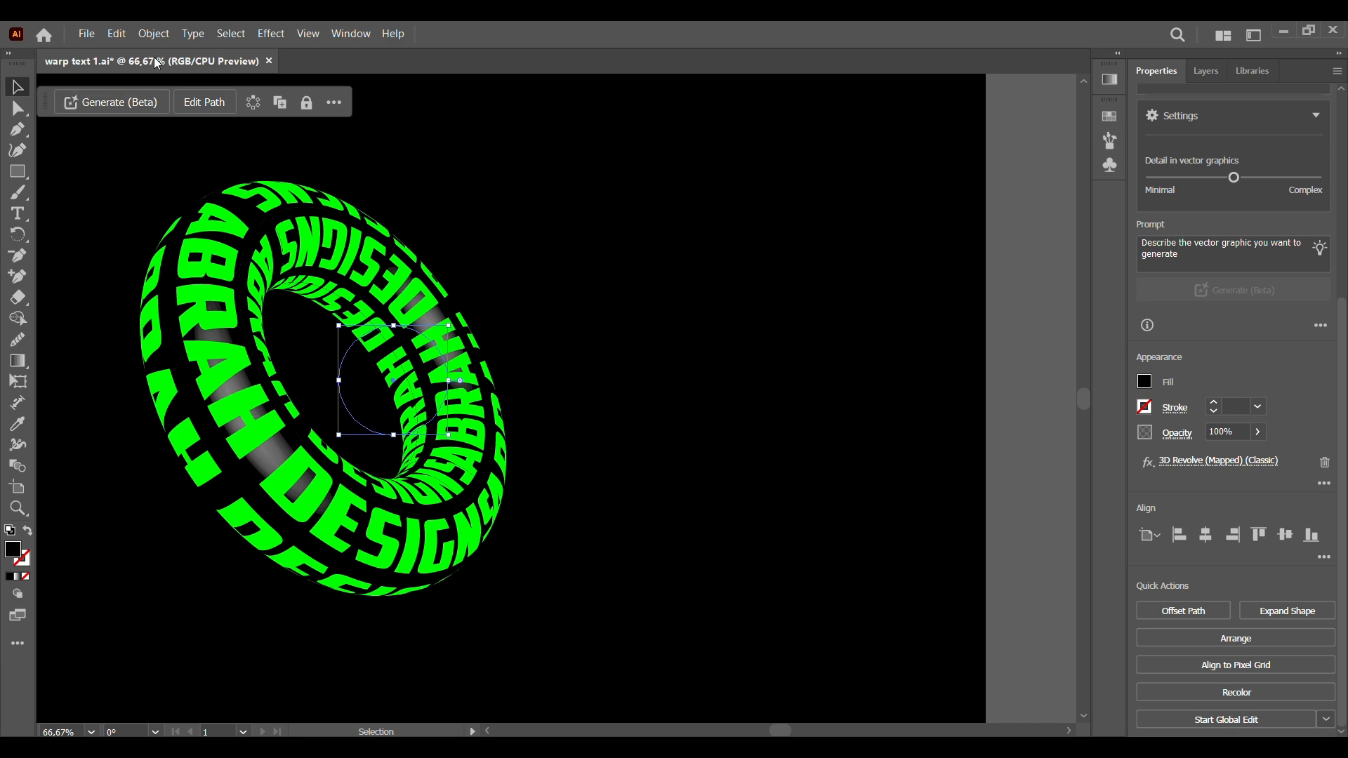
# Expand the donut's 3D appearance into editable paths via Object > Expand Appearance
pyautogui.click(153, 33)
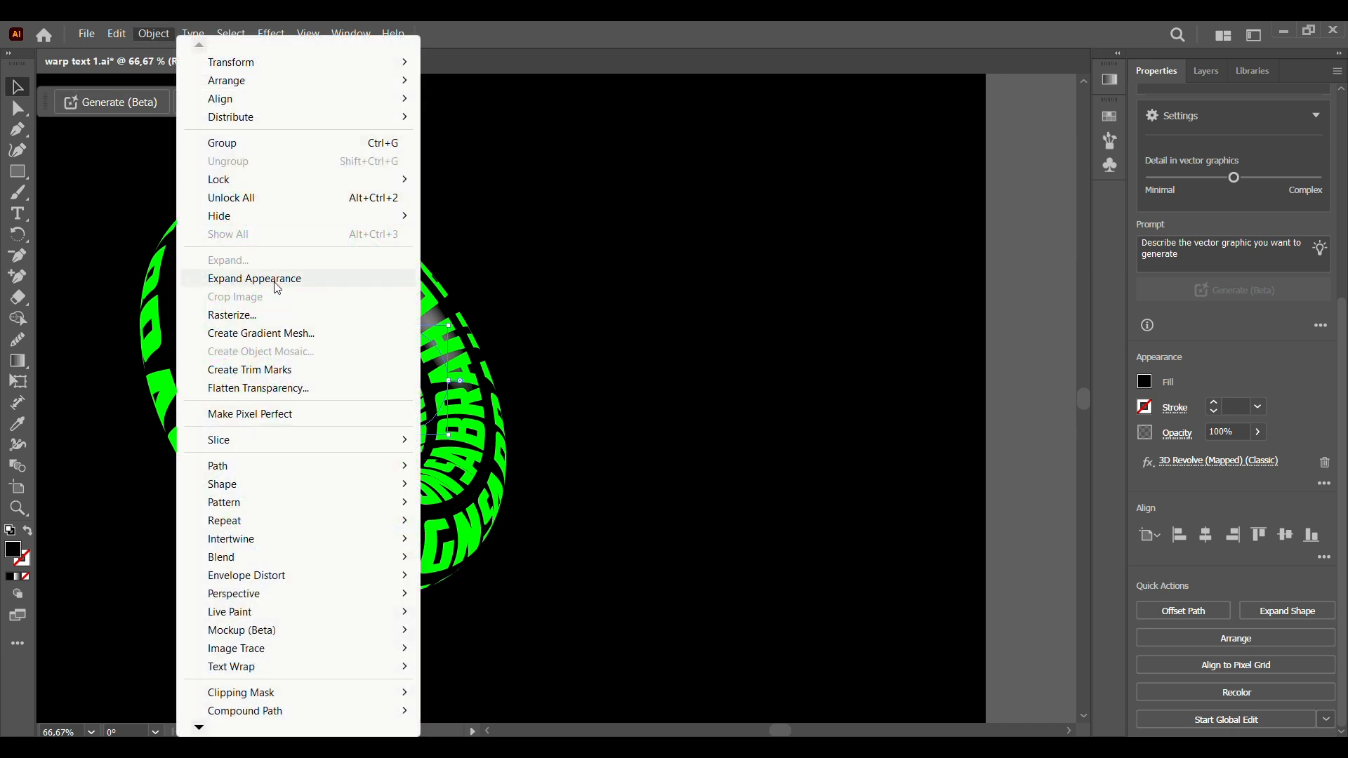
pyautogui.click(254, 278)
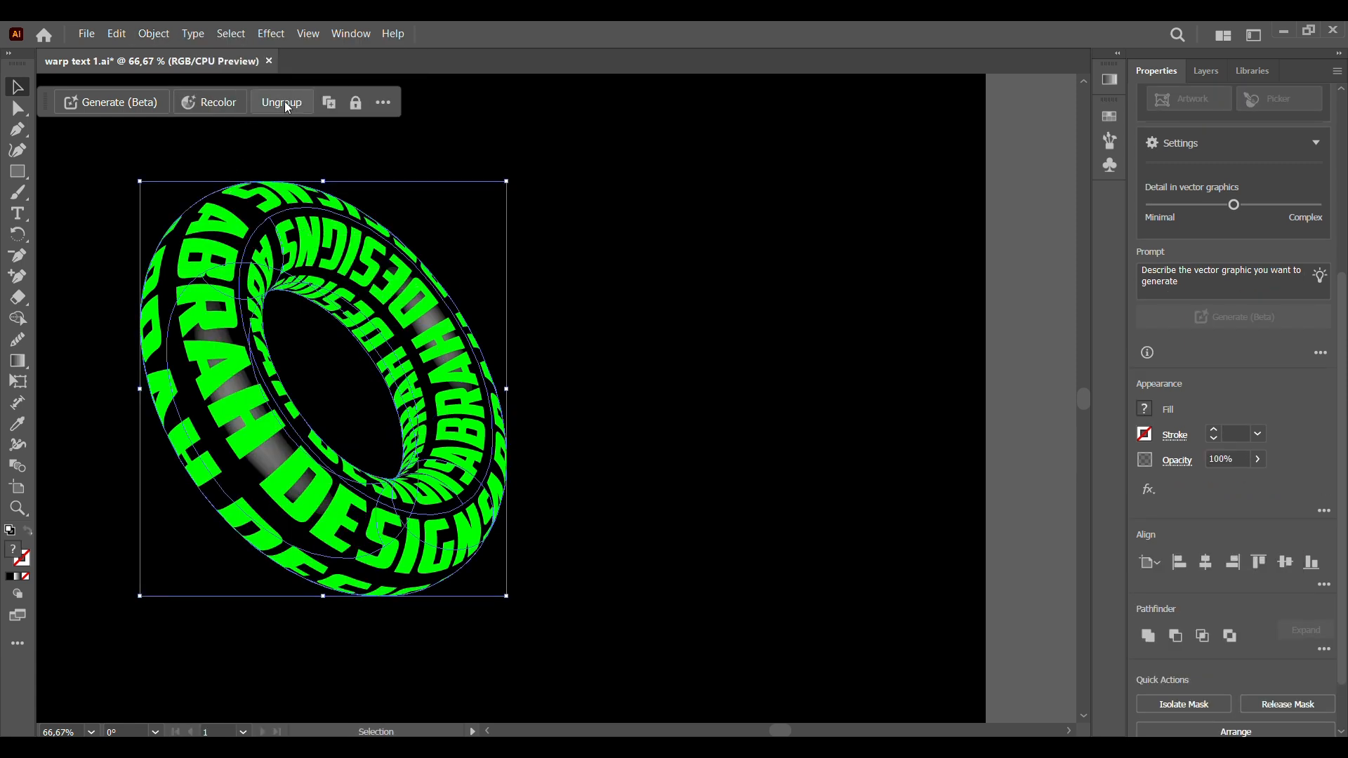
pyautogui.moveTo(236, 219)
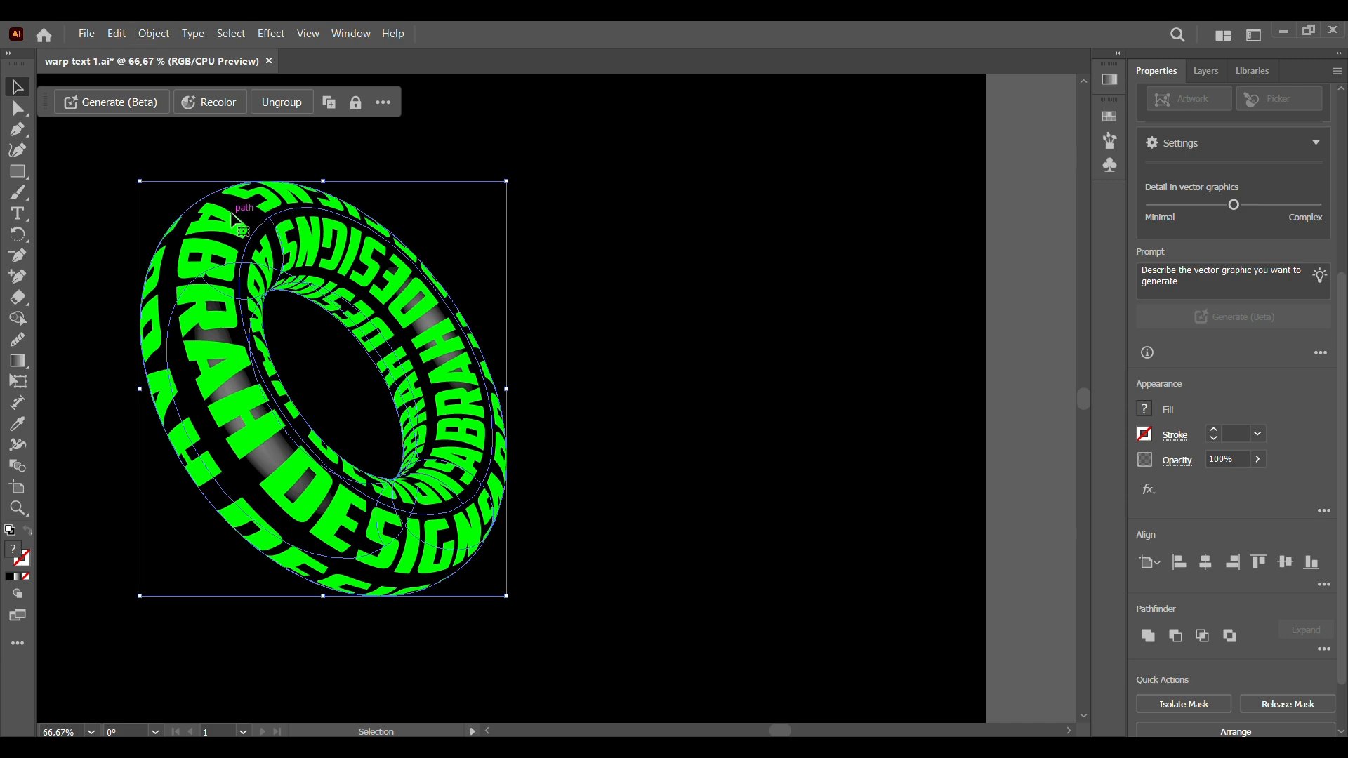
# Ungroup the expanded donut into separate green vector pieces
pyautogui.rightClick(243, 227)
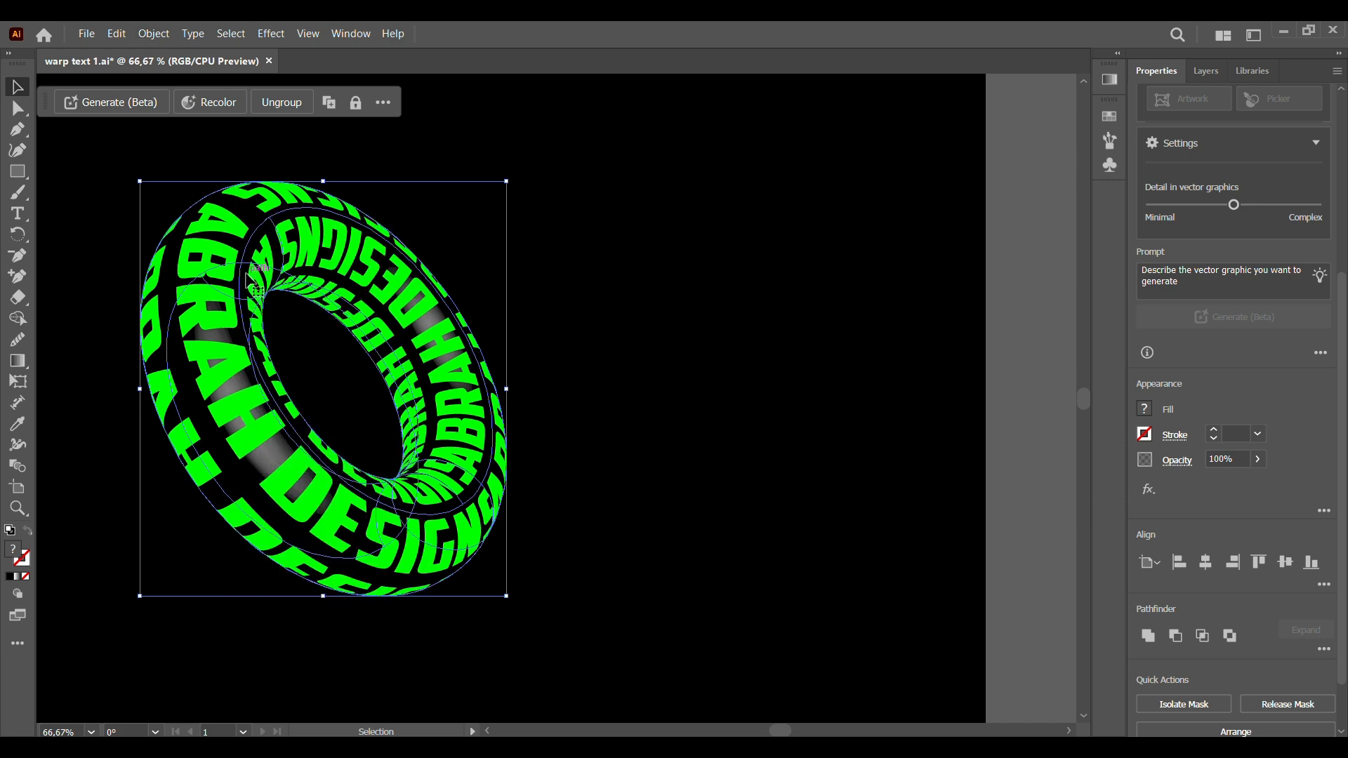
pyautogui.rightClick(254, 284)
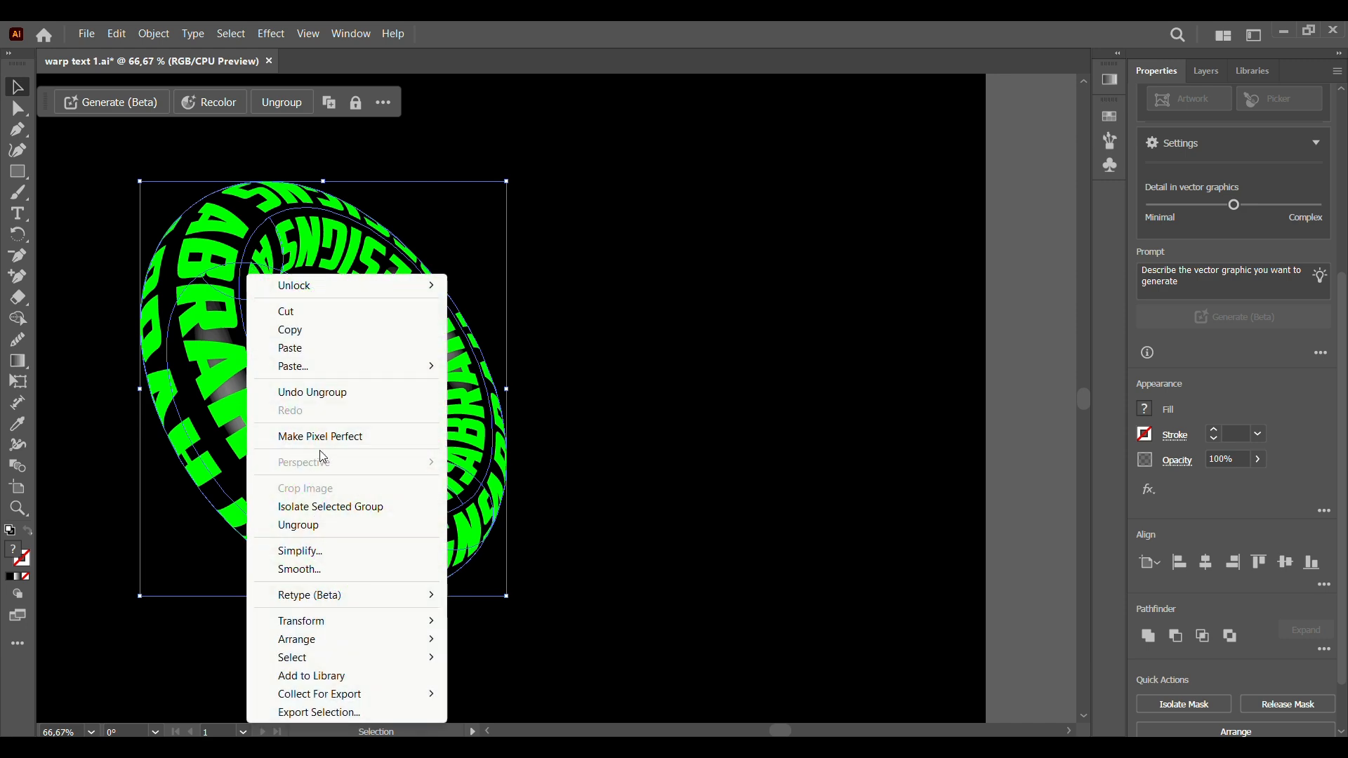
pyautogui.moveTo(309, 525)
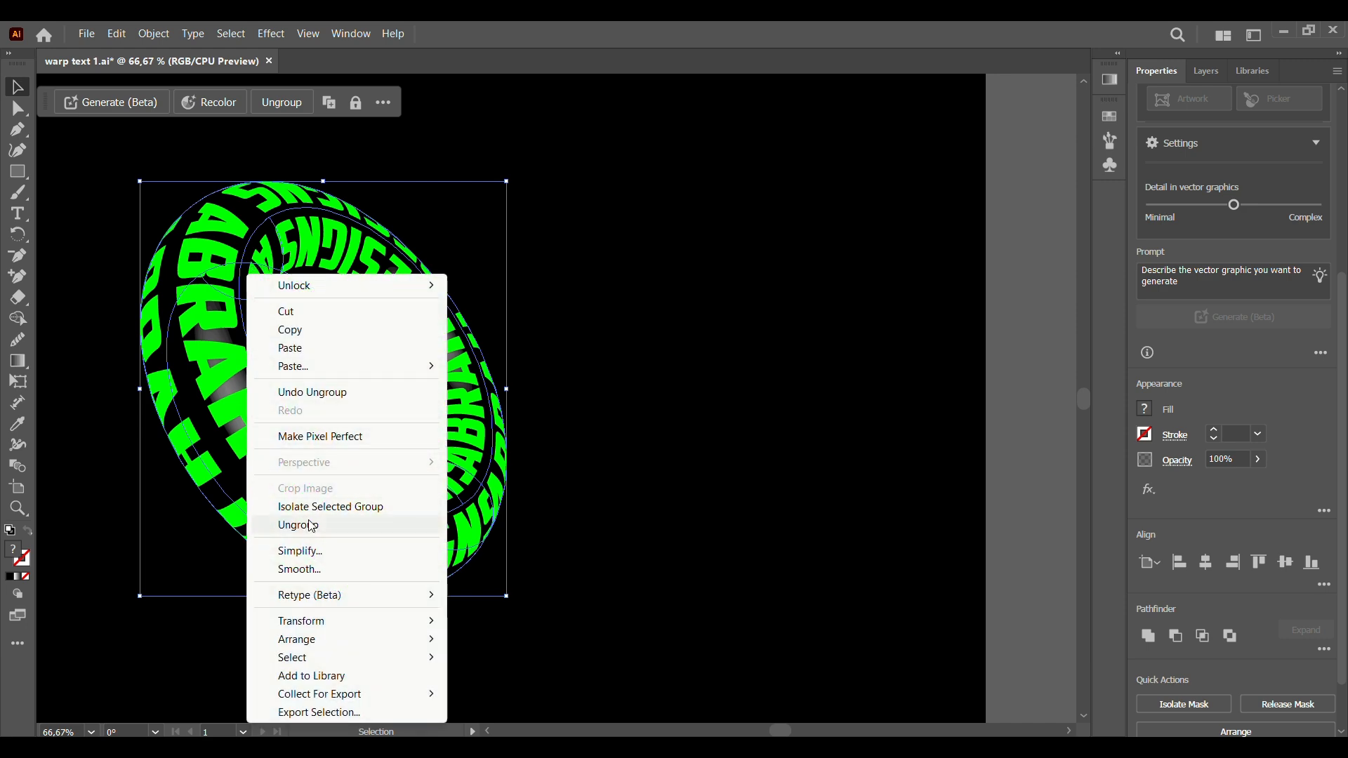
pyautogui.click(298, 525)
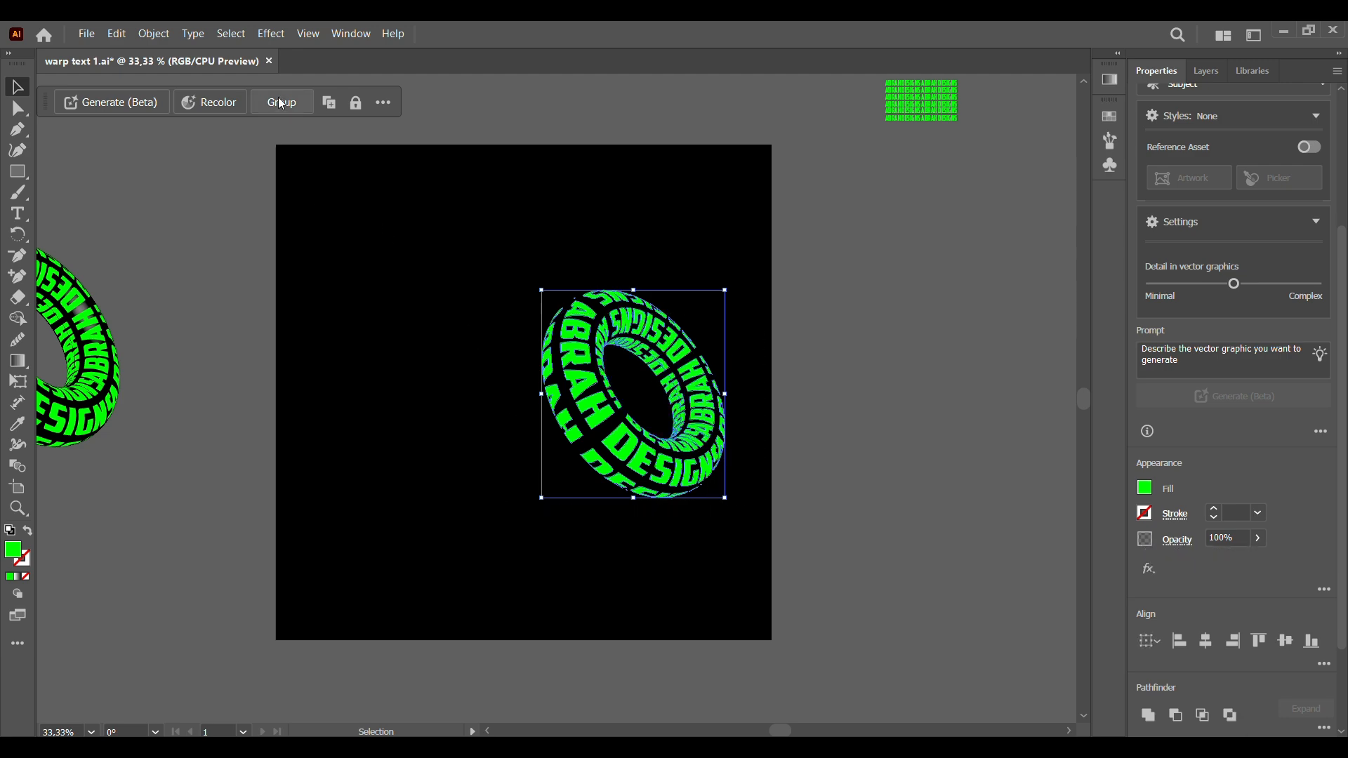
# Regroup the donut pieces and scale the donut up to fill most of the black artboard
pyautogui.click(281, 101)
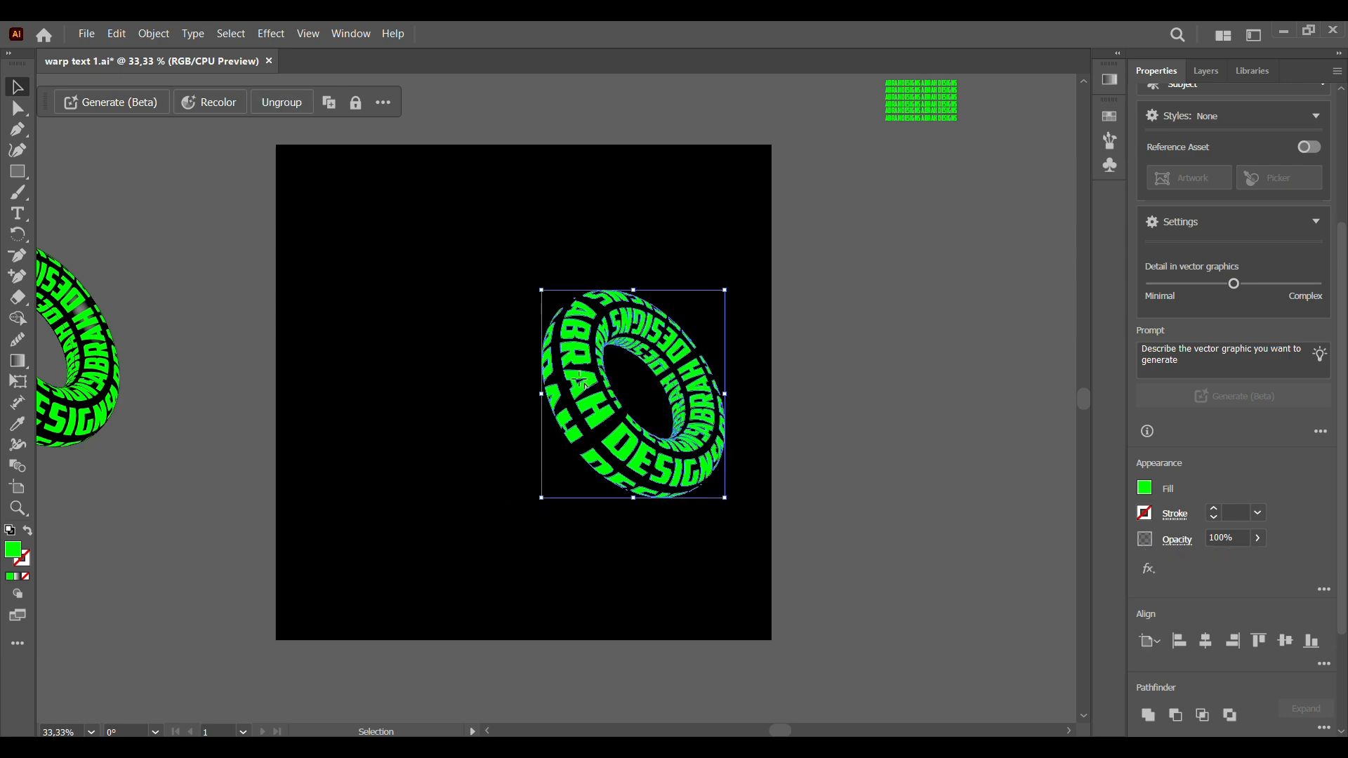
pyautogui.moveTo(632, 394); pyautogui.dragTo(495, 335)
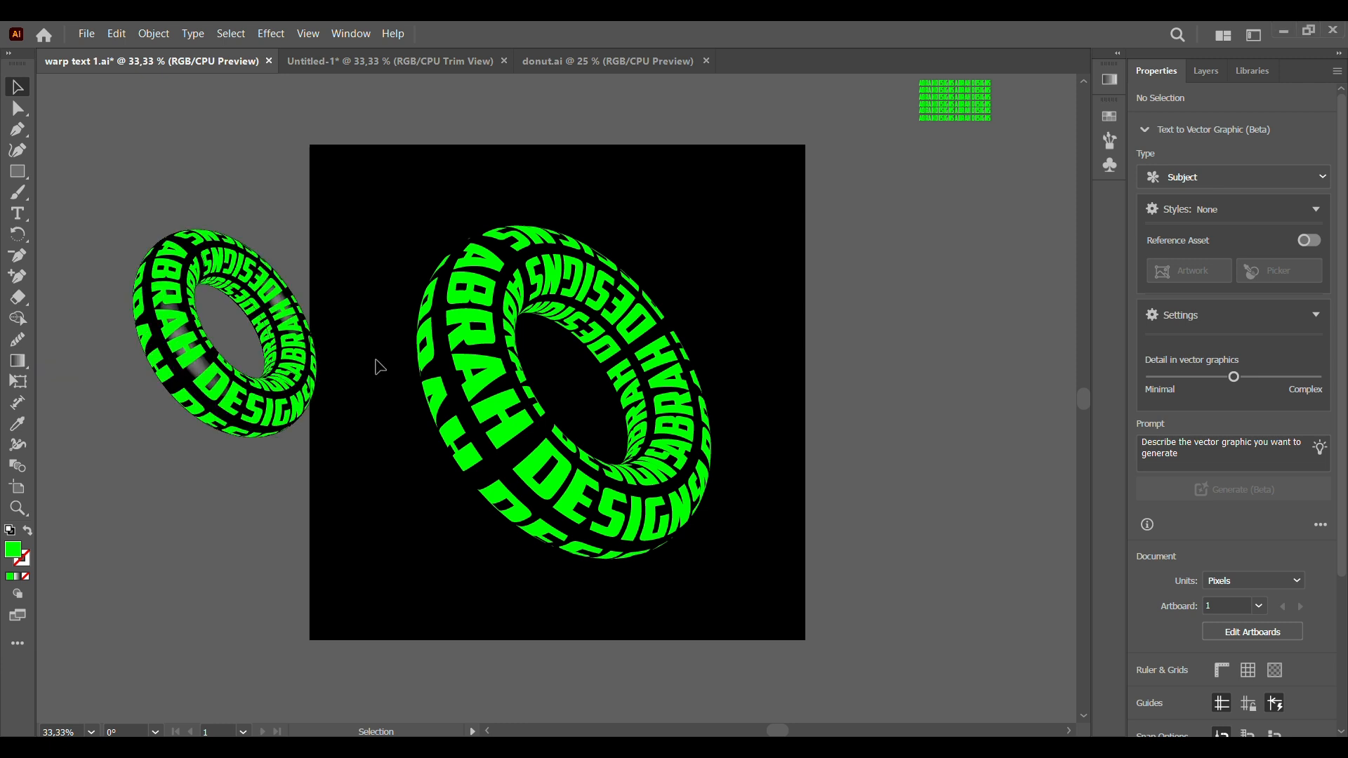
pyautogui.click(559, 388)
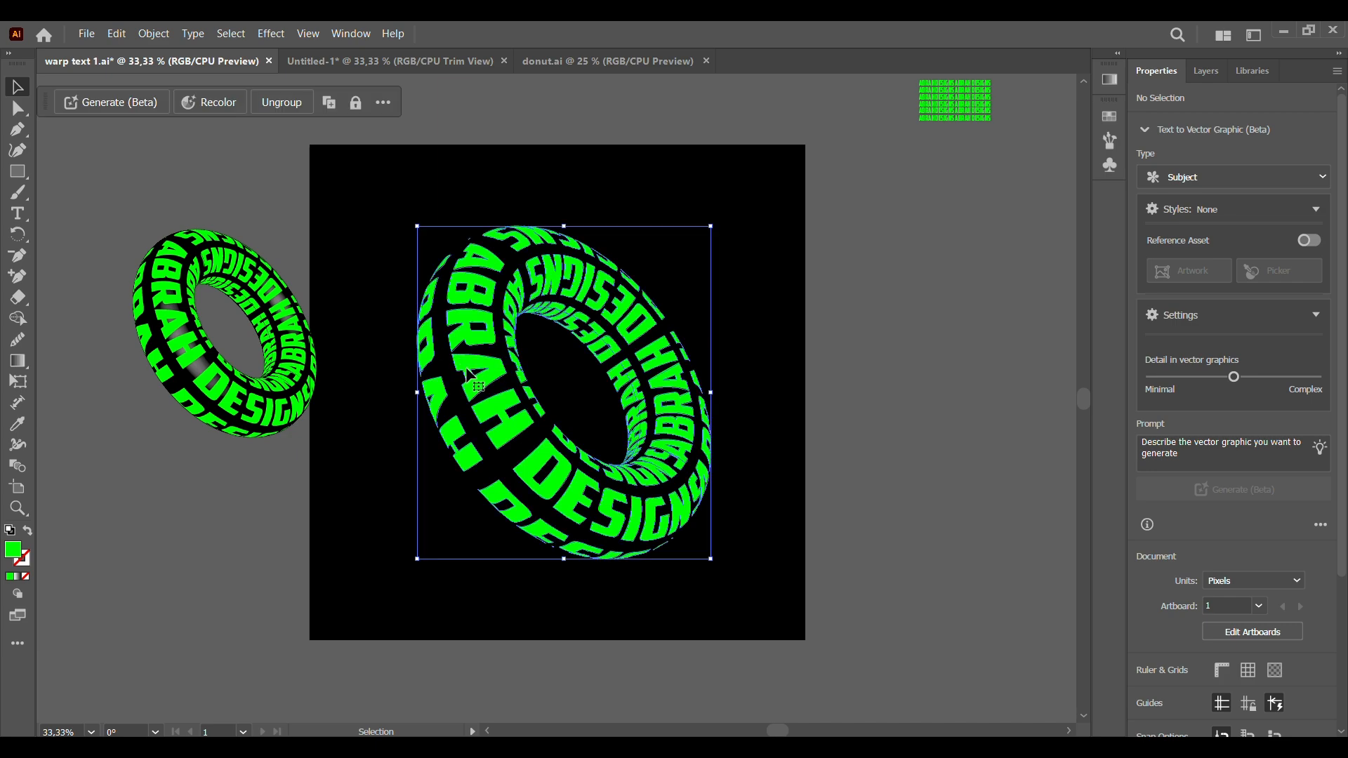